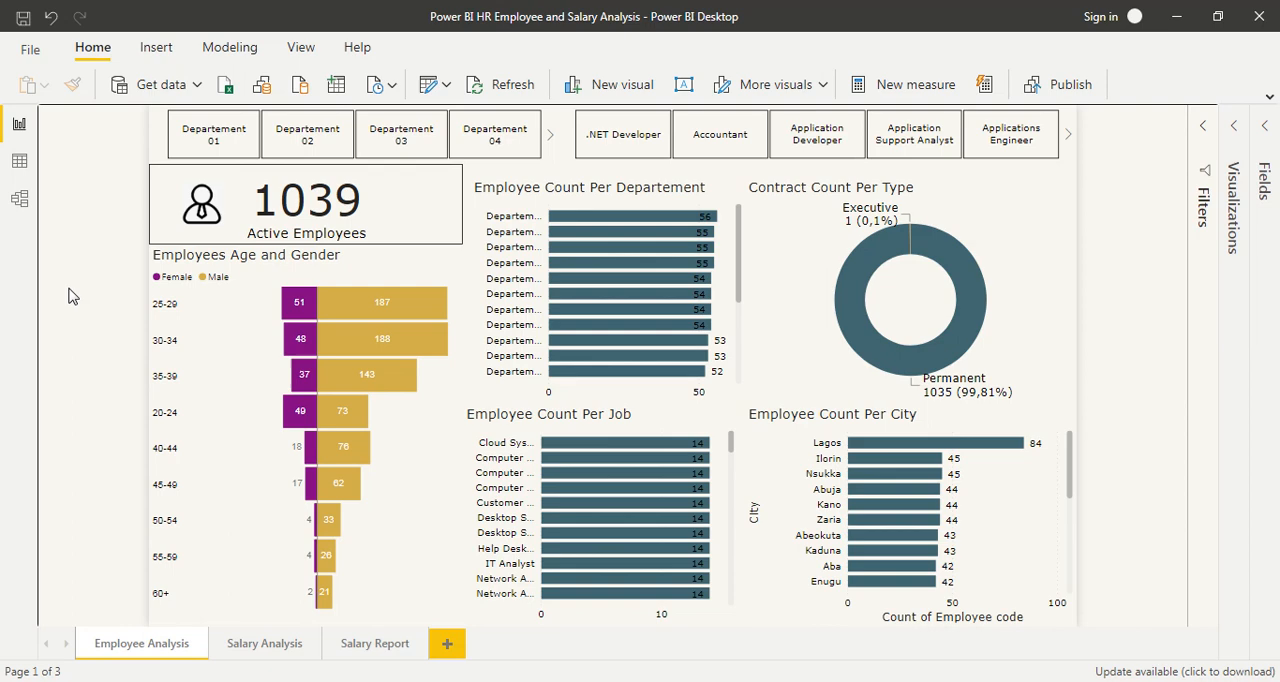
mouse_move(241, 555)
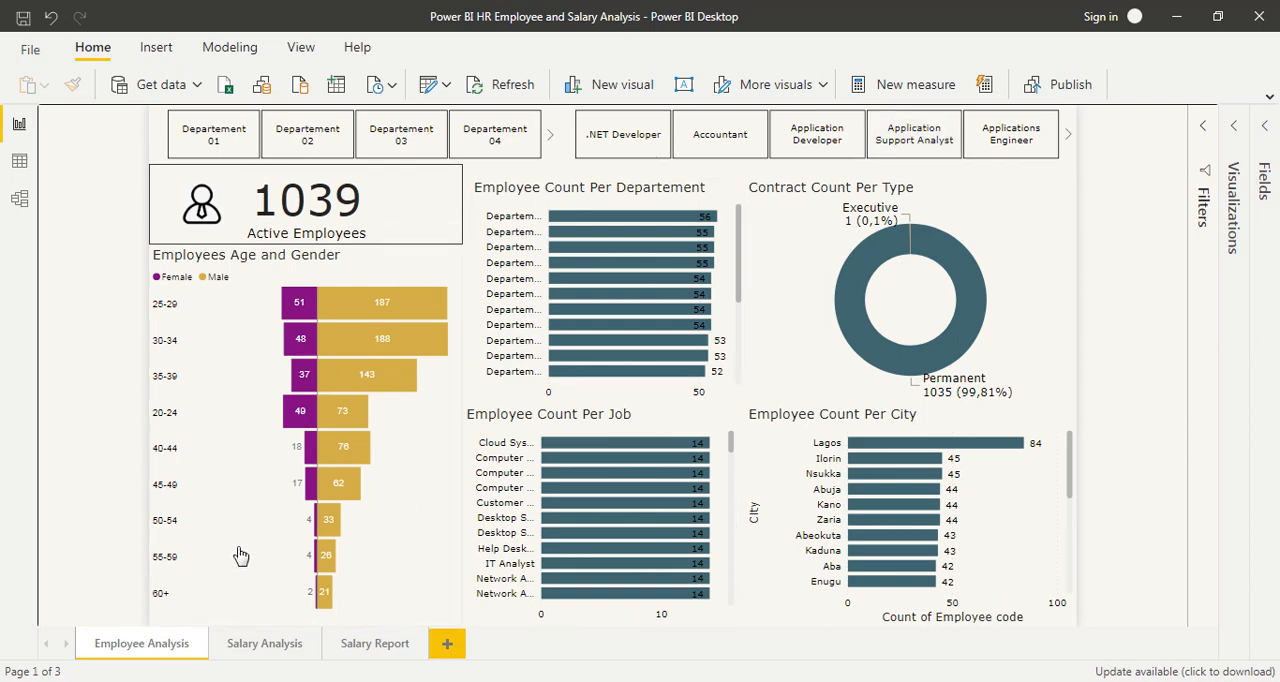
Show the Salary Analysis page, then return to the Employee Analysis page.
click(264, 643)
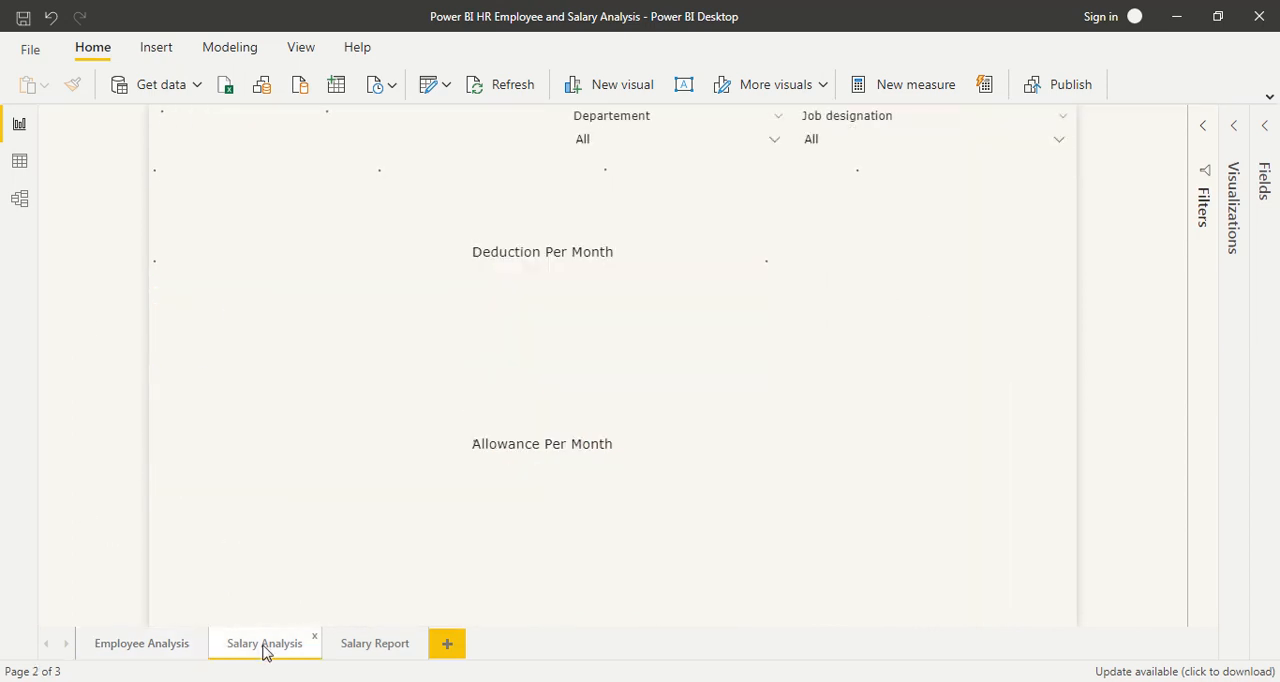
click(264, 643)
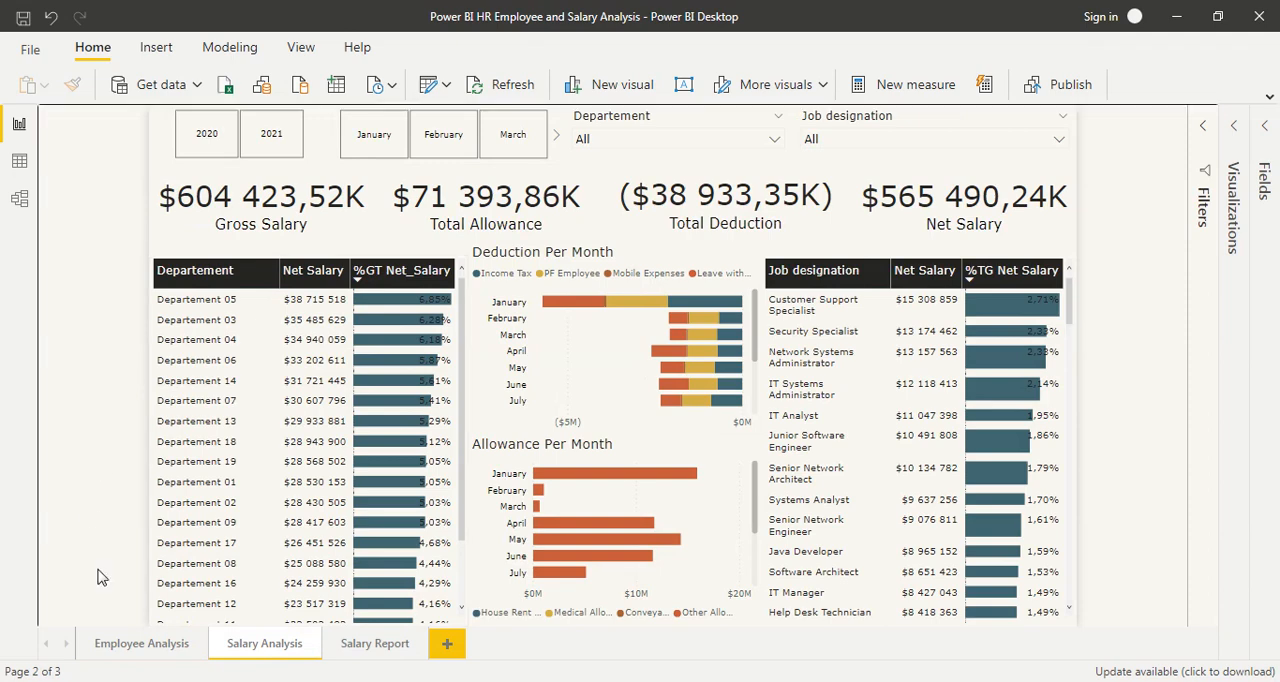
click(142, 643)
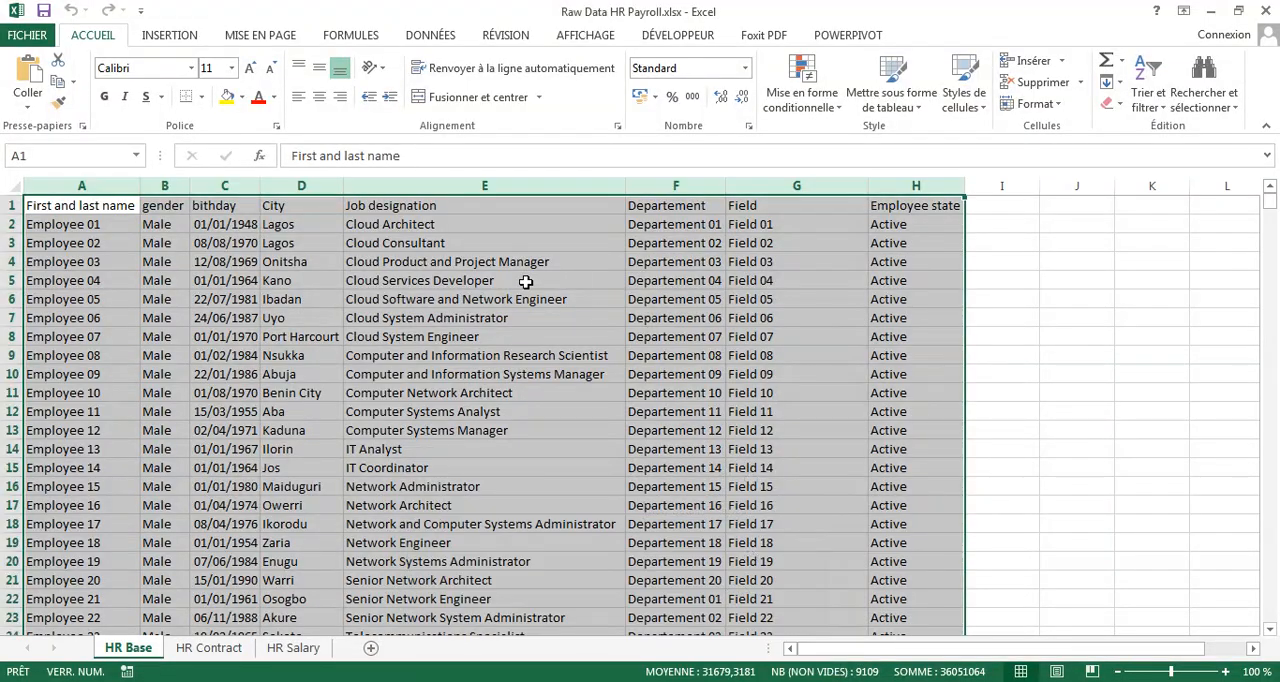
click(164, 336)
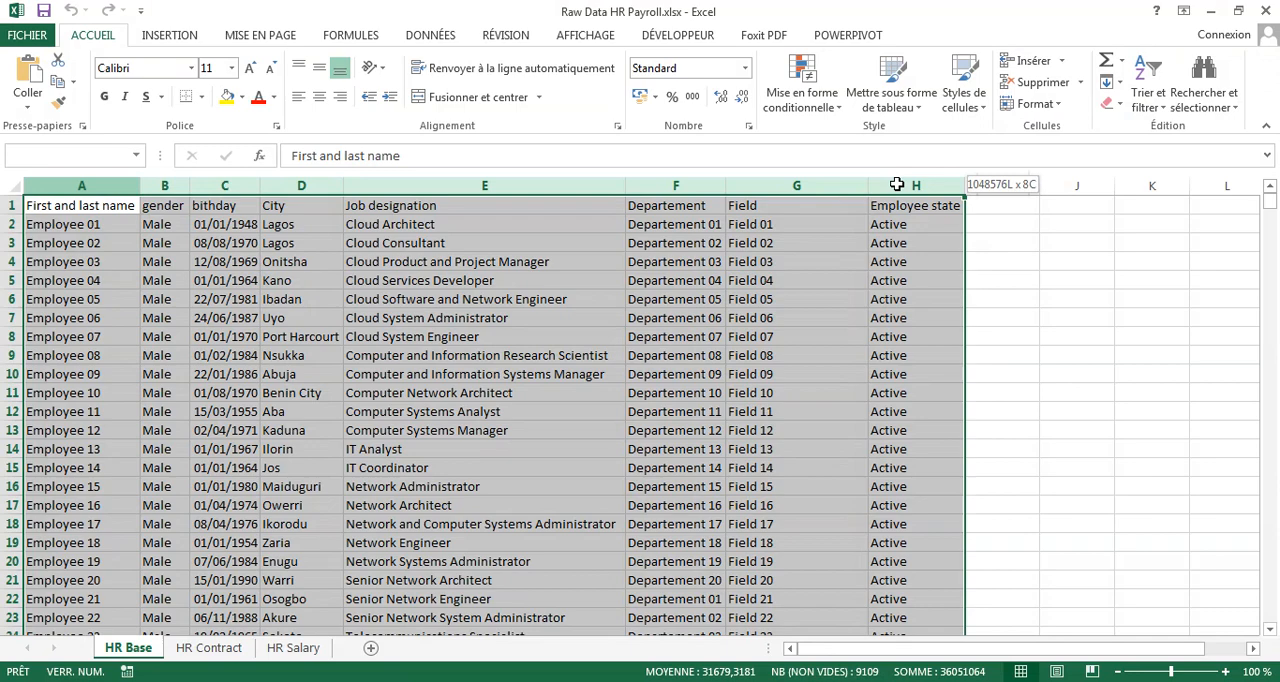
click(81, 205)
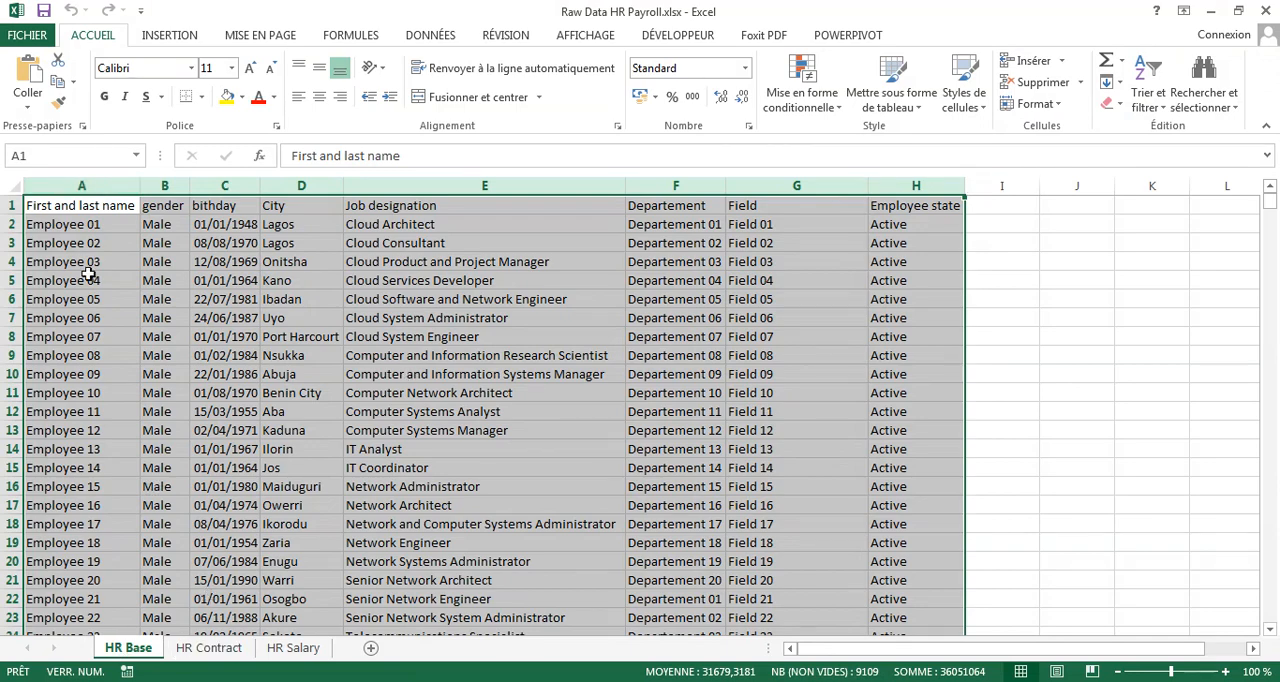
click(293, 647)
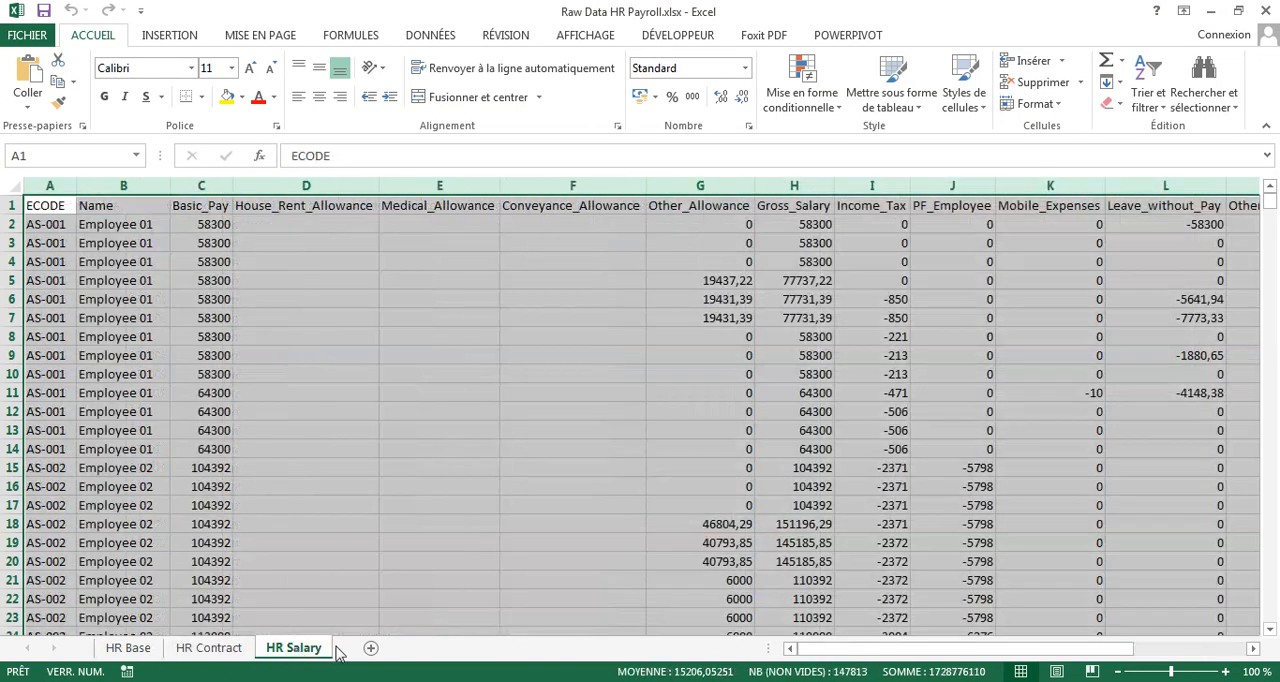
scroll(down, 3)
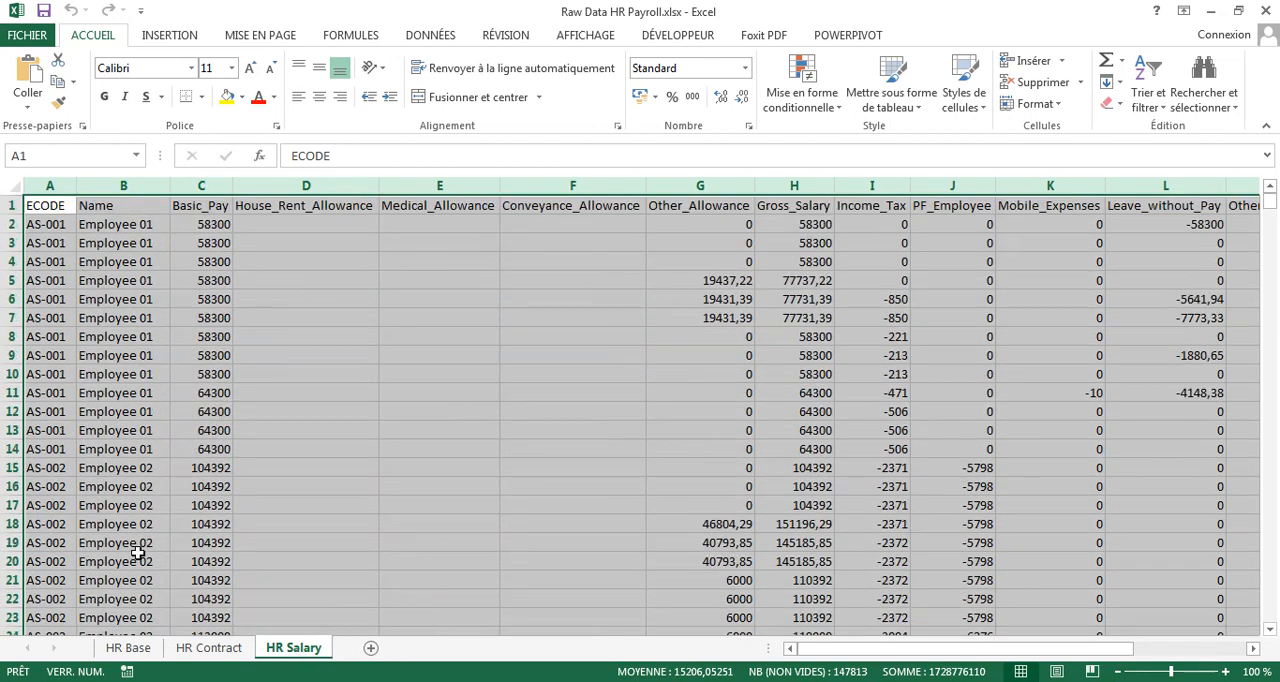
click(127, 647)
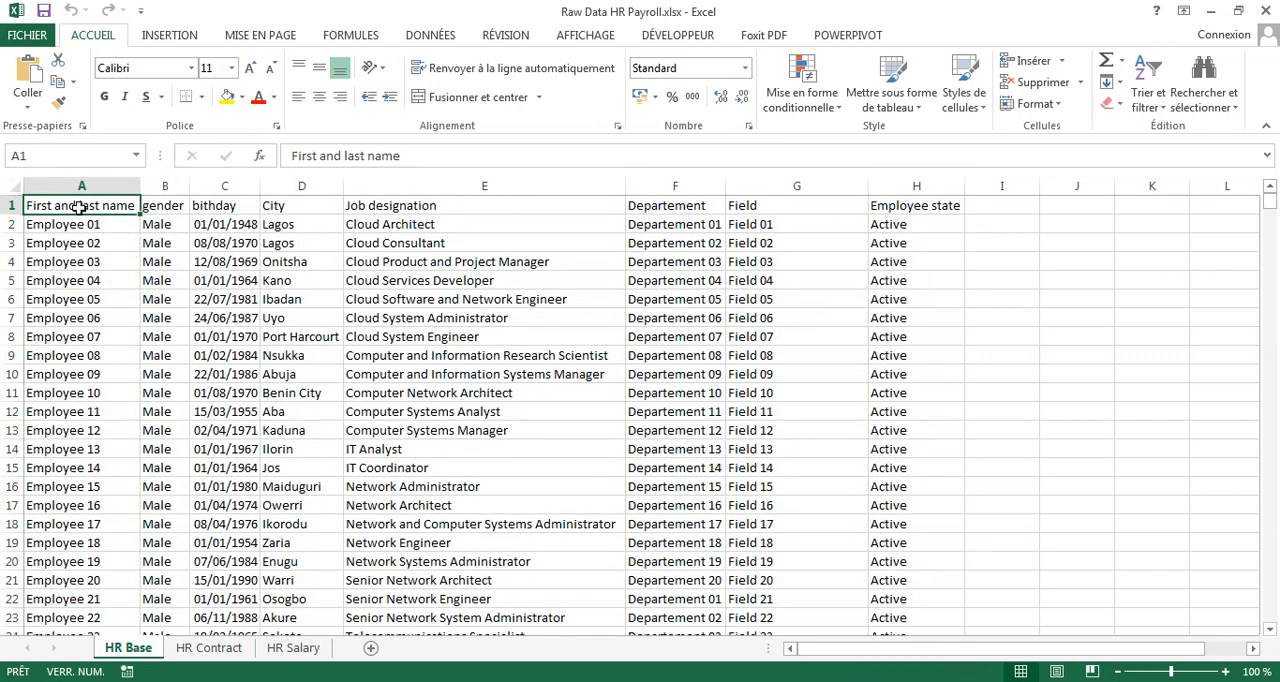
click(224, 205)
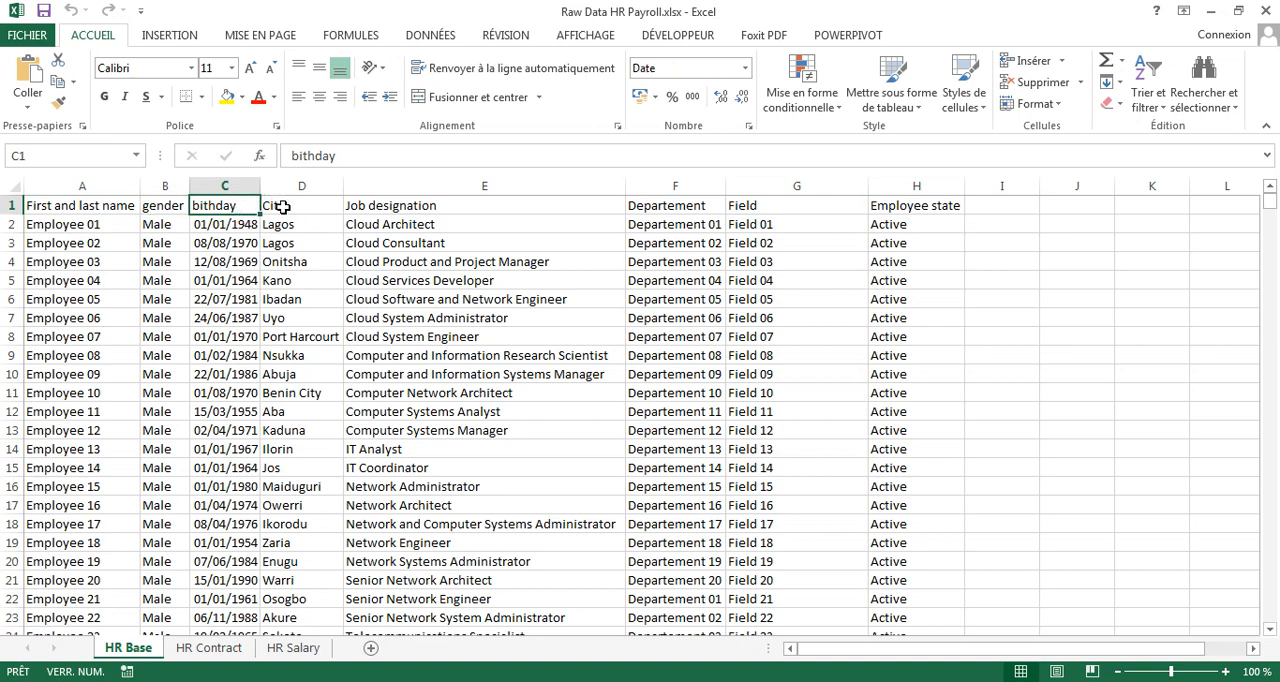
click(485, 205)
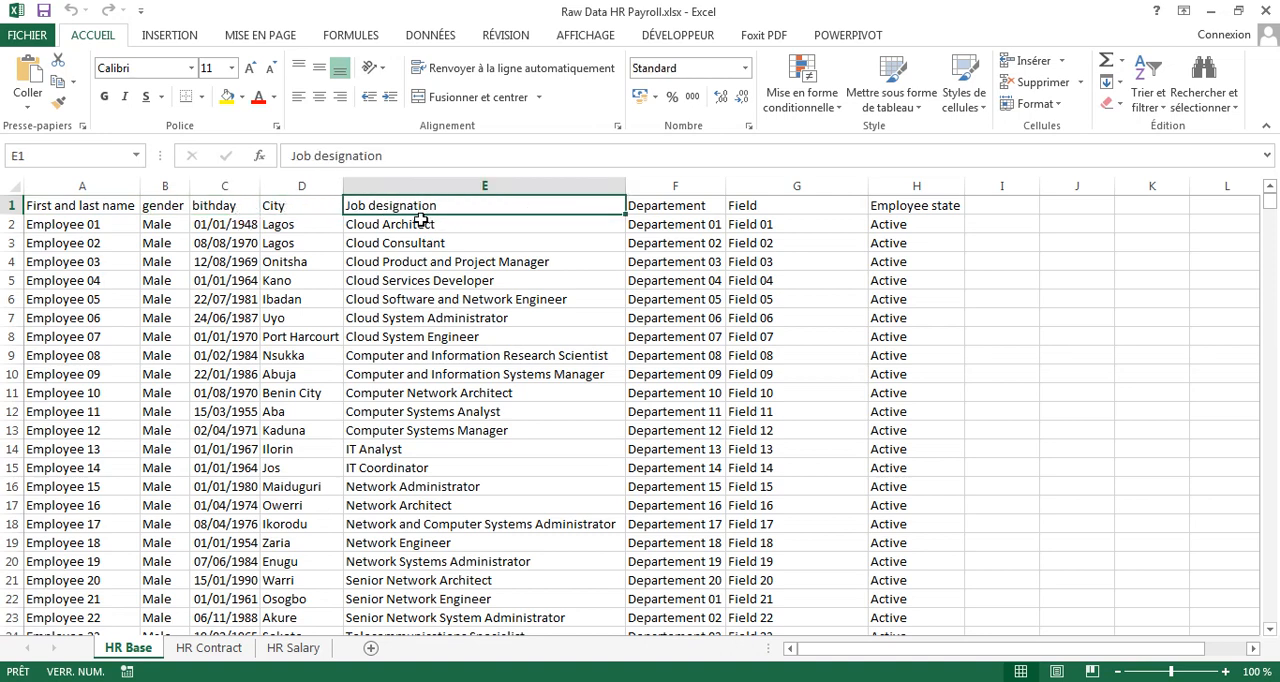
mouse_move(688, 205)
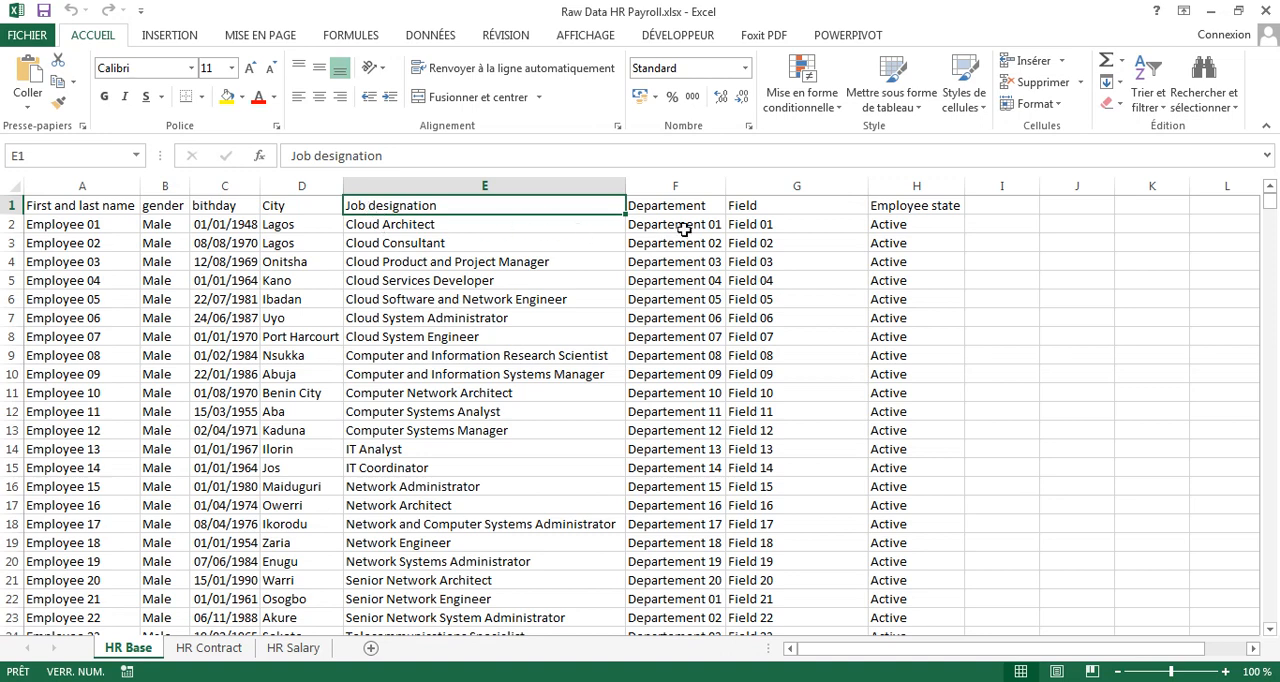
click(675, 205)
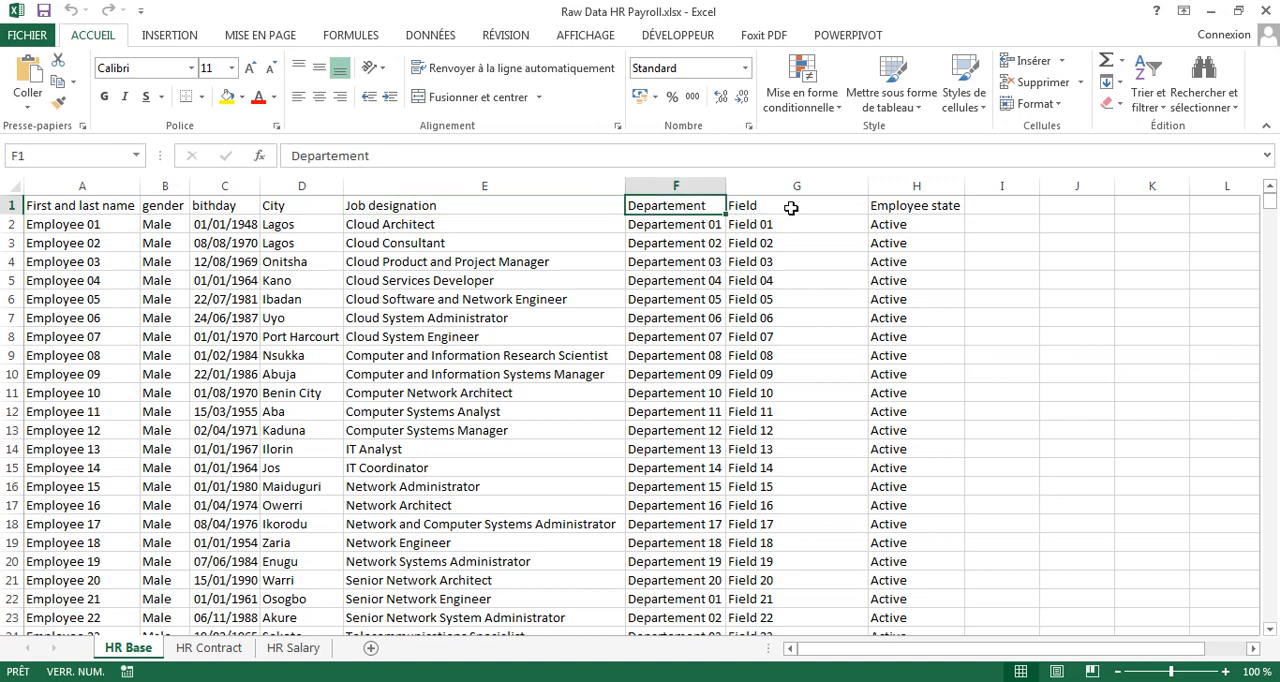
click(914, 205)
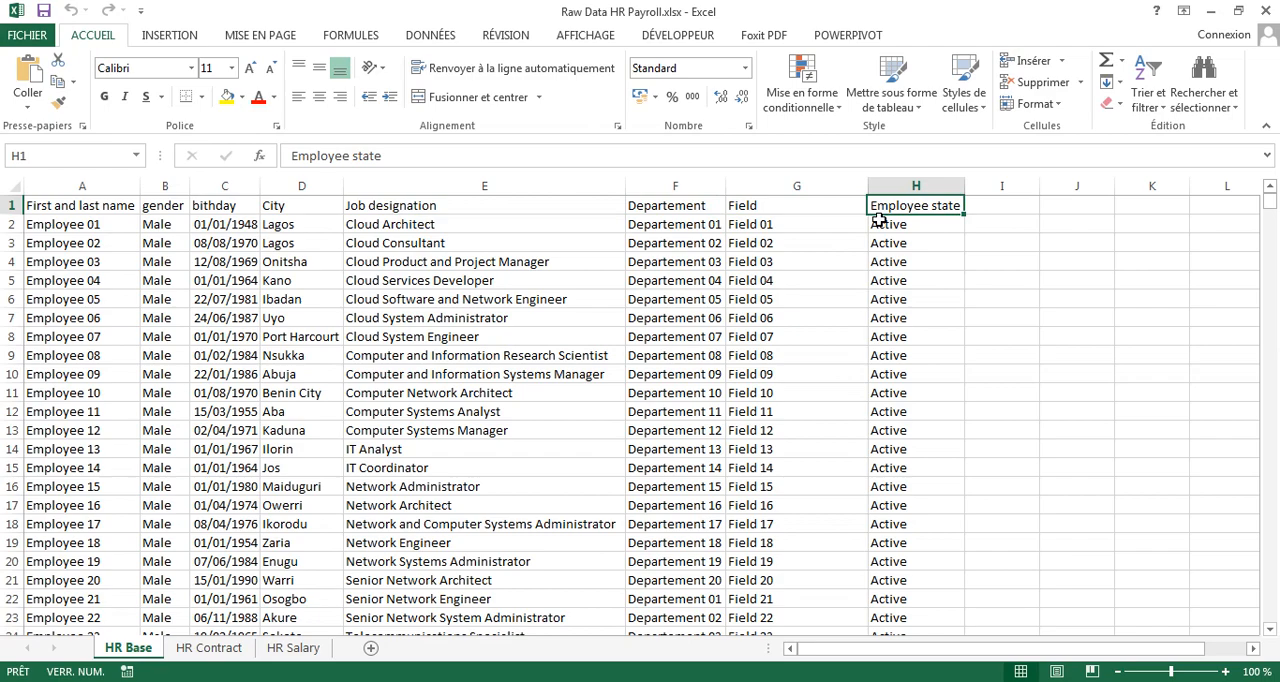
scroll(down, 3)
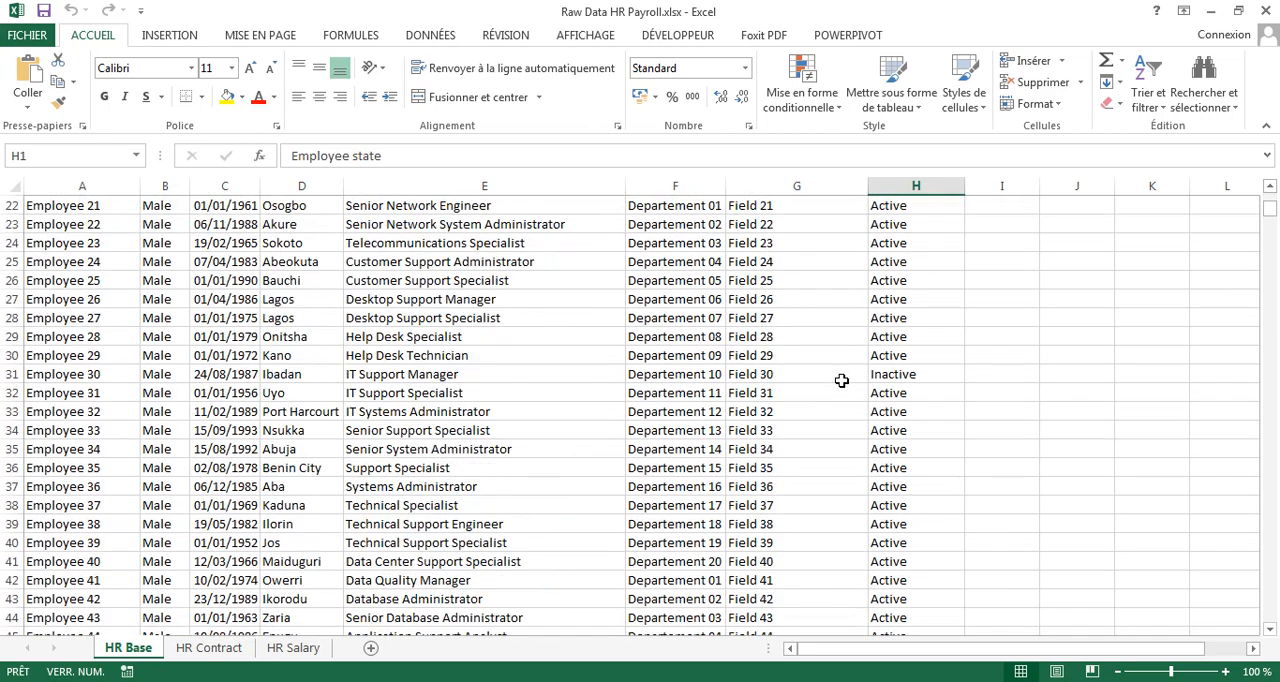
scroll(down, 3)
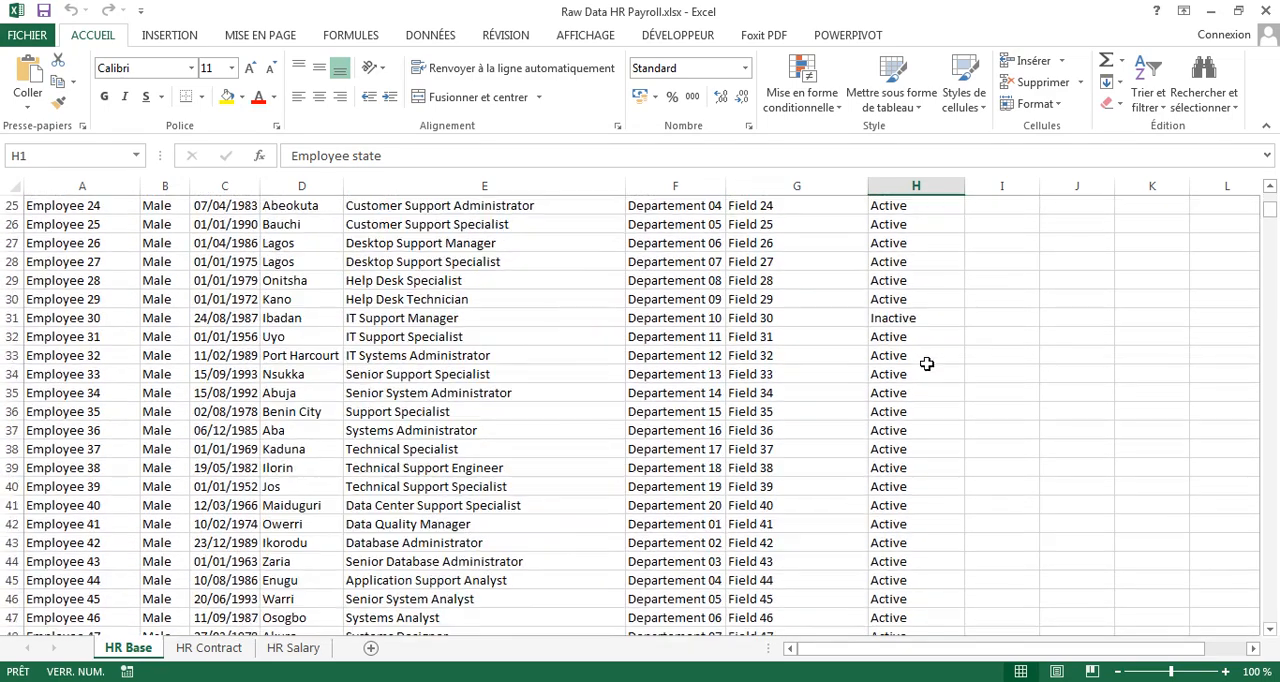
scroll(up, 3)
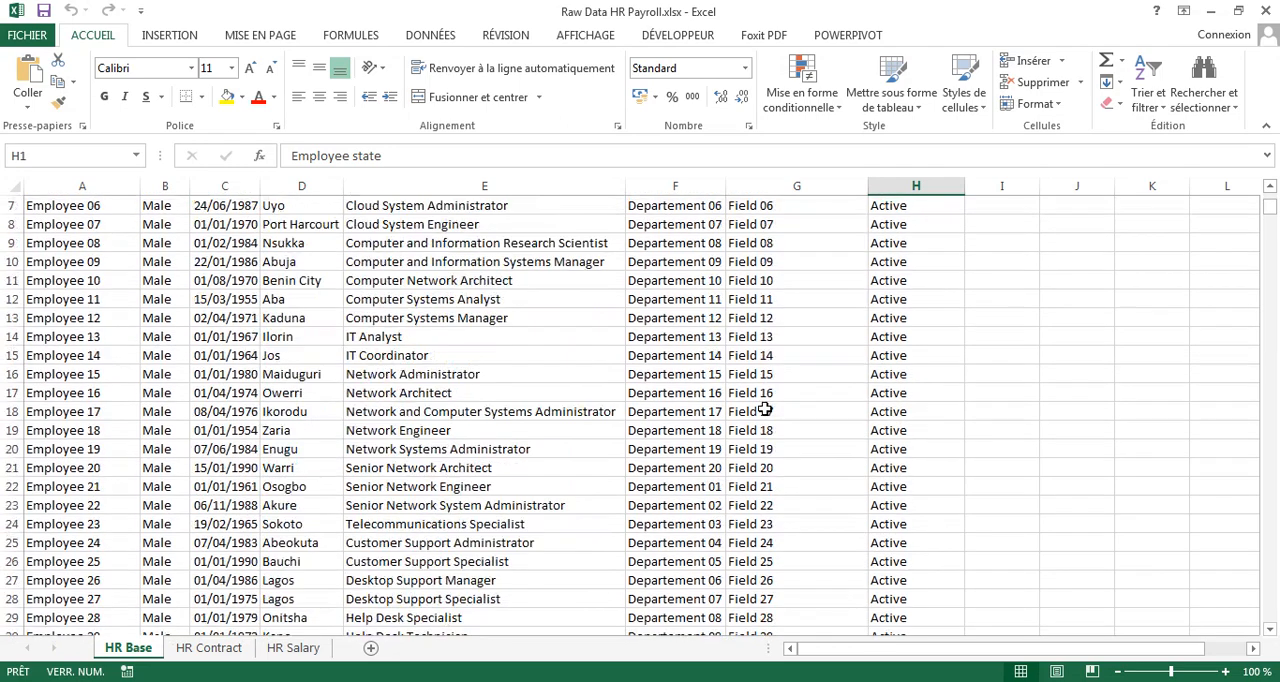
click(208, 648)
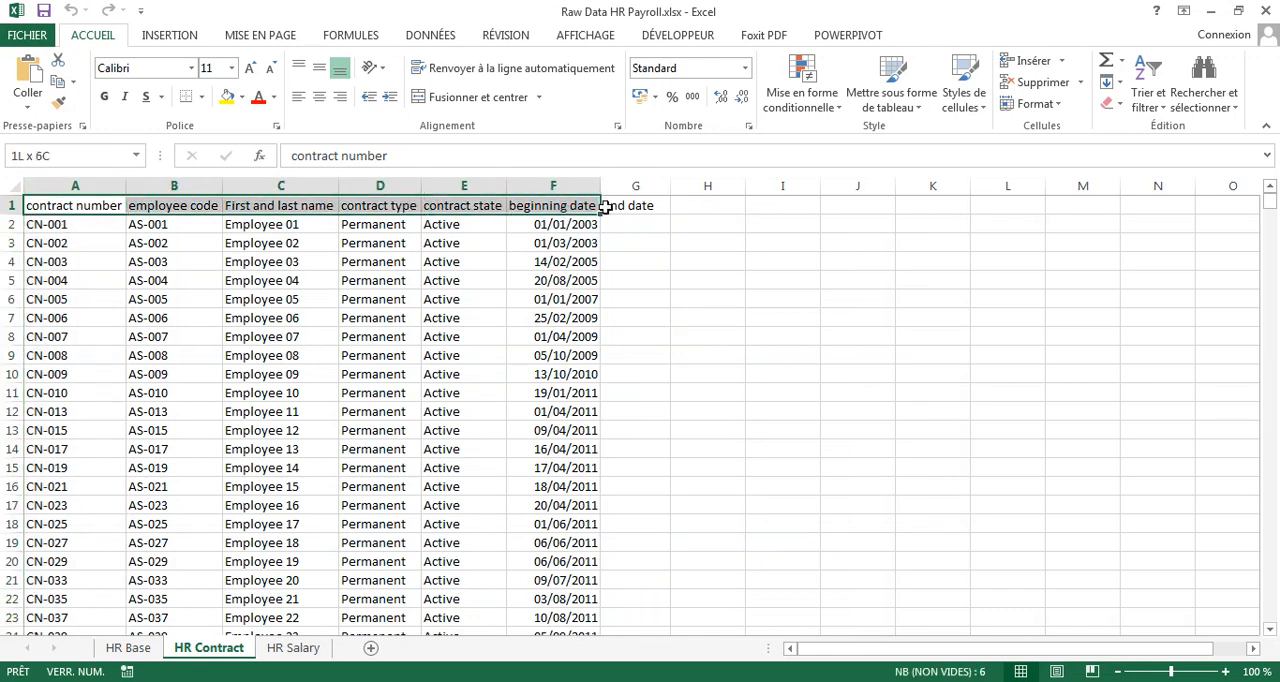
click(74, 205)
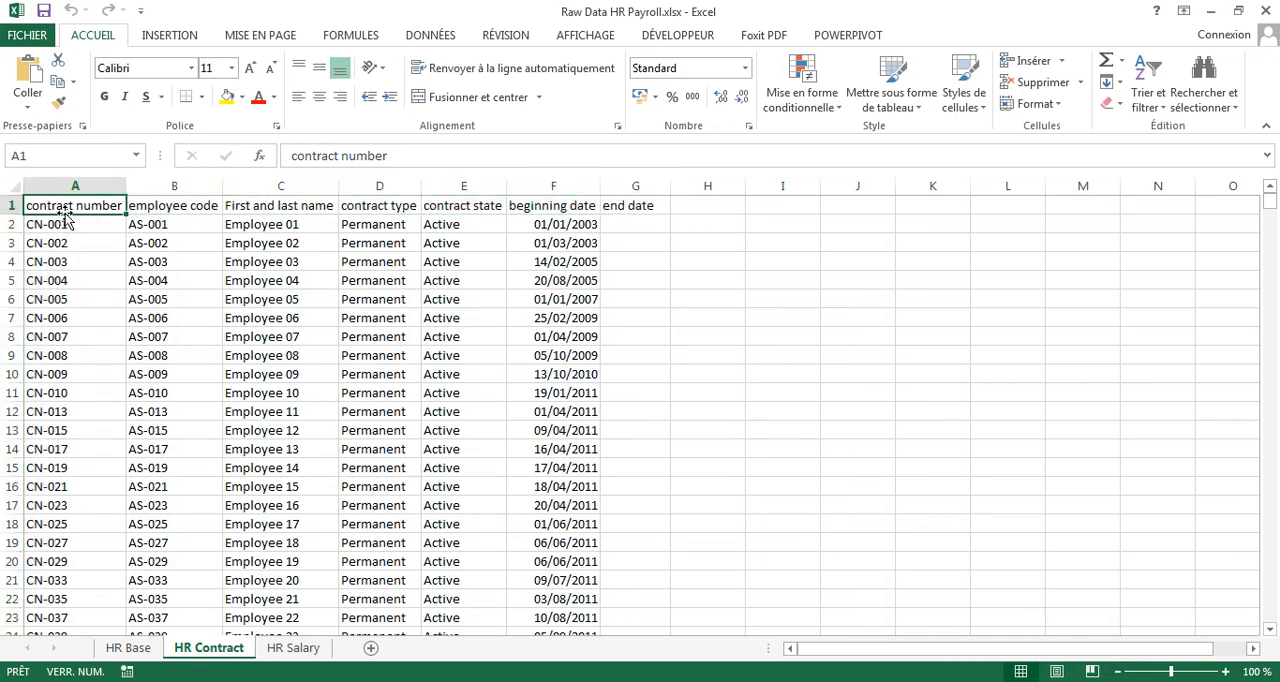
click(280, 205)
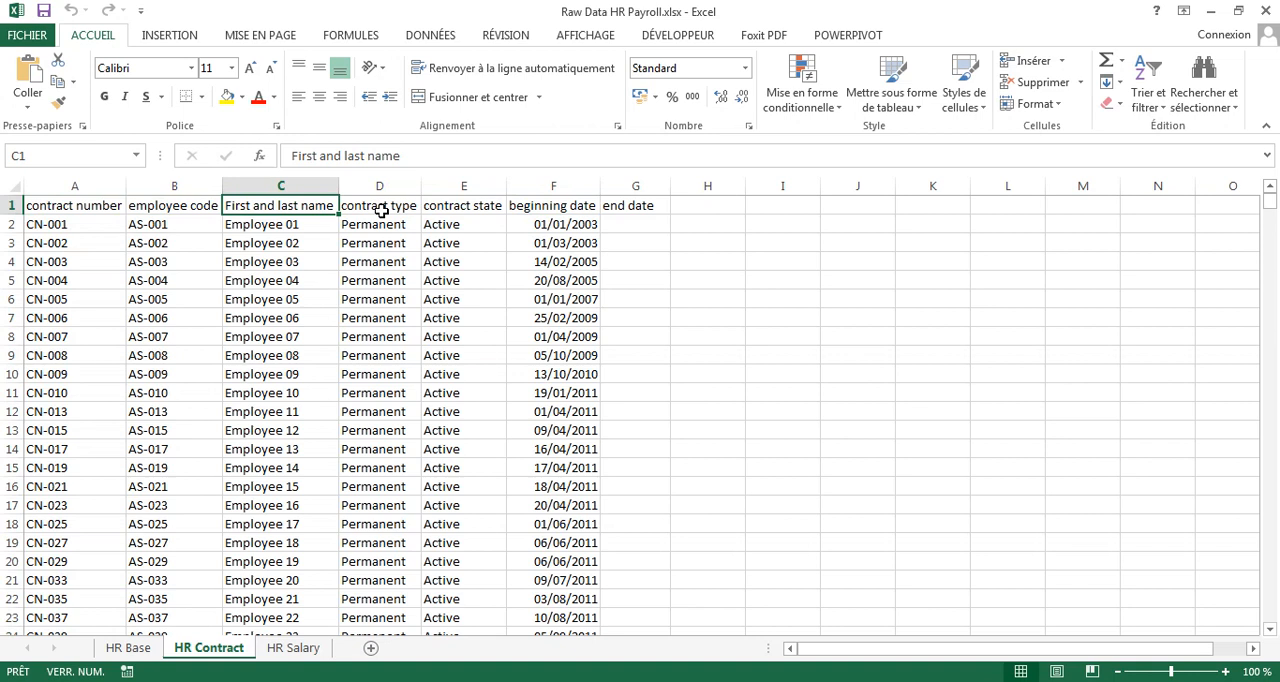
click(379, 205)
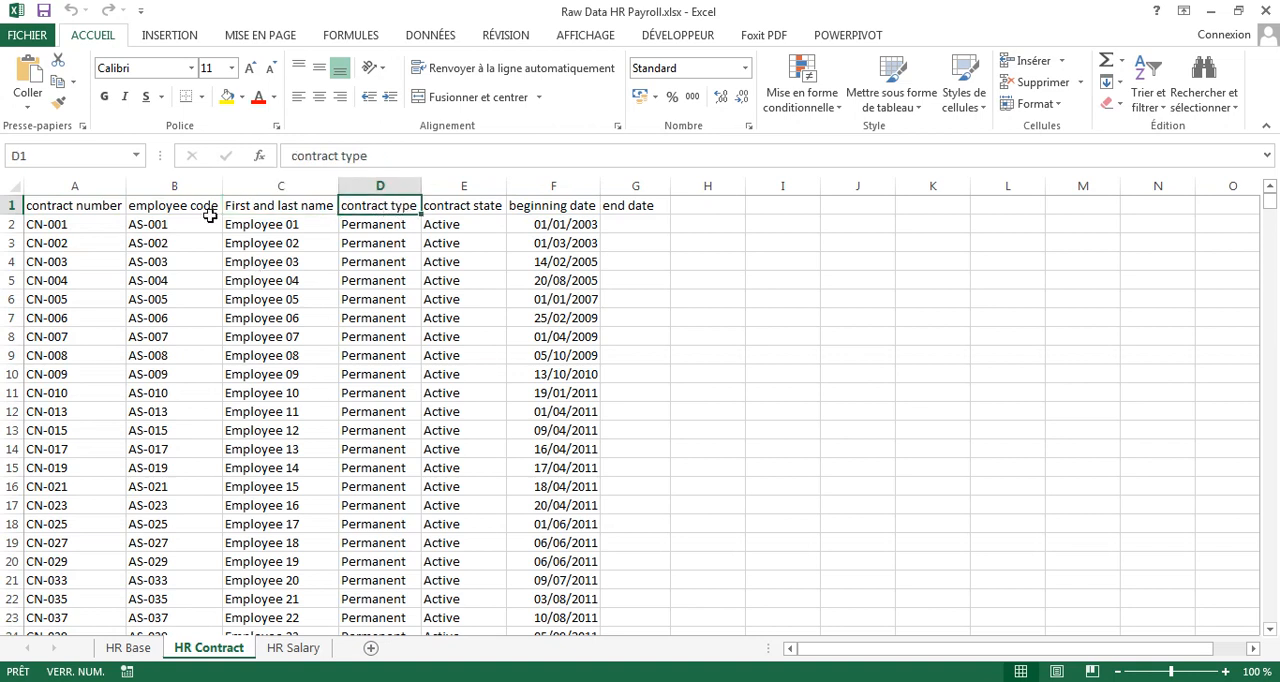
mouse_move(403, 346)
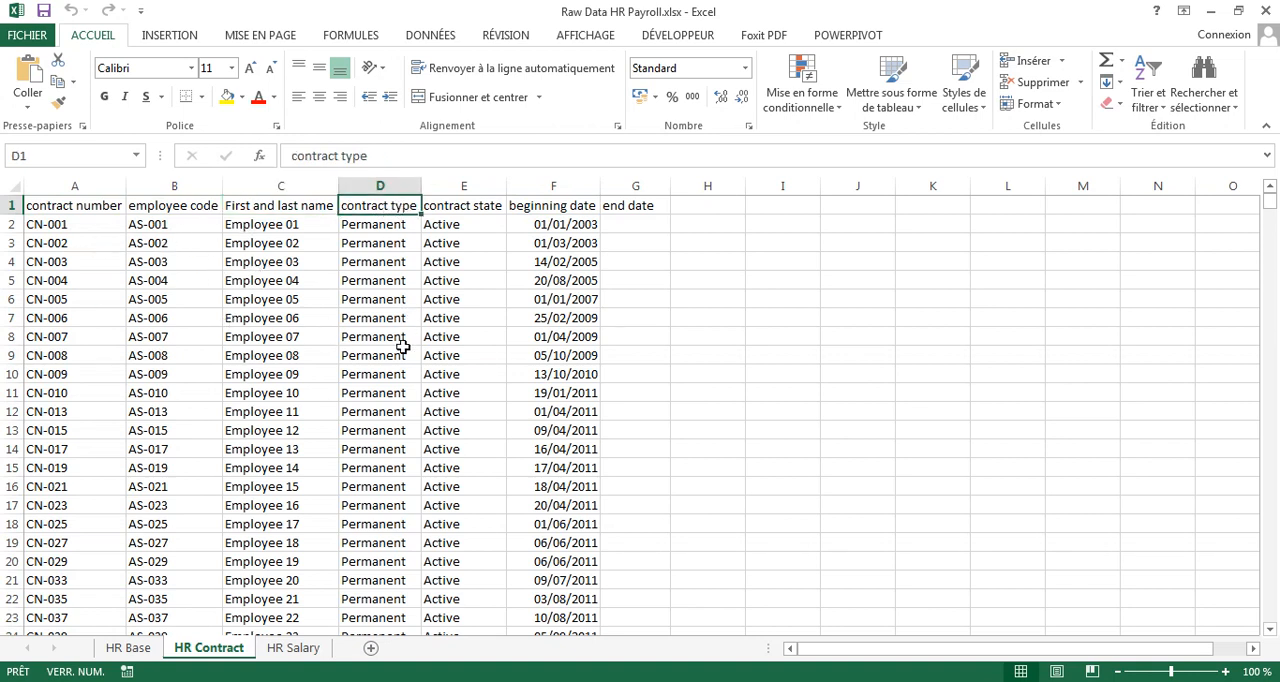
click(463, 205)
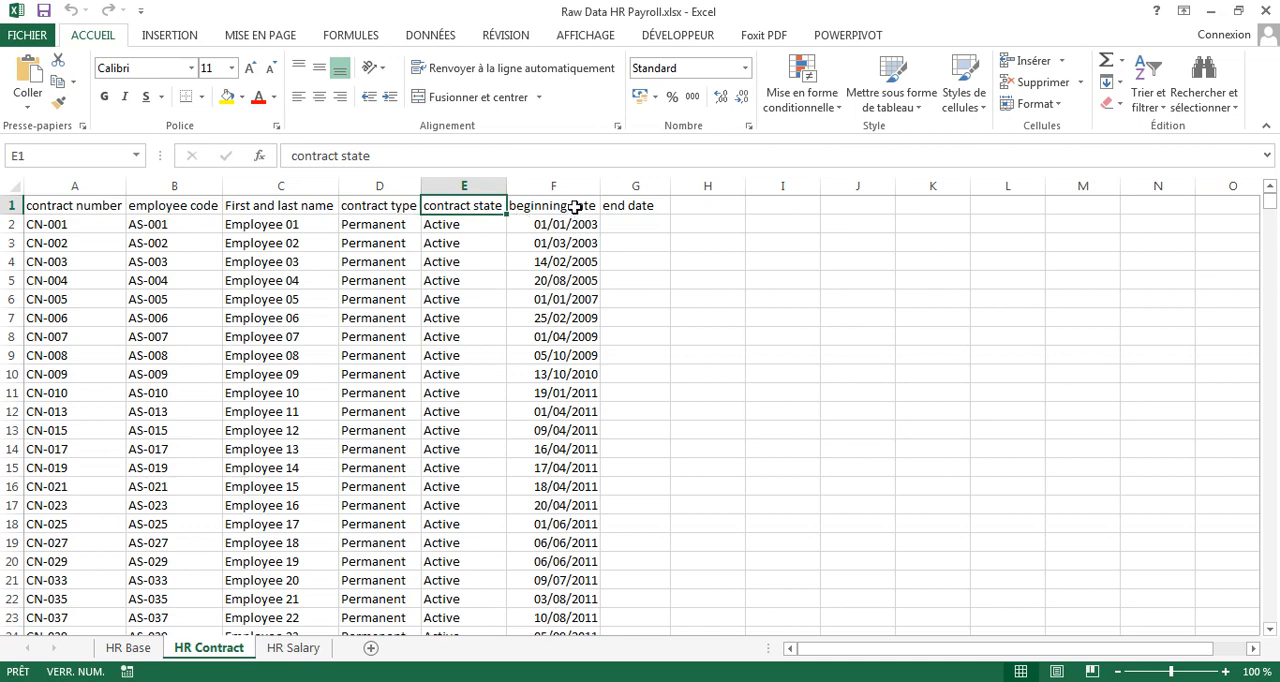
drag(552, 205, 635, 261)
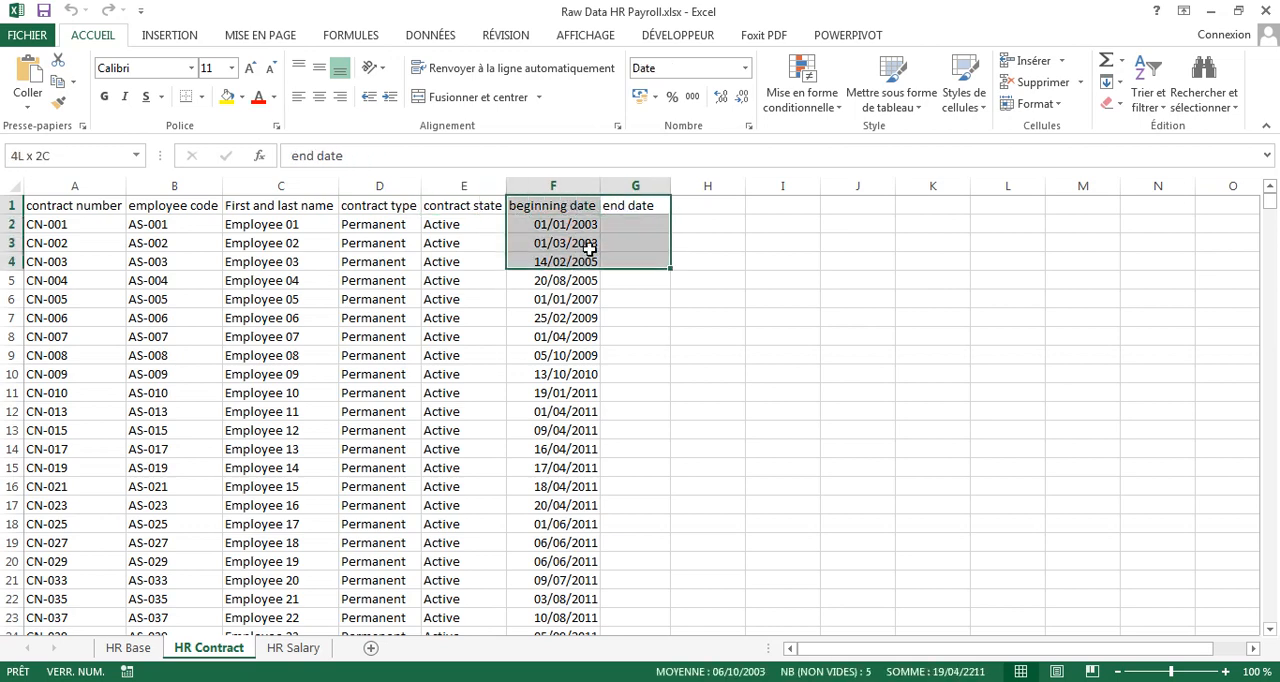
click(463, 185)
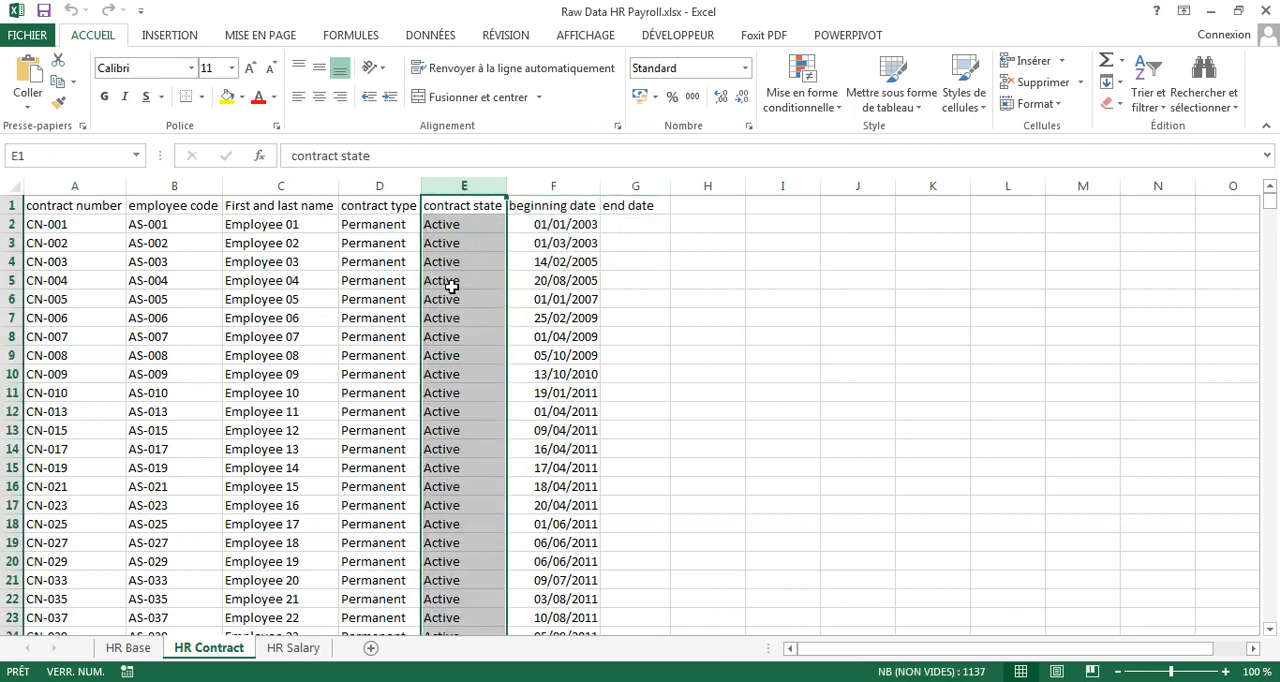
mouse_move(472, 205)
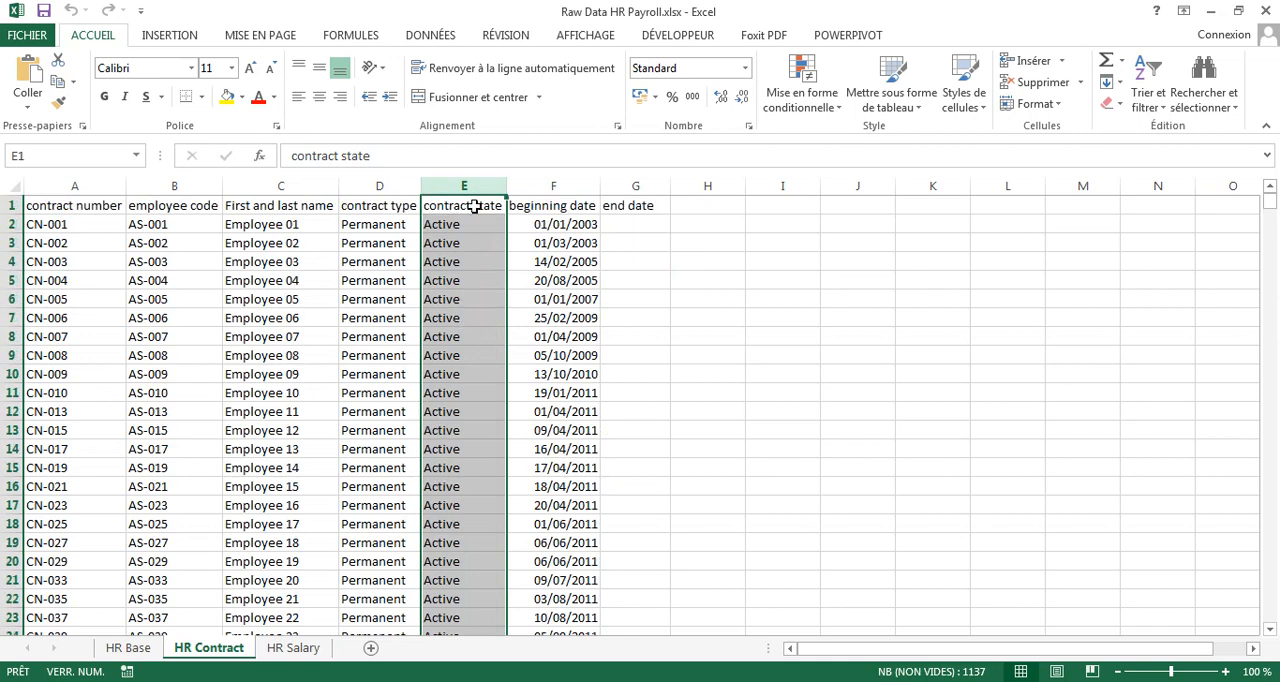
scroll(down, 3)
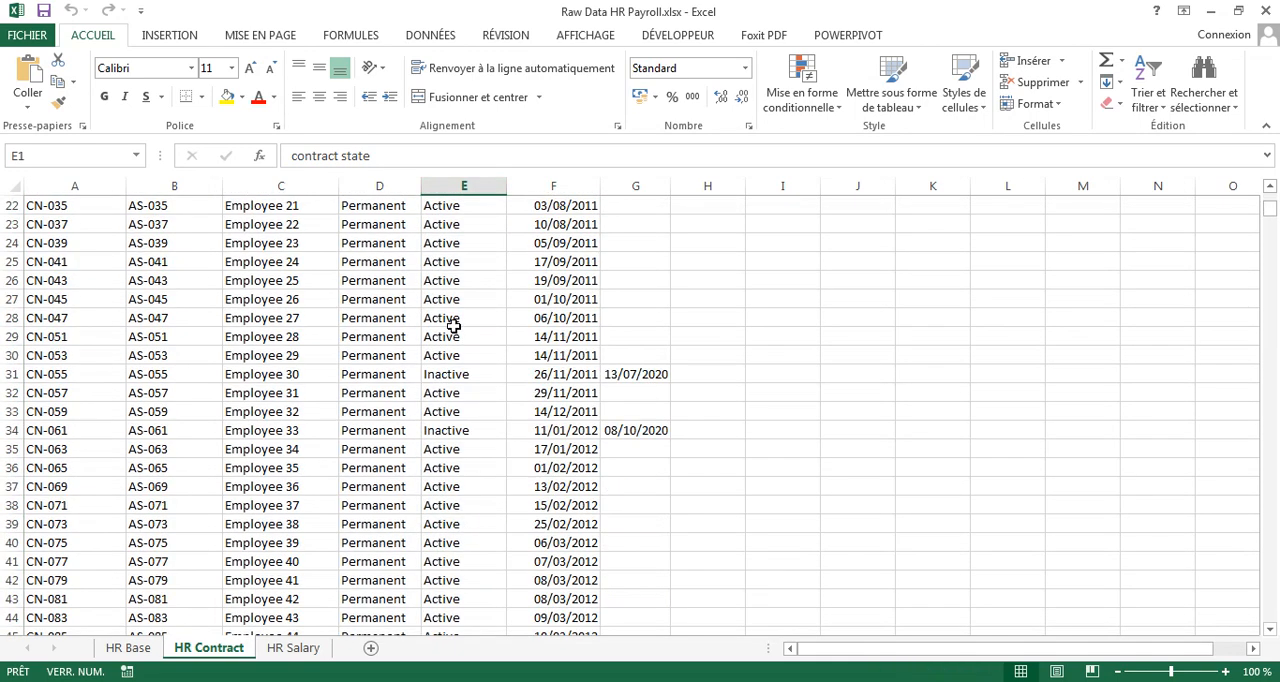
scroll(up, 3)
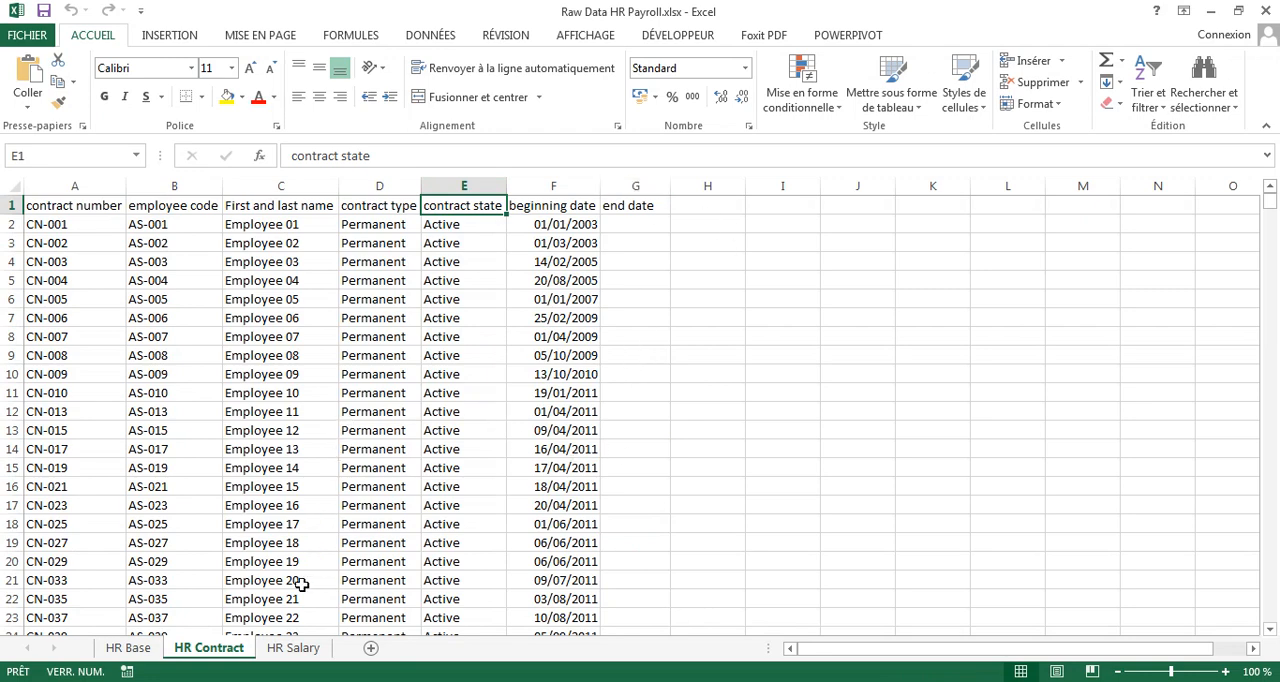
Switch to the HR Salary sheet and review the ECODE, pay and allowance headers.
click(293, 647)
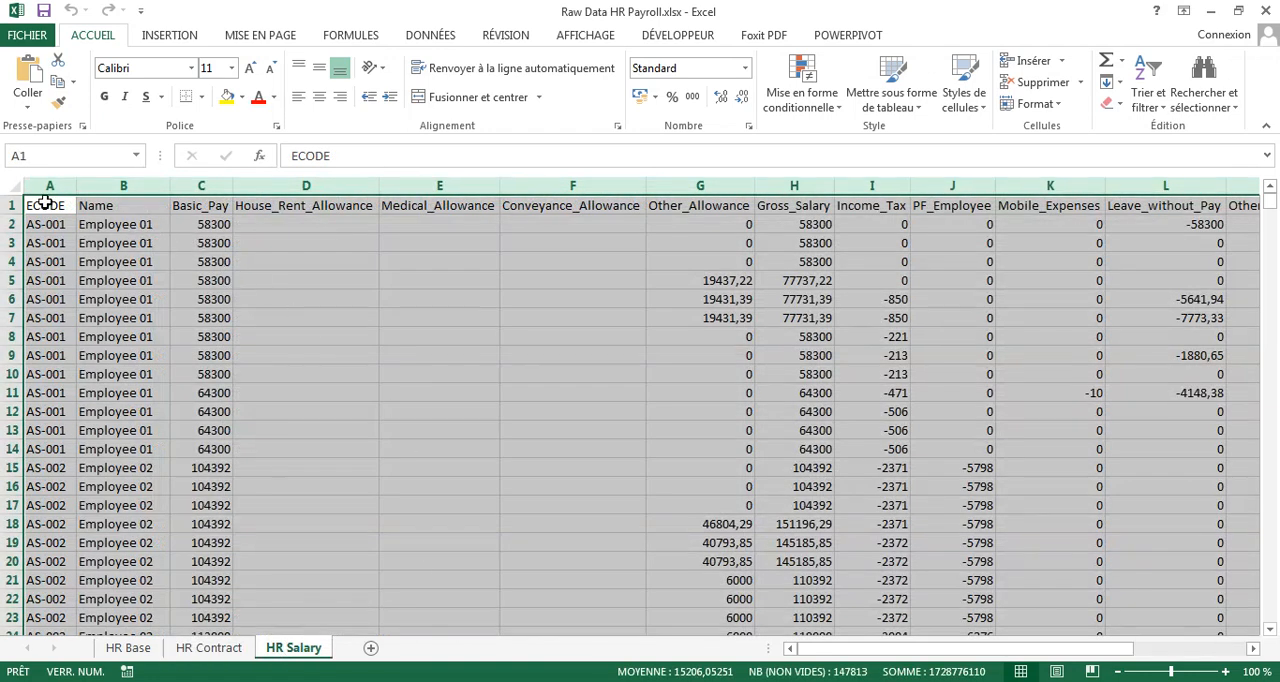
click(49, 185)
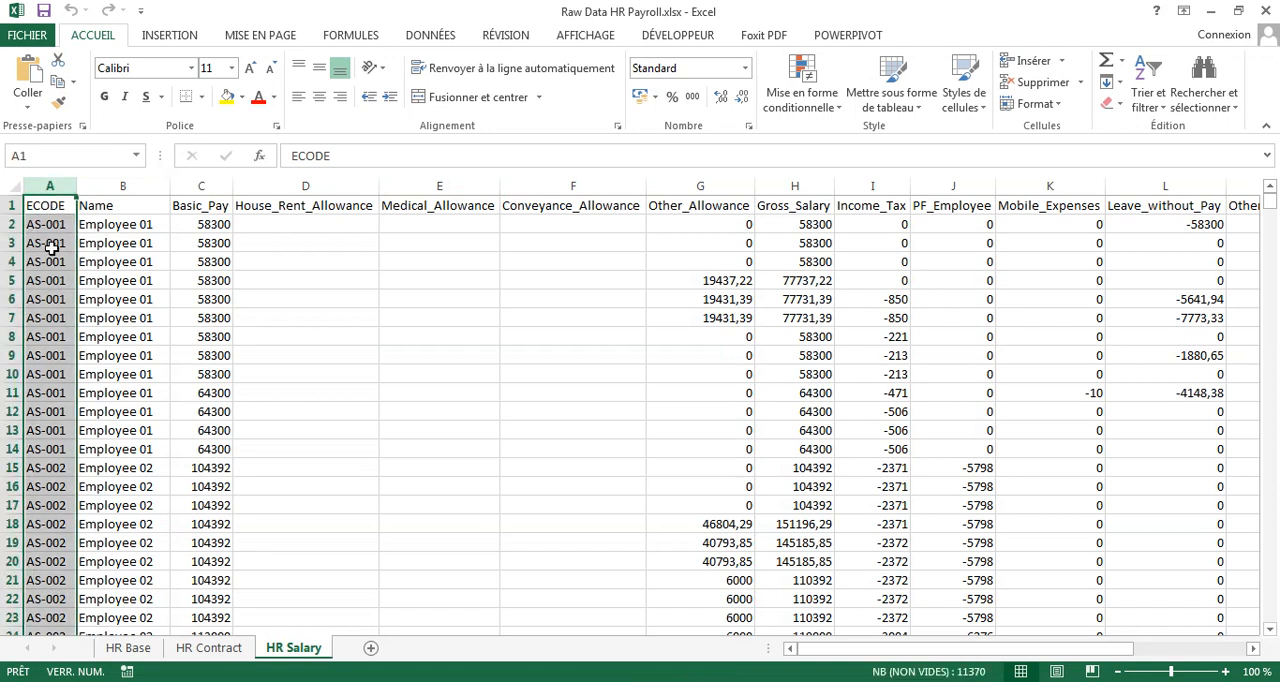
click(123, 205)
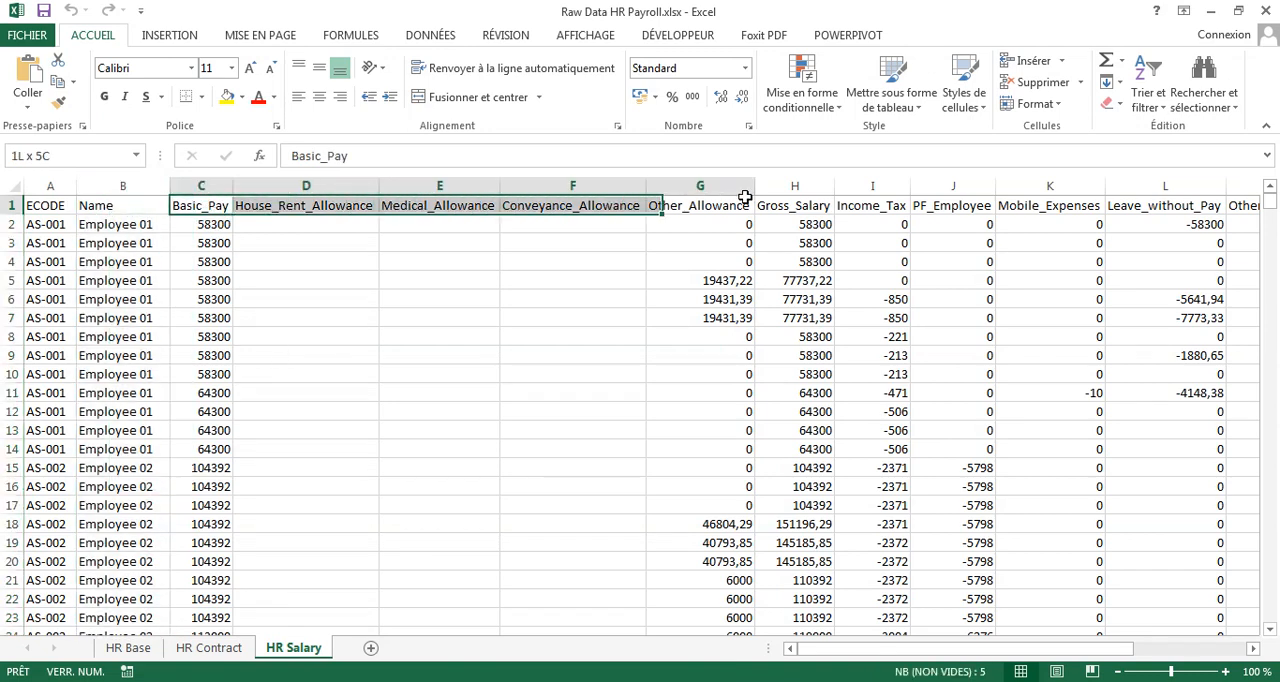
scroll(right, 3)
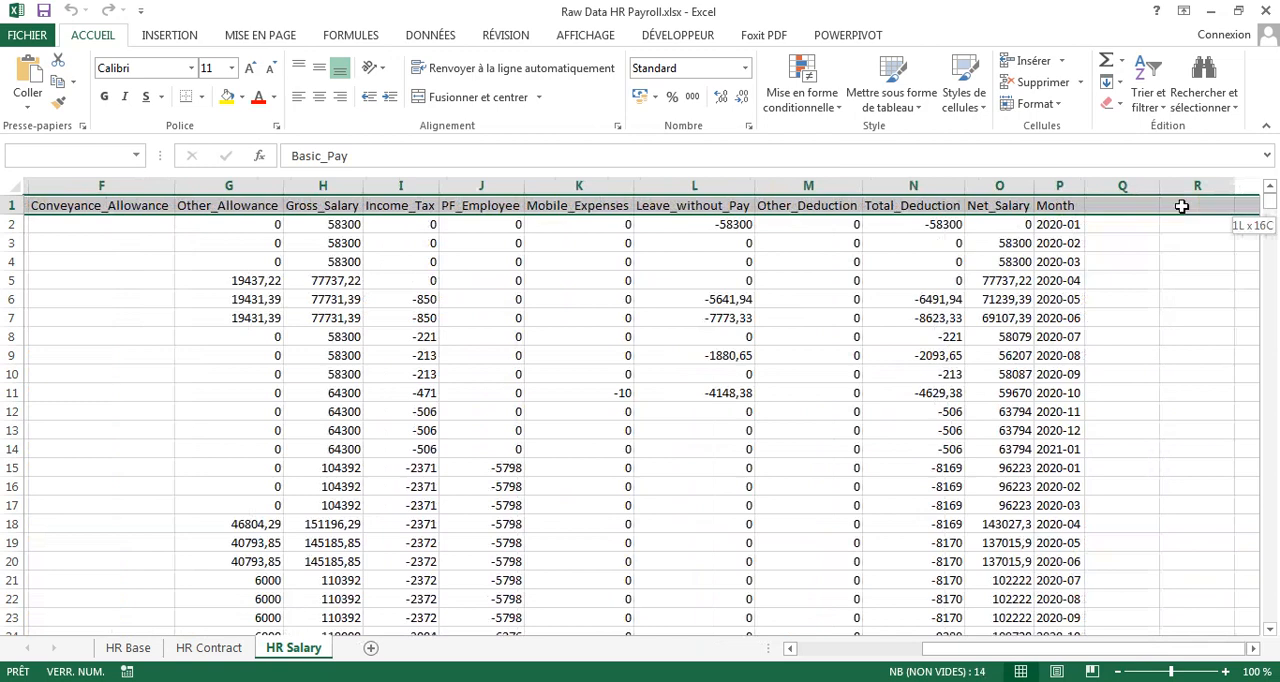
scroll(left, 3)
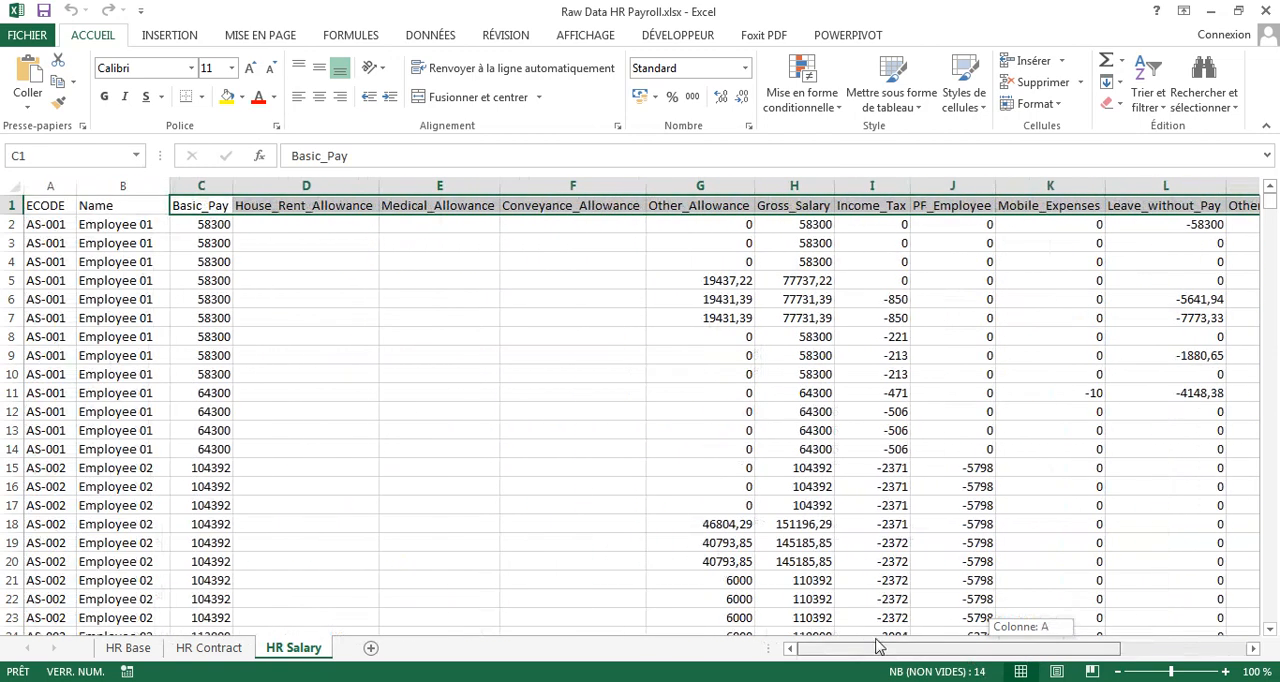
Select the four allowance columns and the deduction columns Income_Tax through Other_Deduction.
click(306, 185)
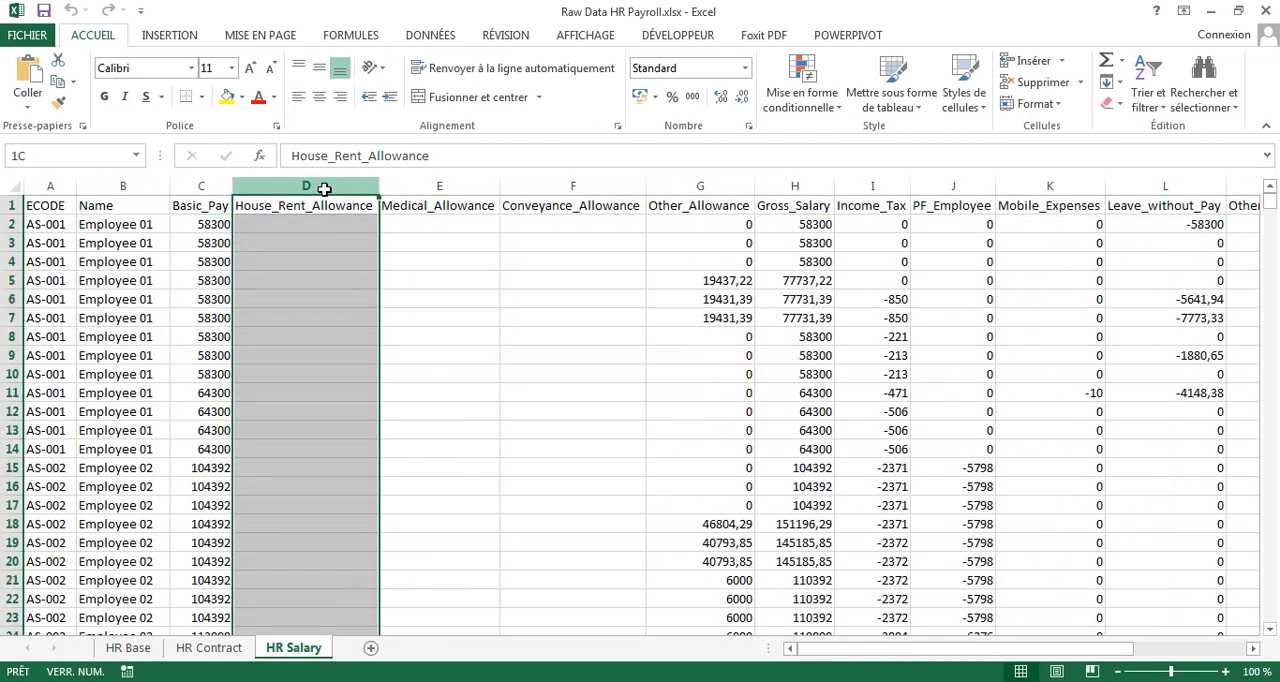
drag(306, 186, 795, 186)
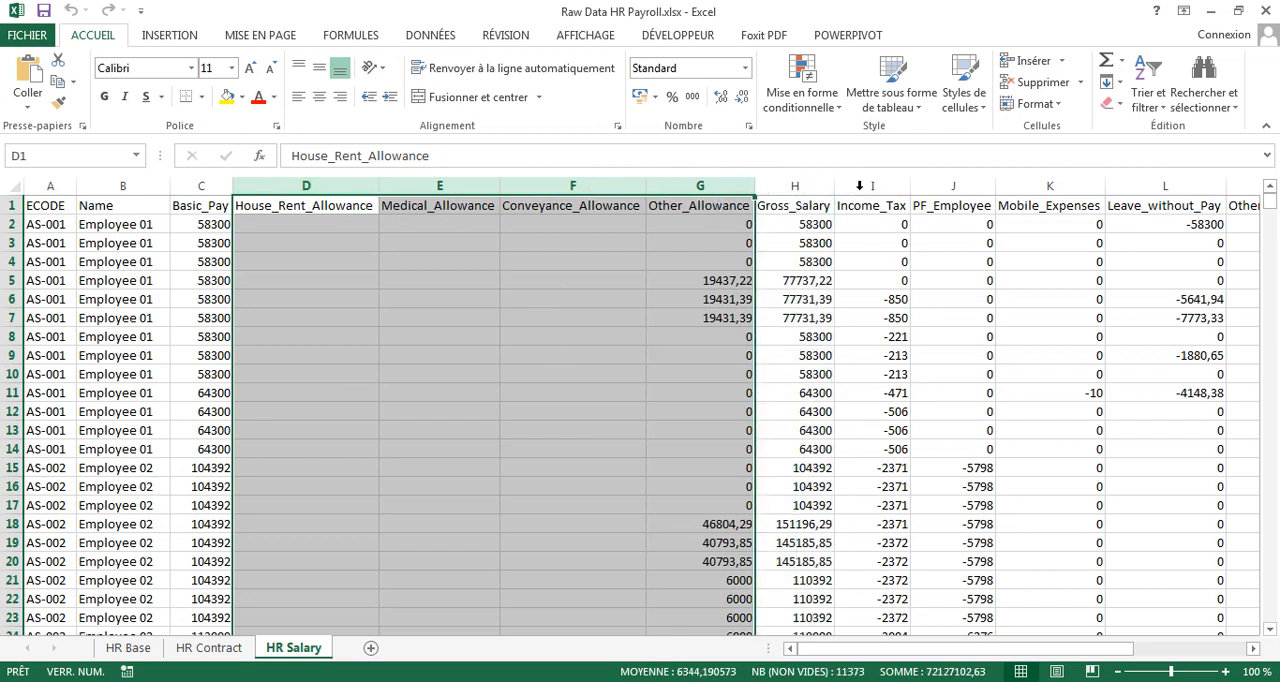
click(871, 186)
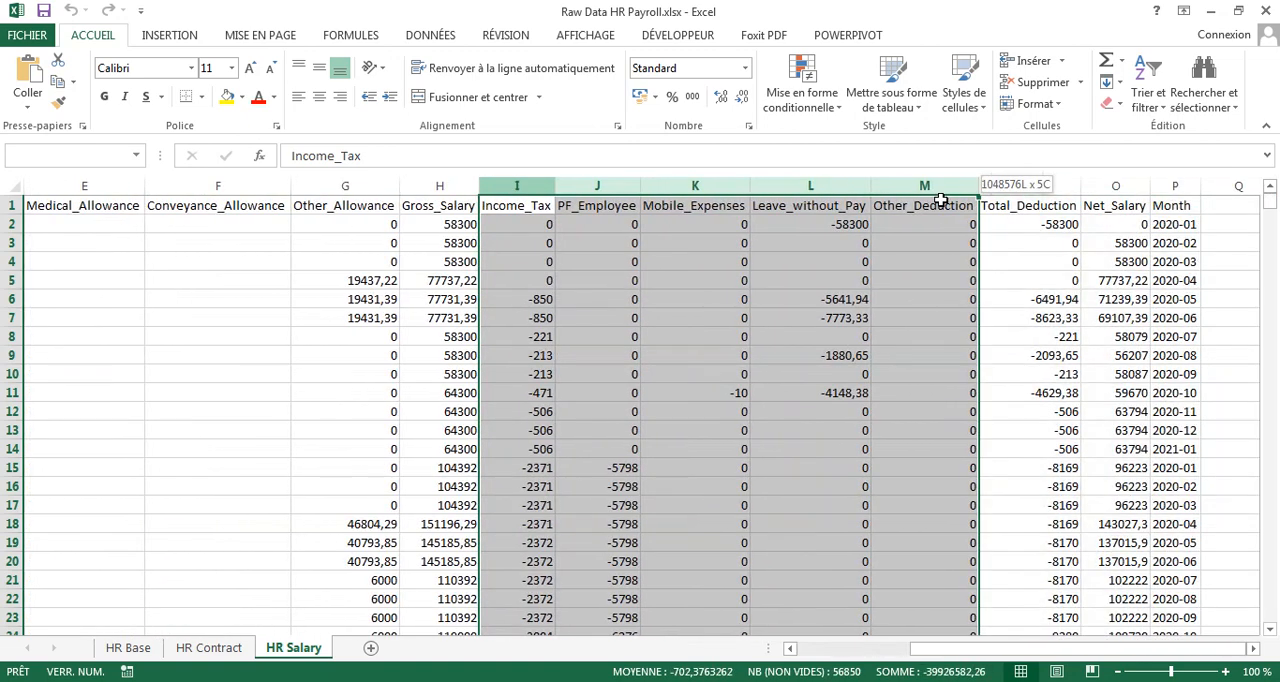
click(516, 224)
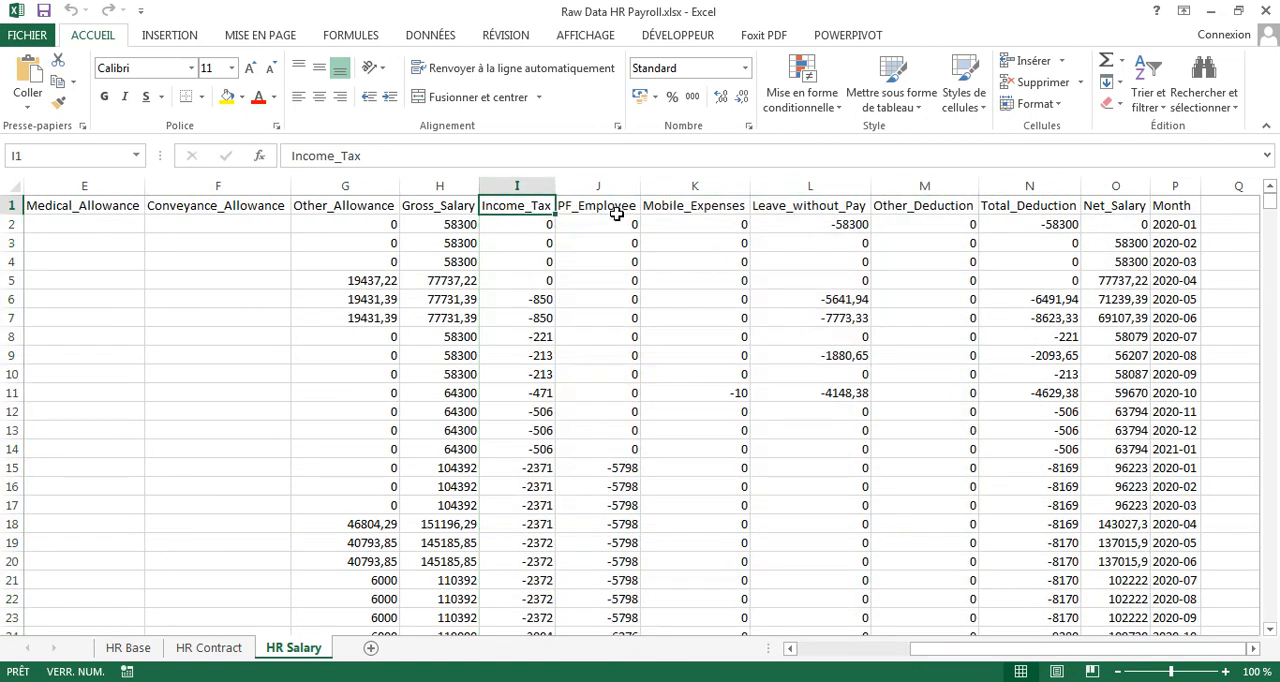
click(695, 205)
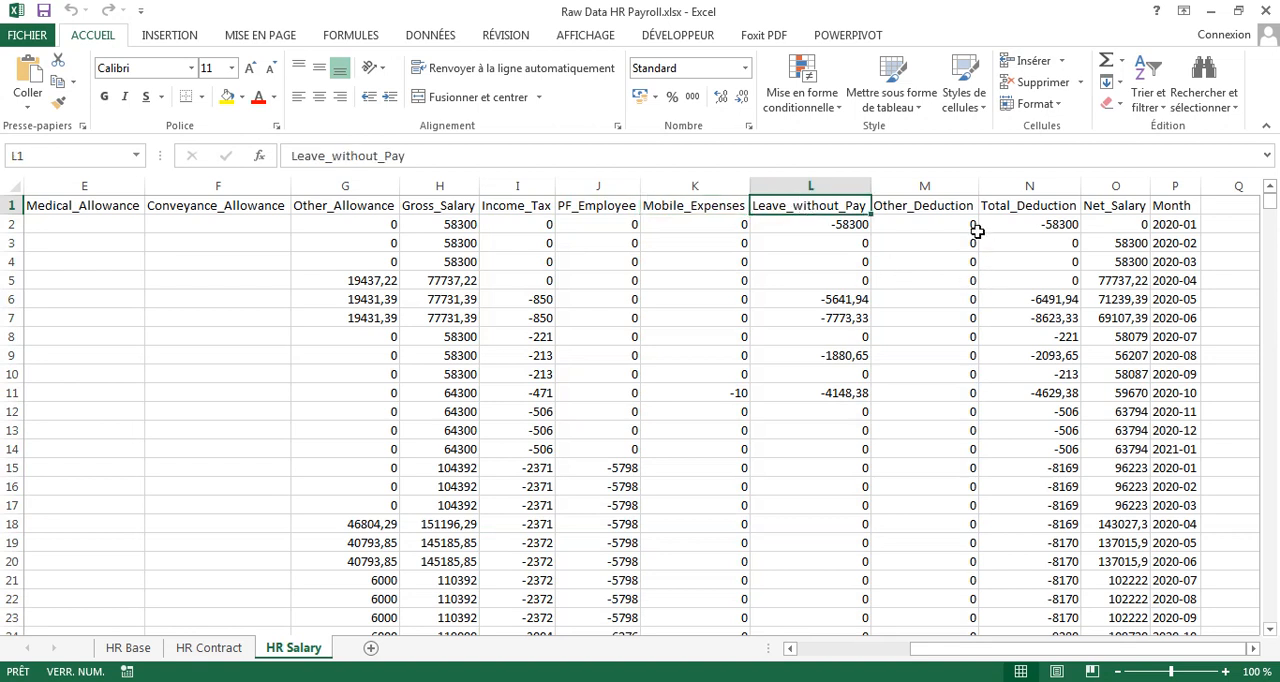
click(924, 205)
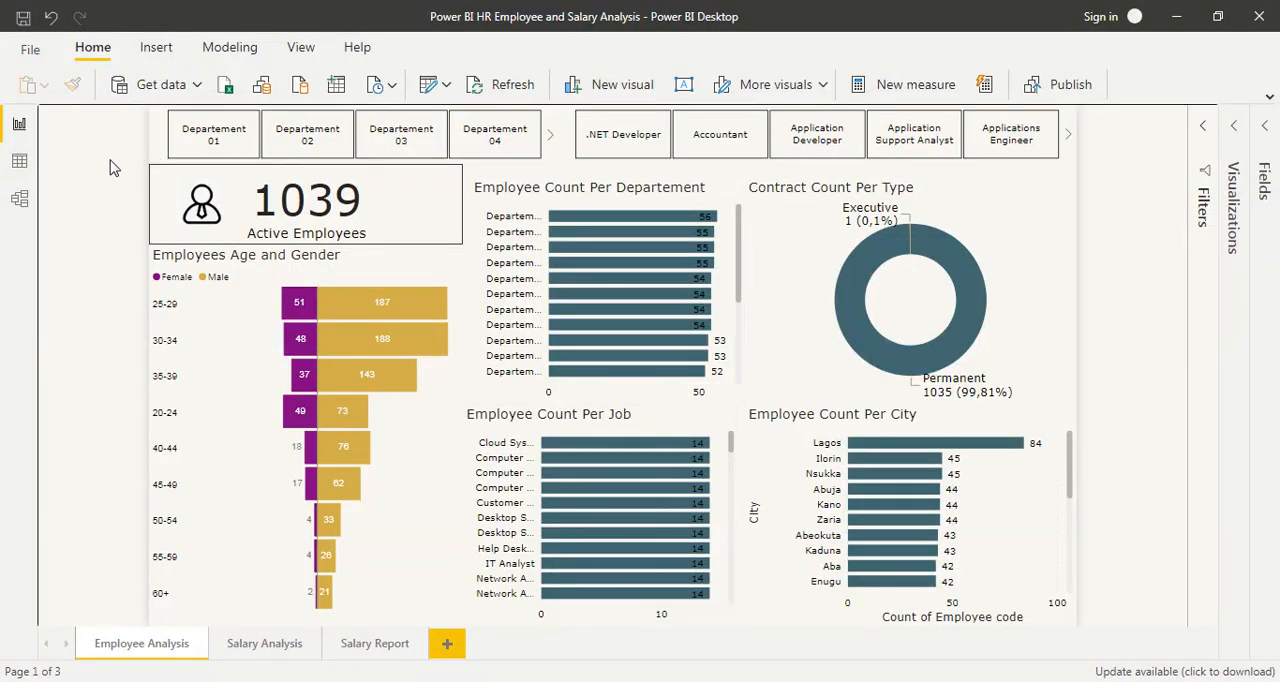
mouse_move(600, 458)
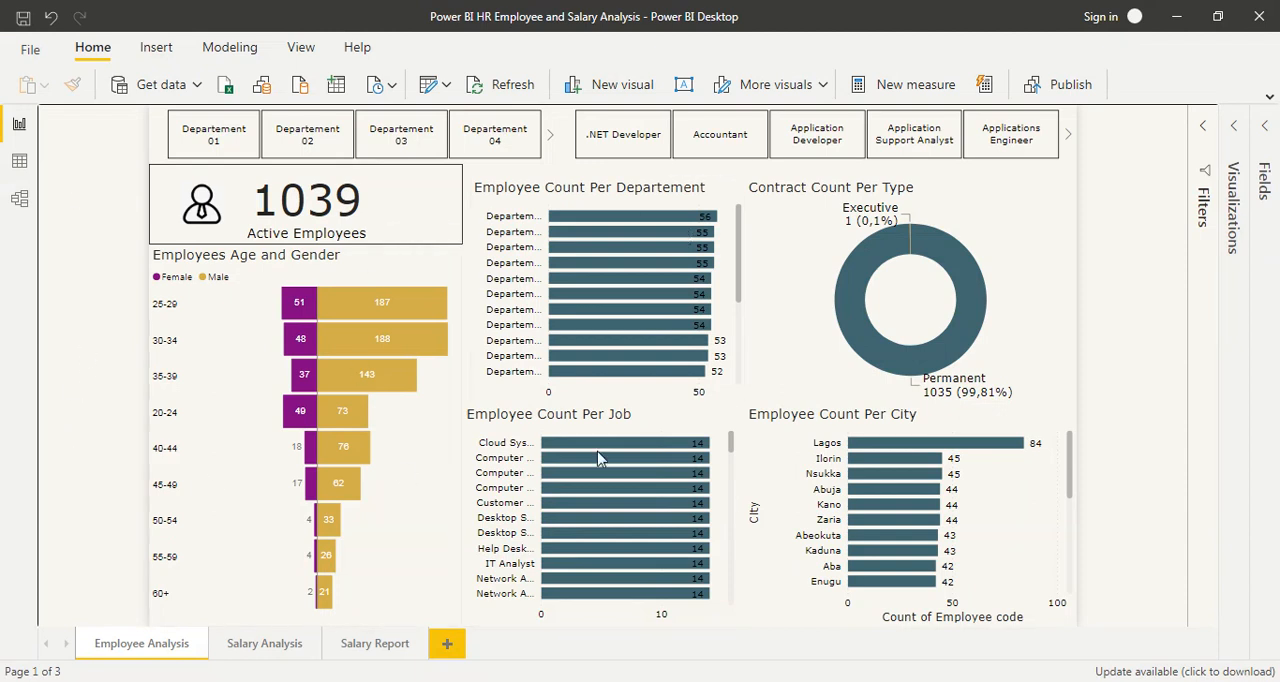
mouse_move(115, 225)
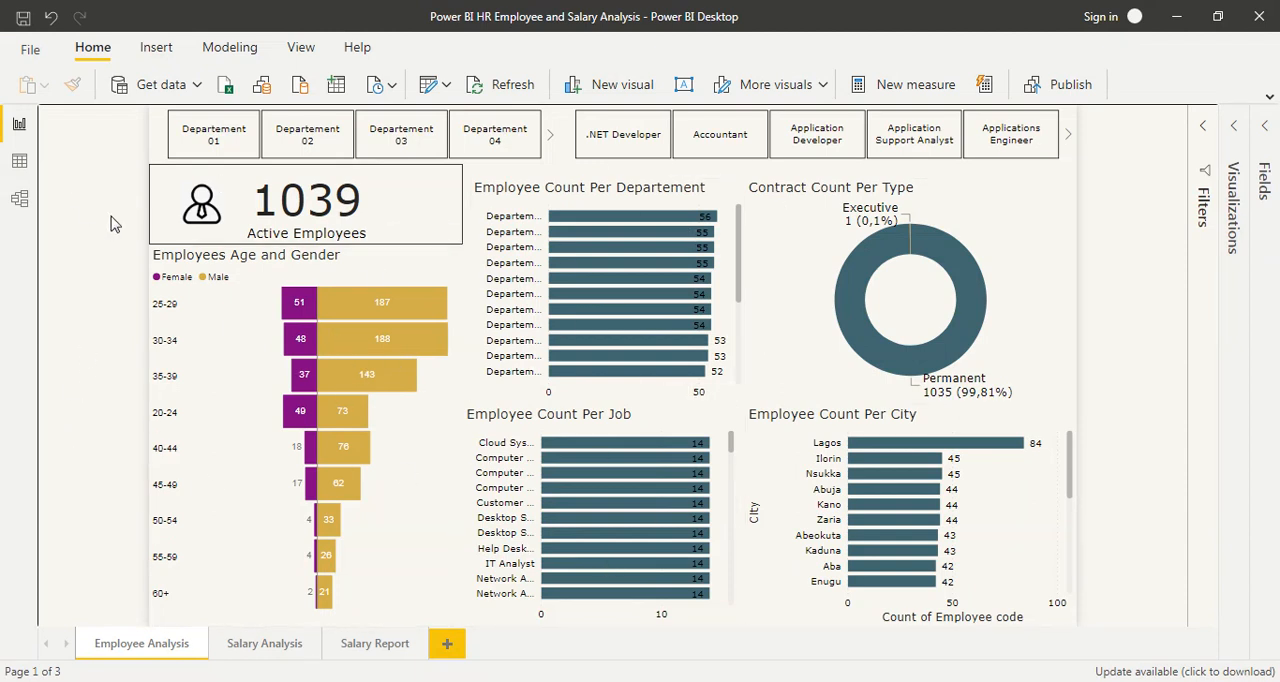
mouse_move(118, 211)
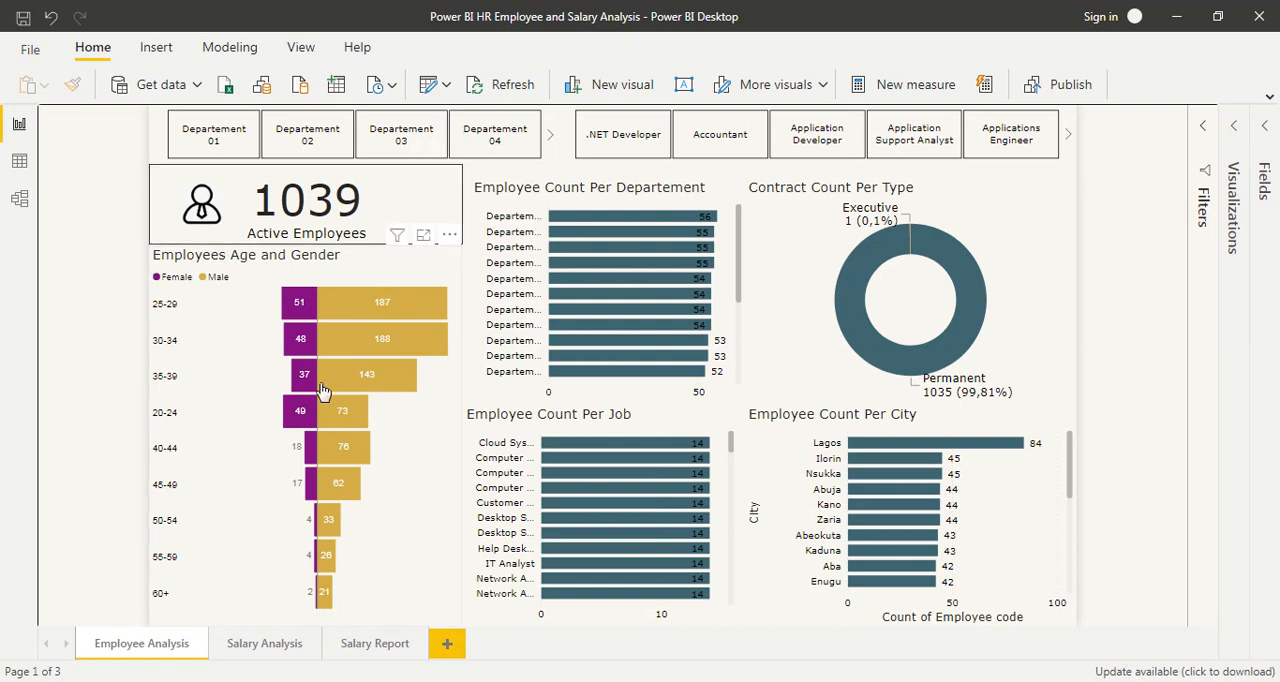
Inspect the Employees Age and Gender chart, then move to the Salary Analysis page.
click(323, 390)
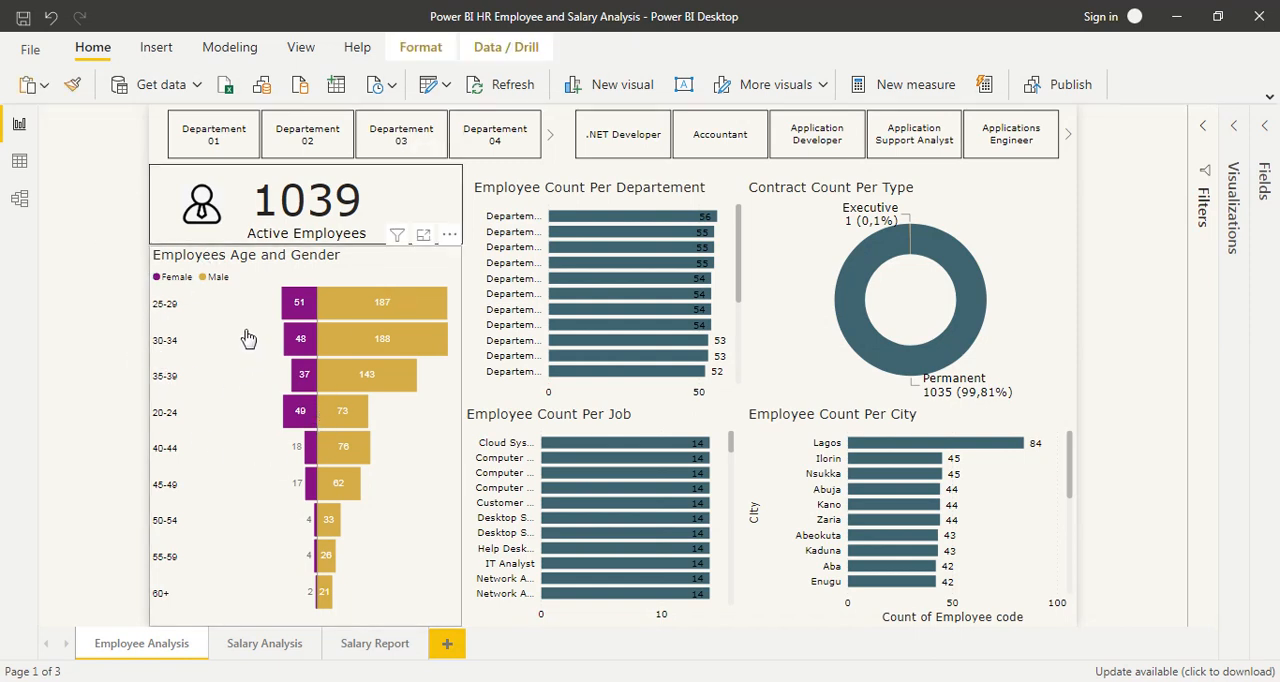
mouse_move(203, 269)
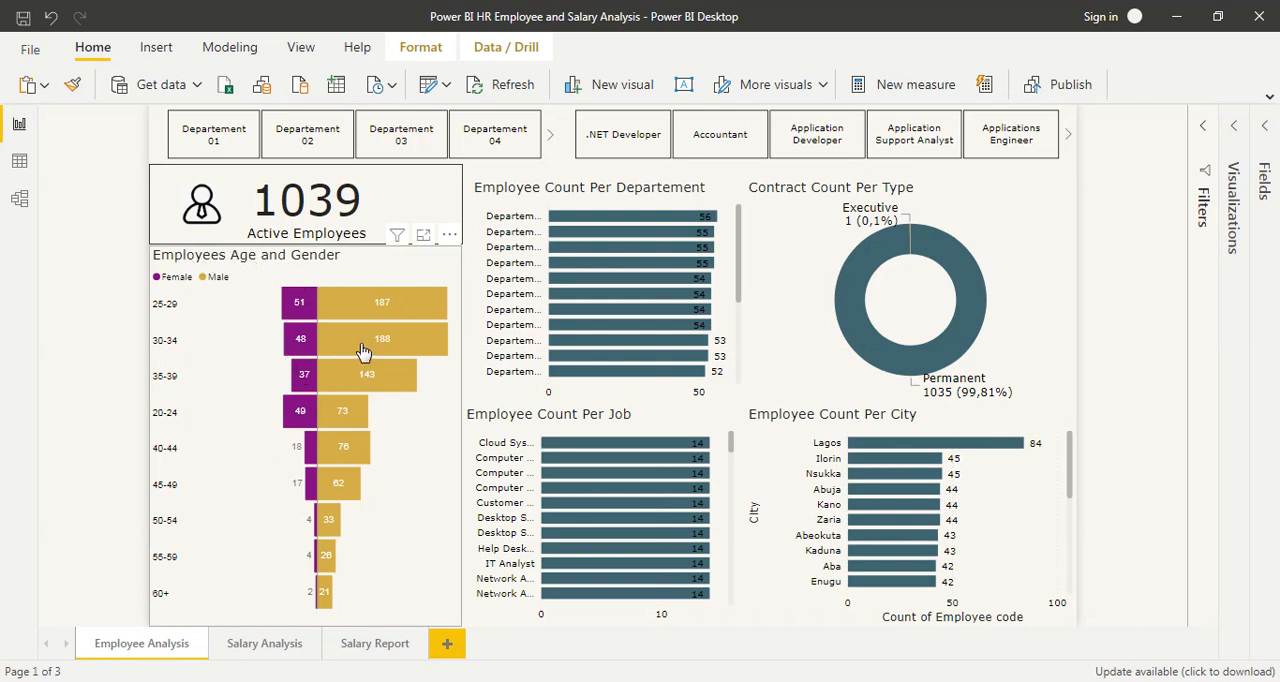
mouse_move(229, 570)
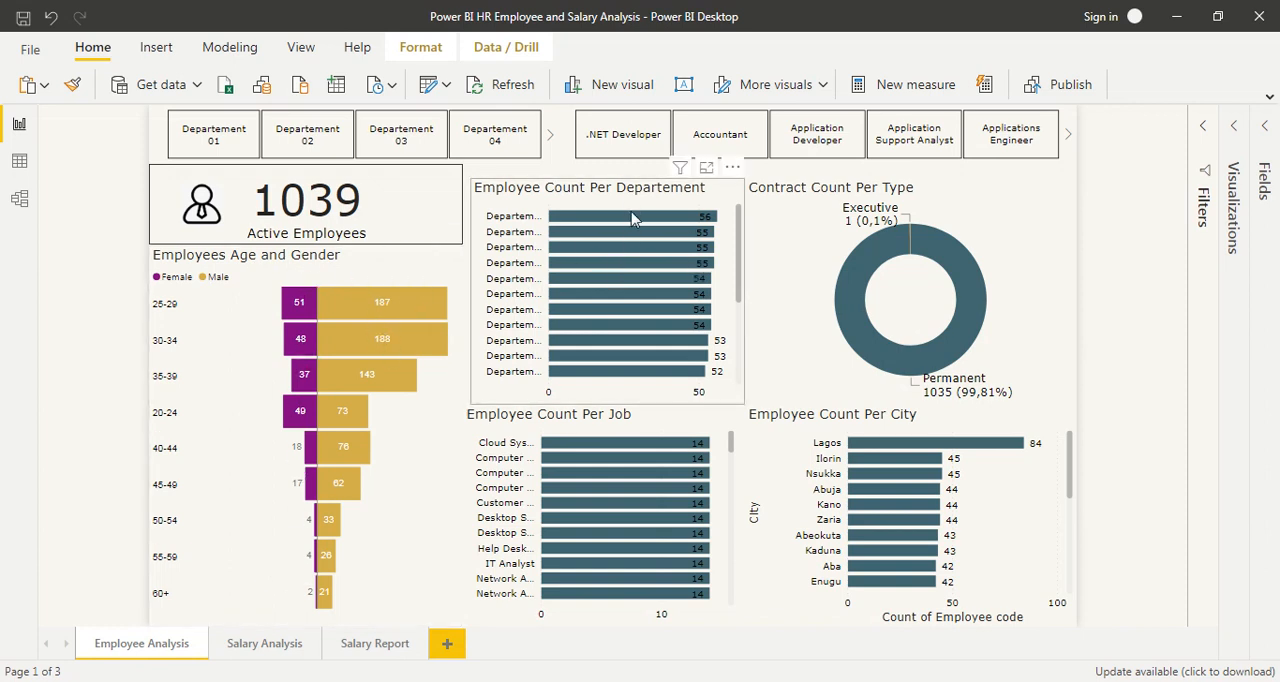
mouse_move(603, 260)
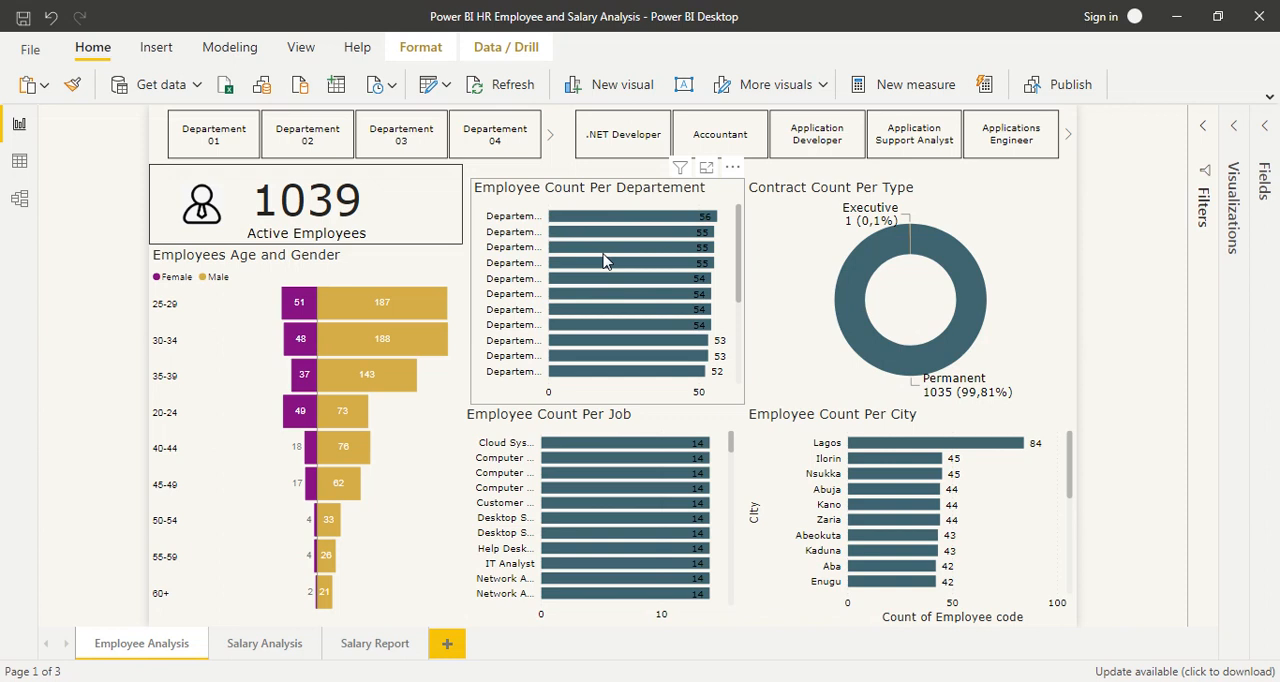
mouse_move(595, 255)
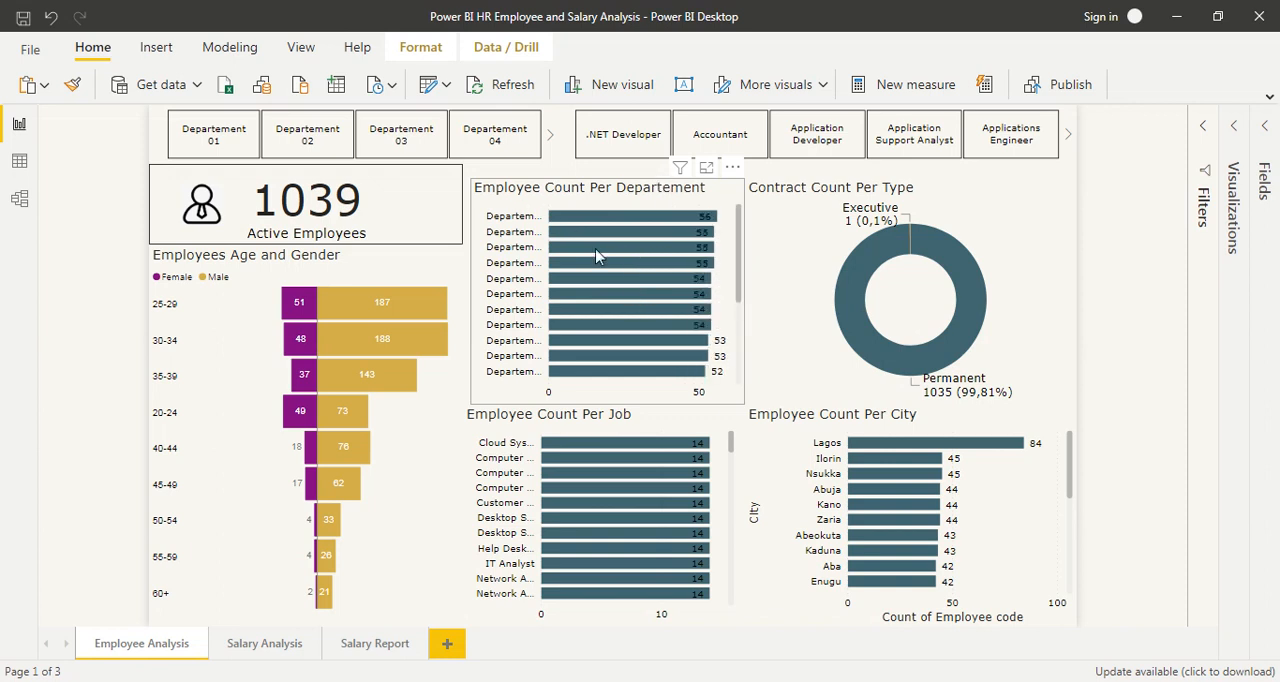
mouse_move(980, 200)
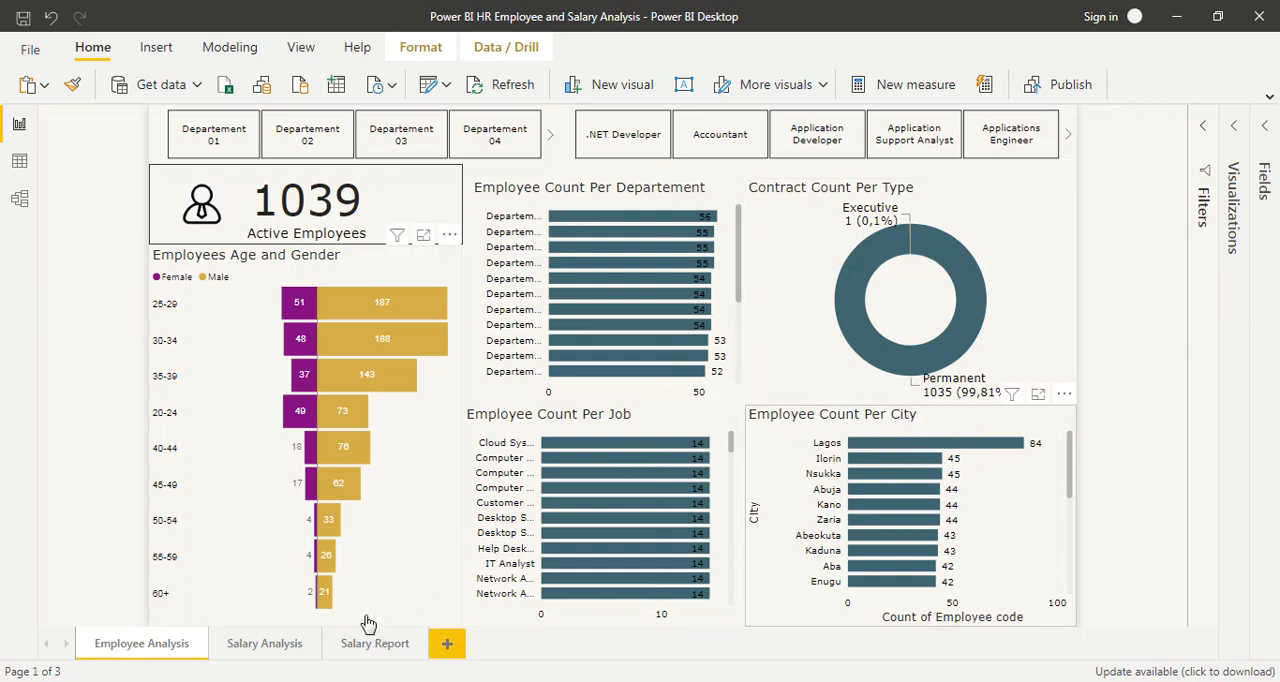
mouse_move(264, 643)
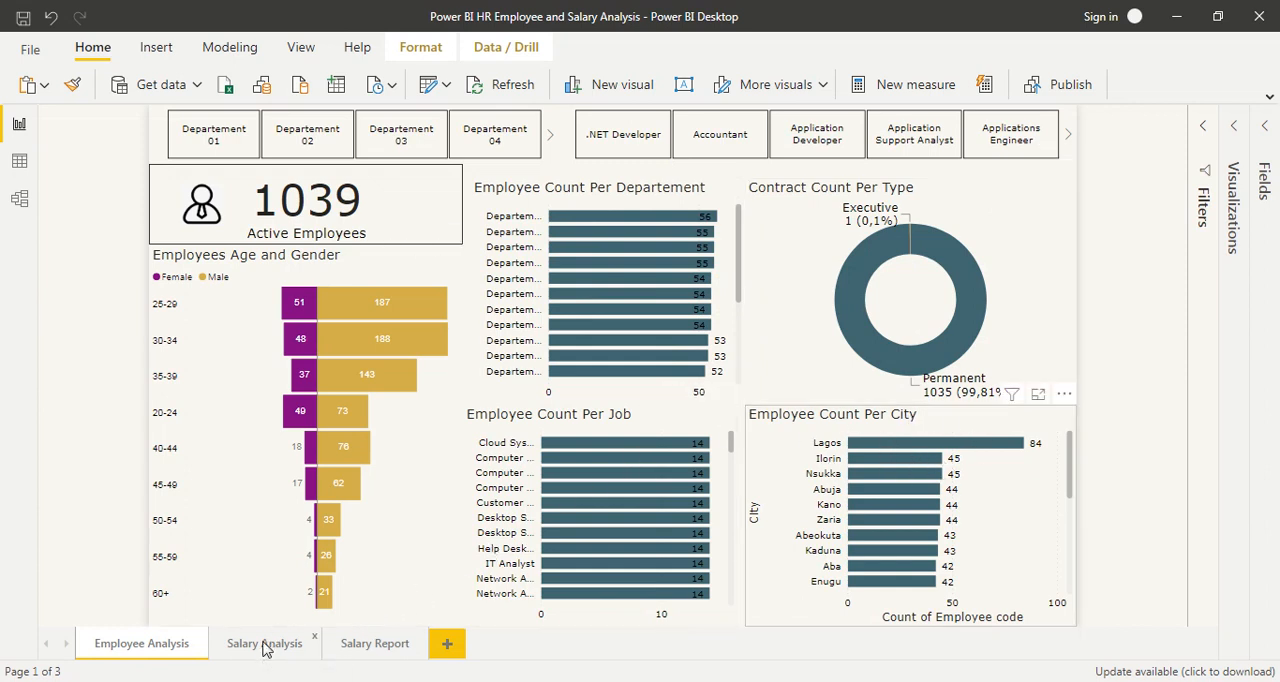
click(264, 643)
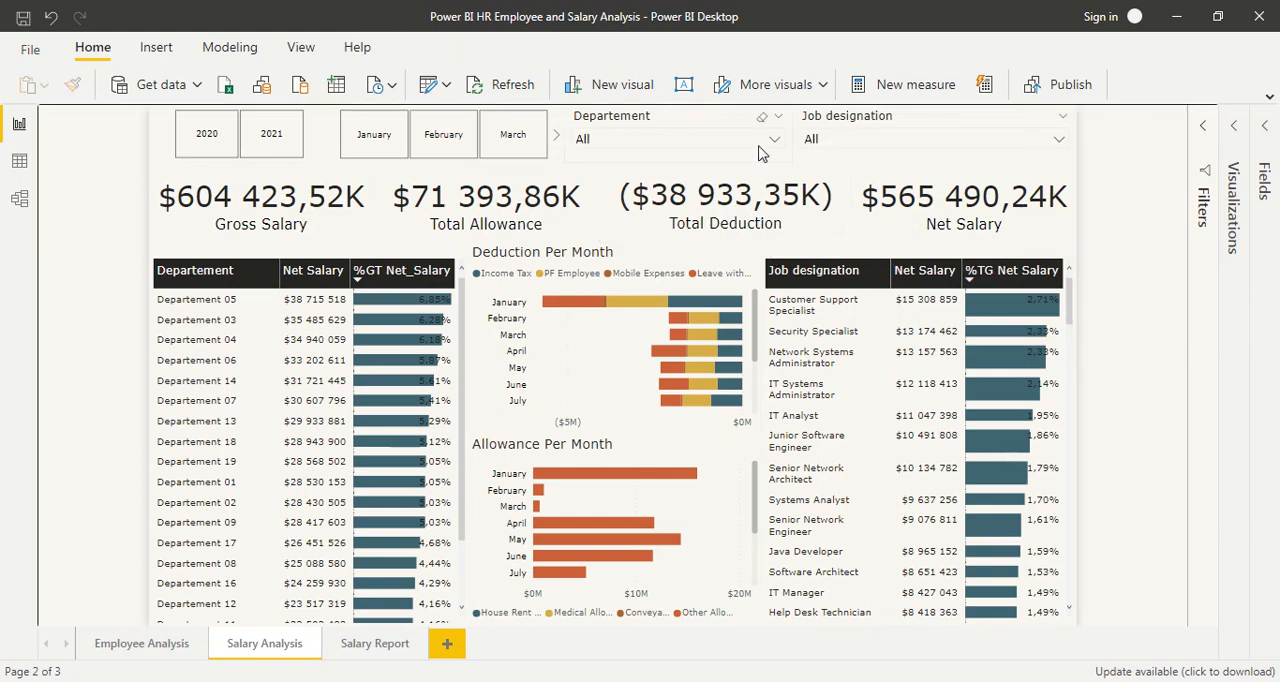
Filter the Salary Analysis page to Departement 03 in the Departement slicer.
click(770, 139)
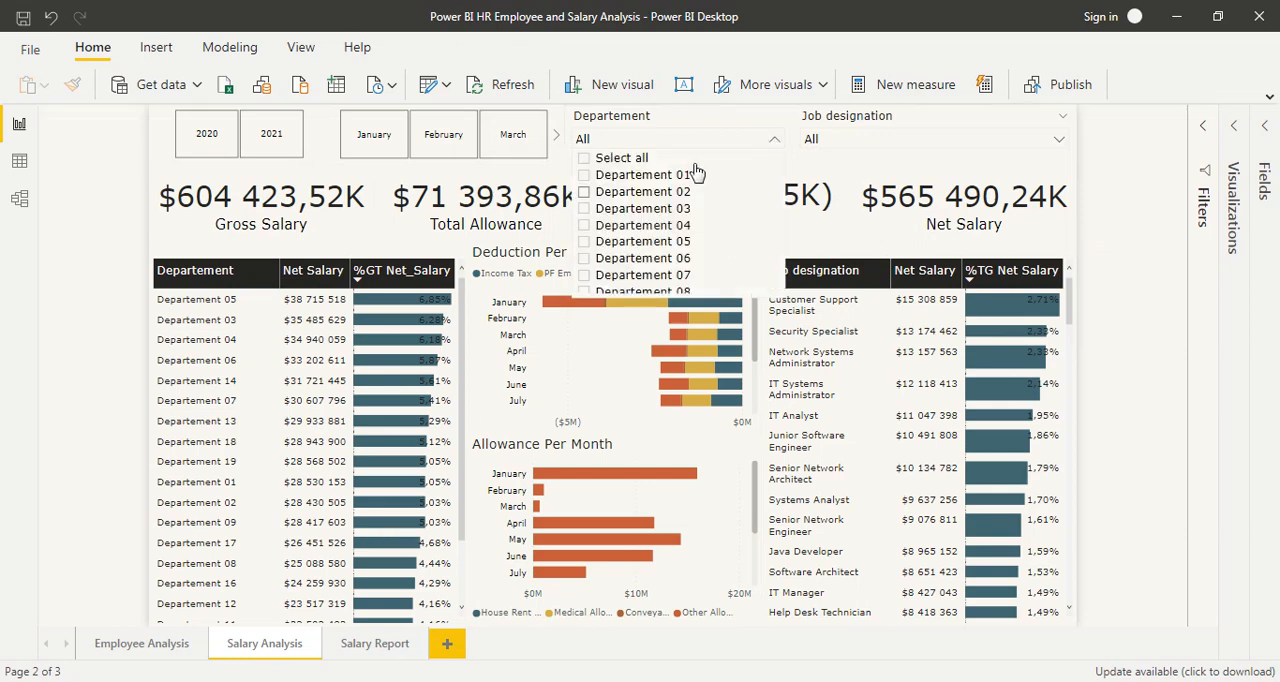
mouse_move(593, 229)
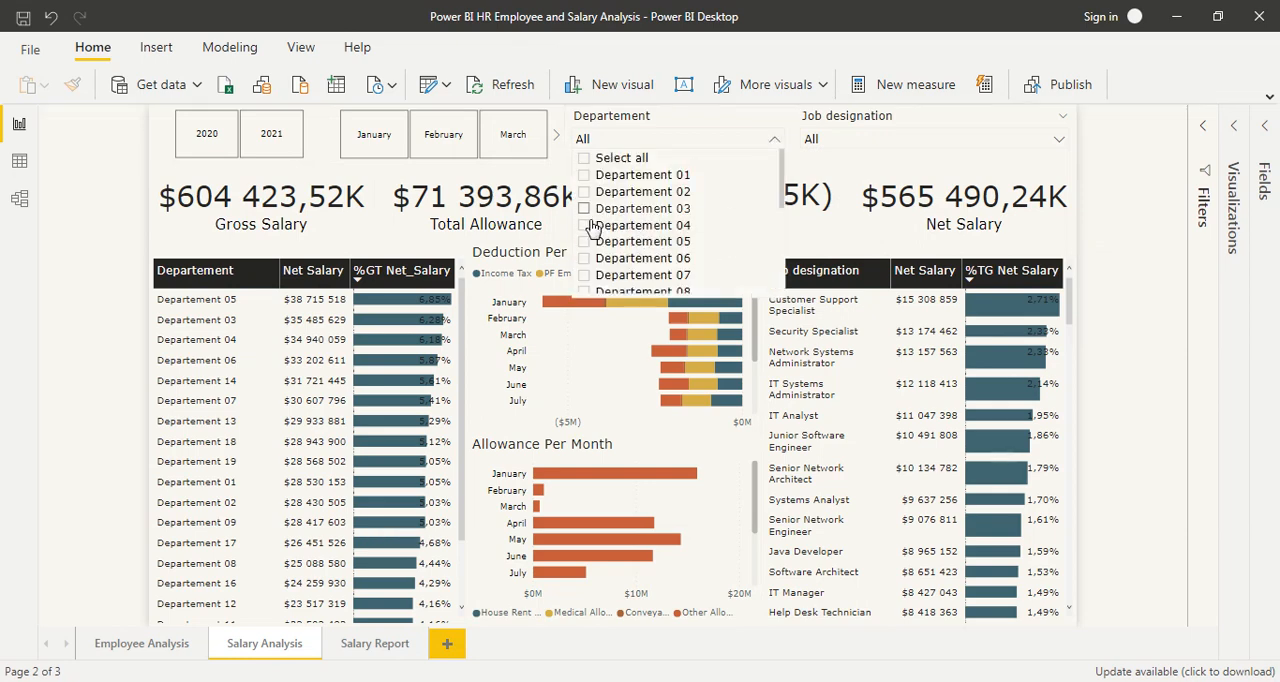
click(643, 208)
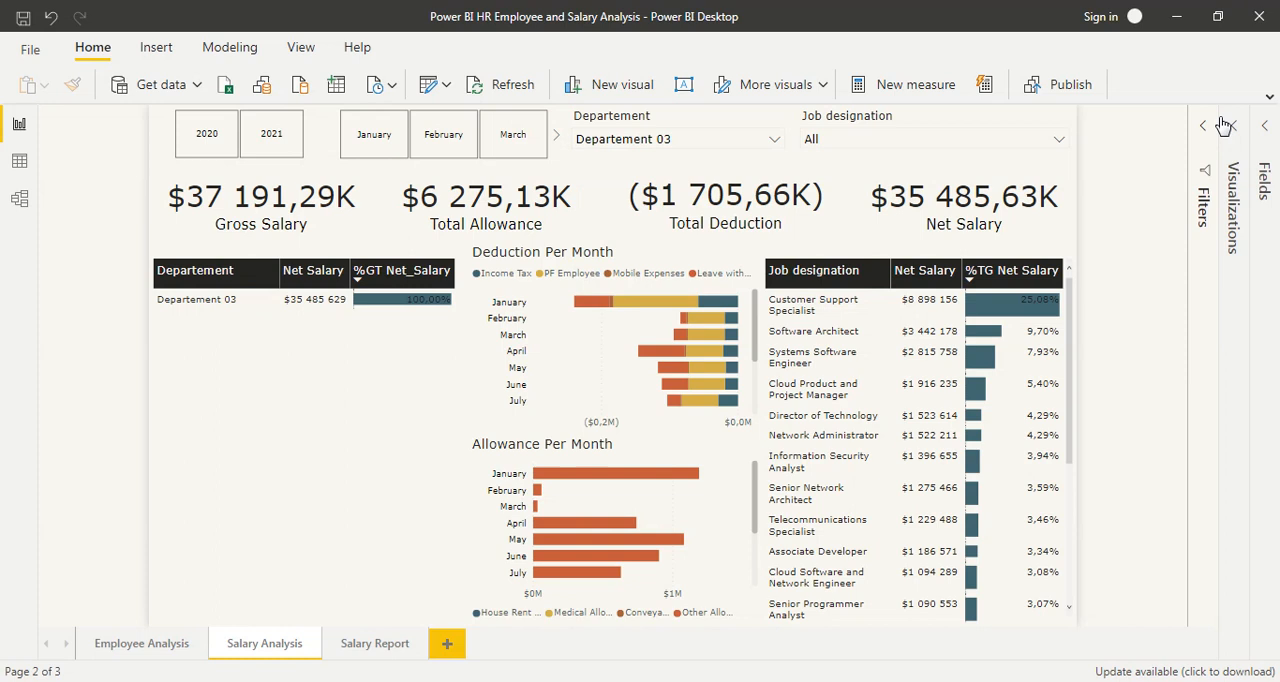
click(1205, 125)
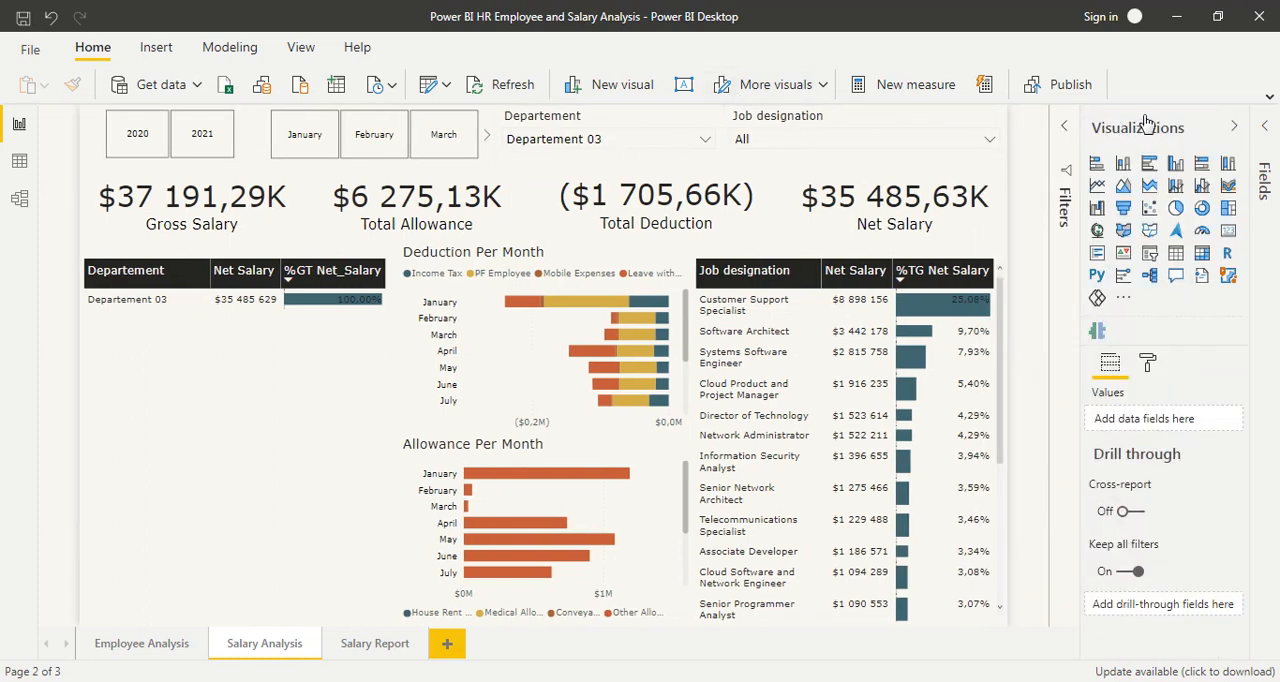
click(703, 139)
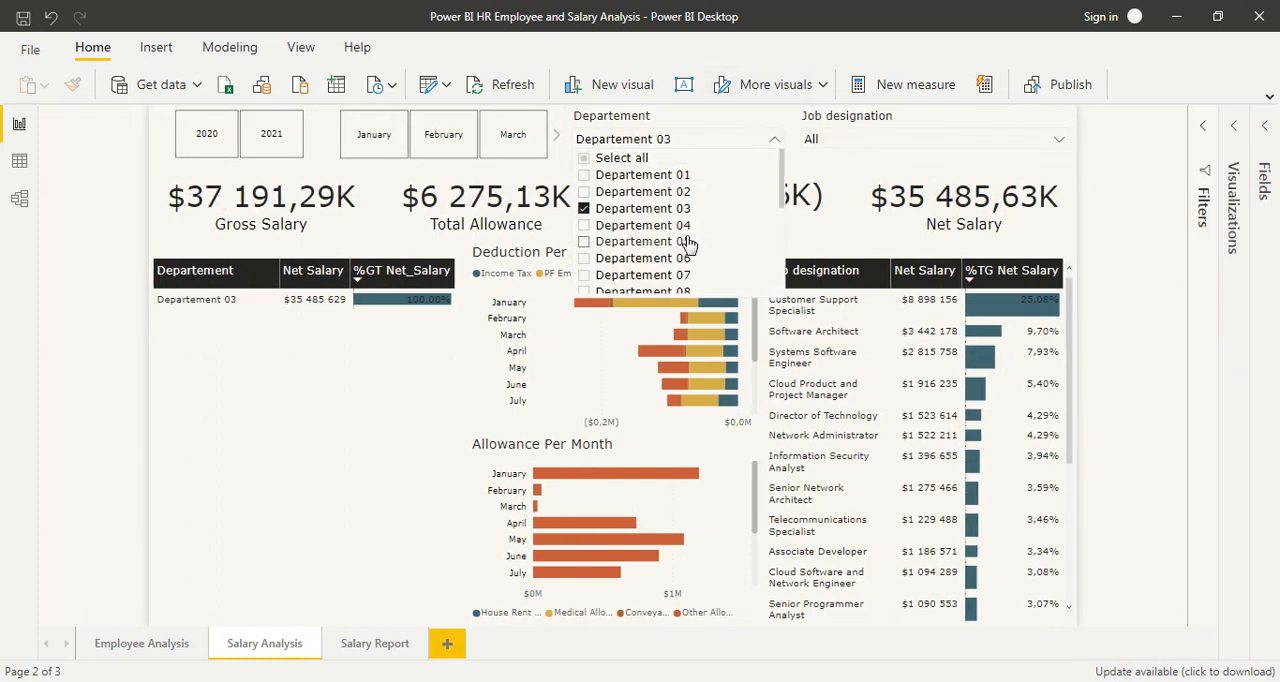
Change the Departement filter to Departement 05 and Departement 04 only.
click(584, 241)
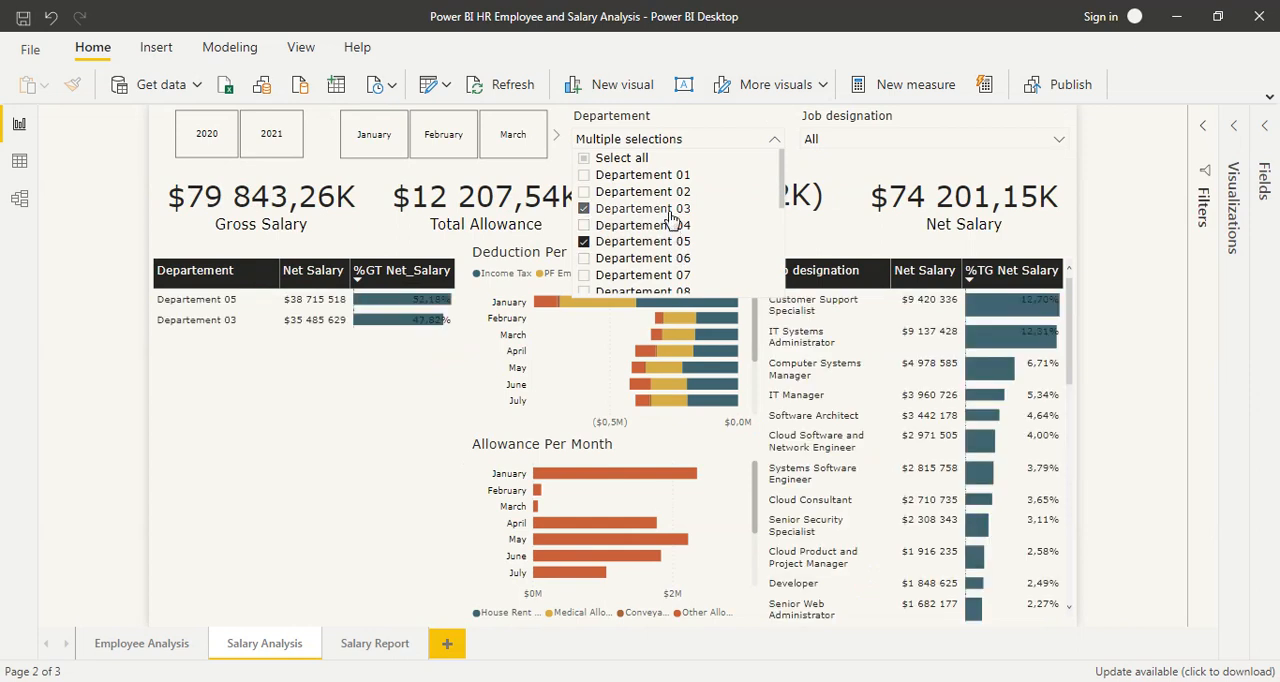
click(583, 241)
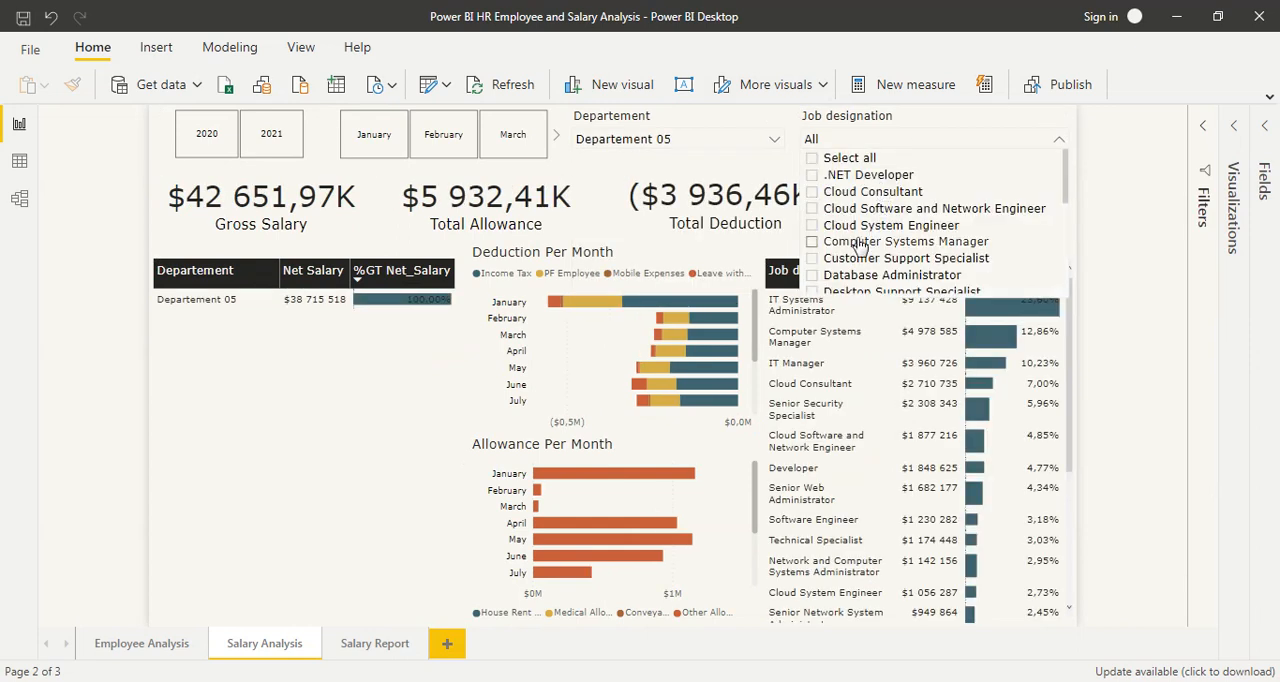
click(811, 241)
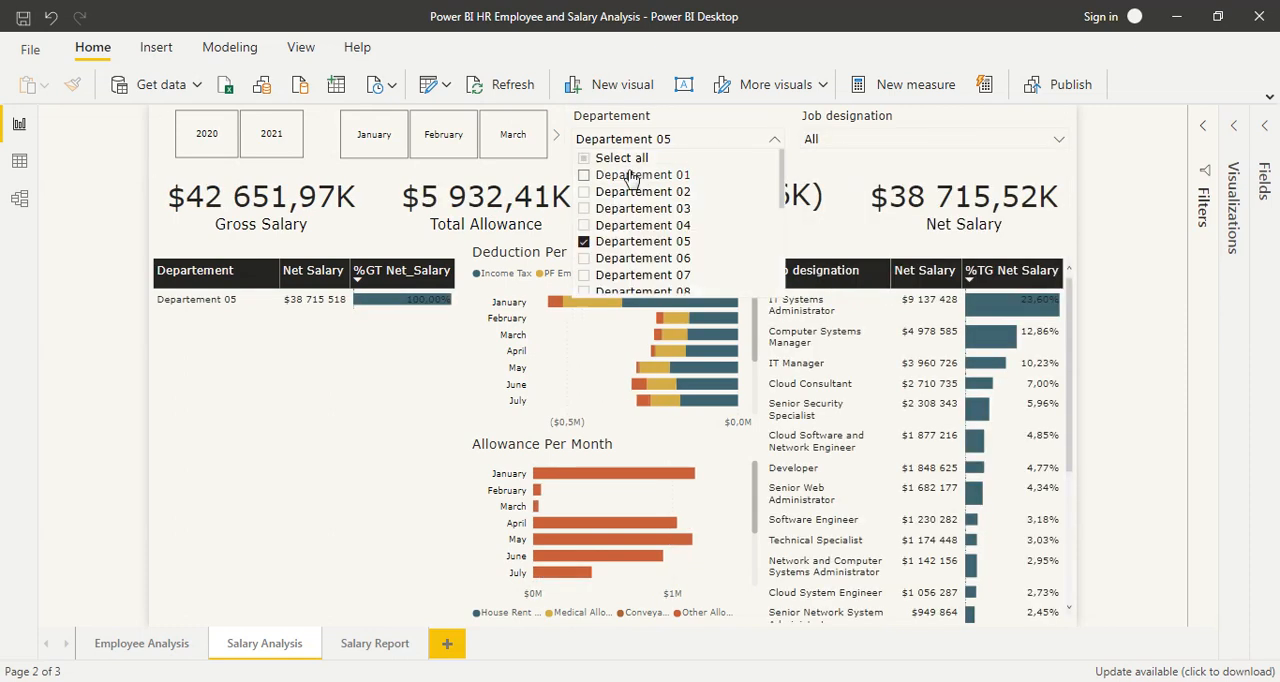
click(584, 224)
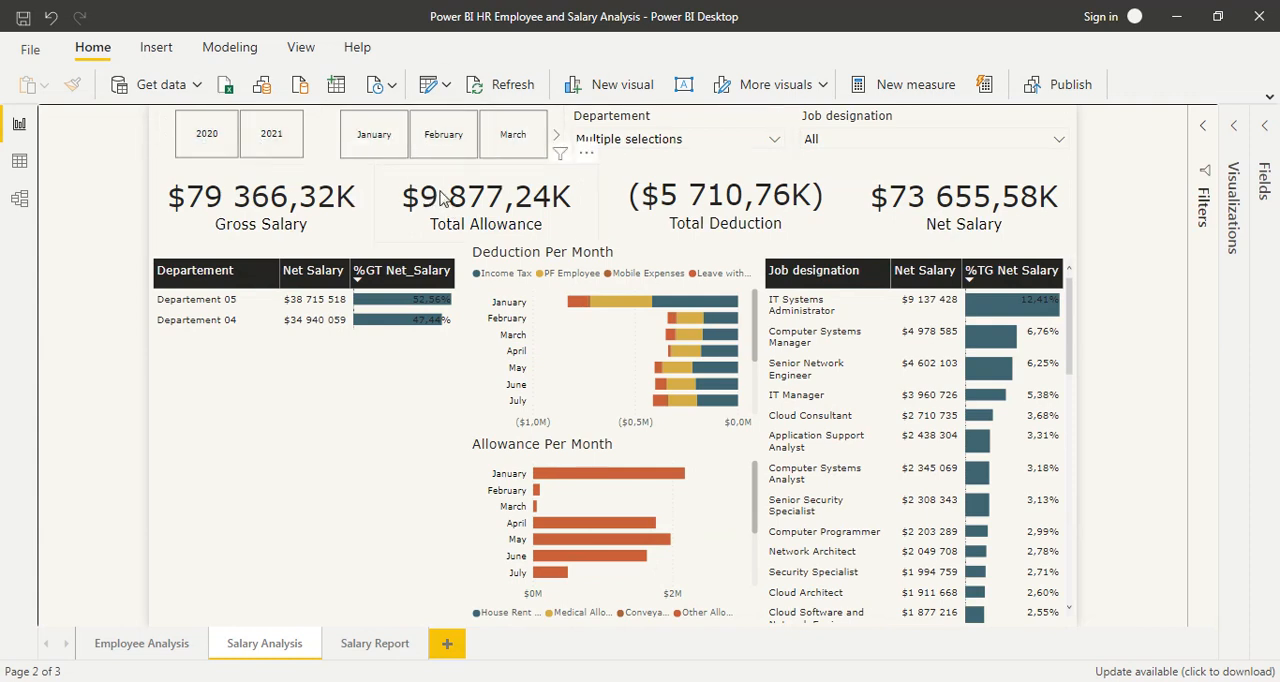
Filter the page to year 2020 and January, then clear the Departement slicer selection.
click(206, 133)
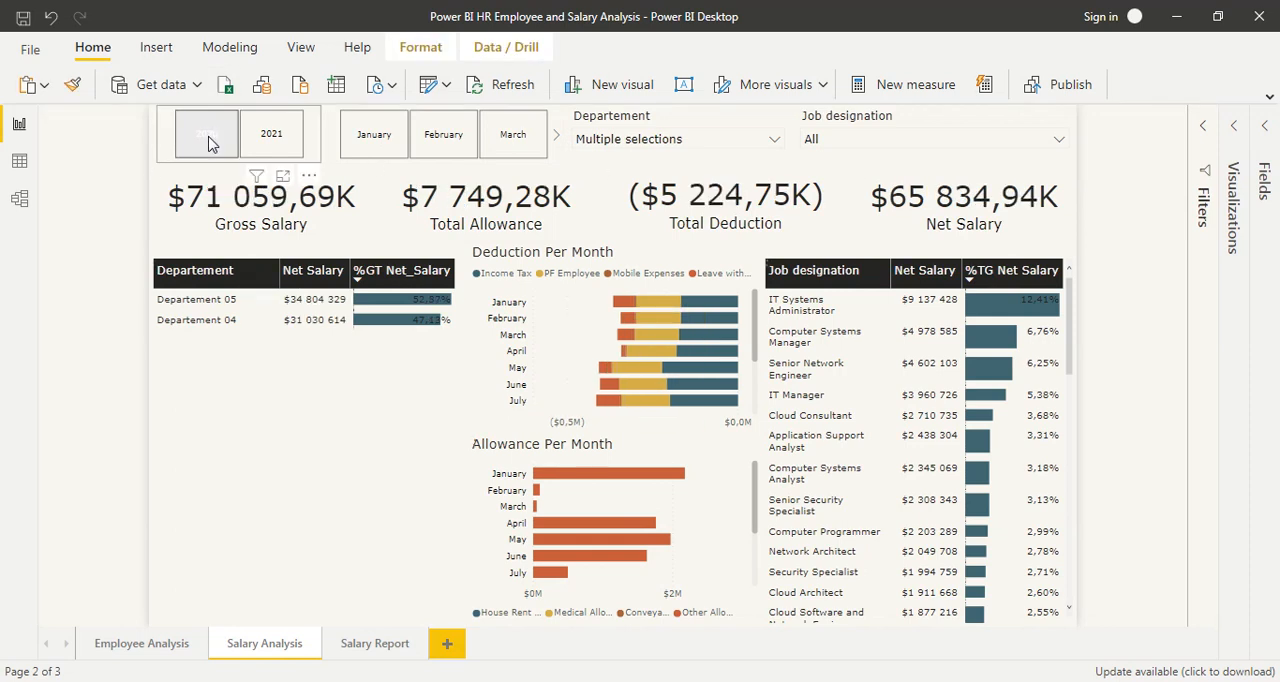
click(373, 134)
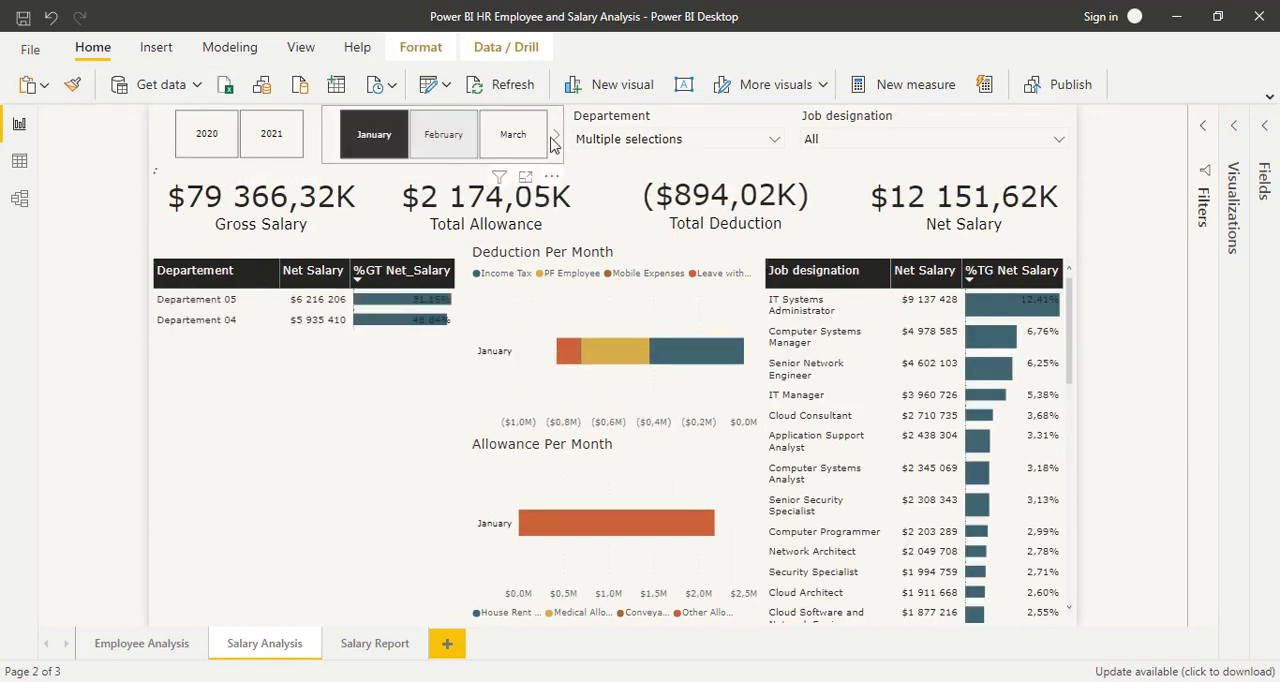
click(773, 138)
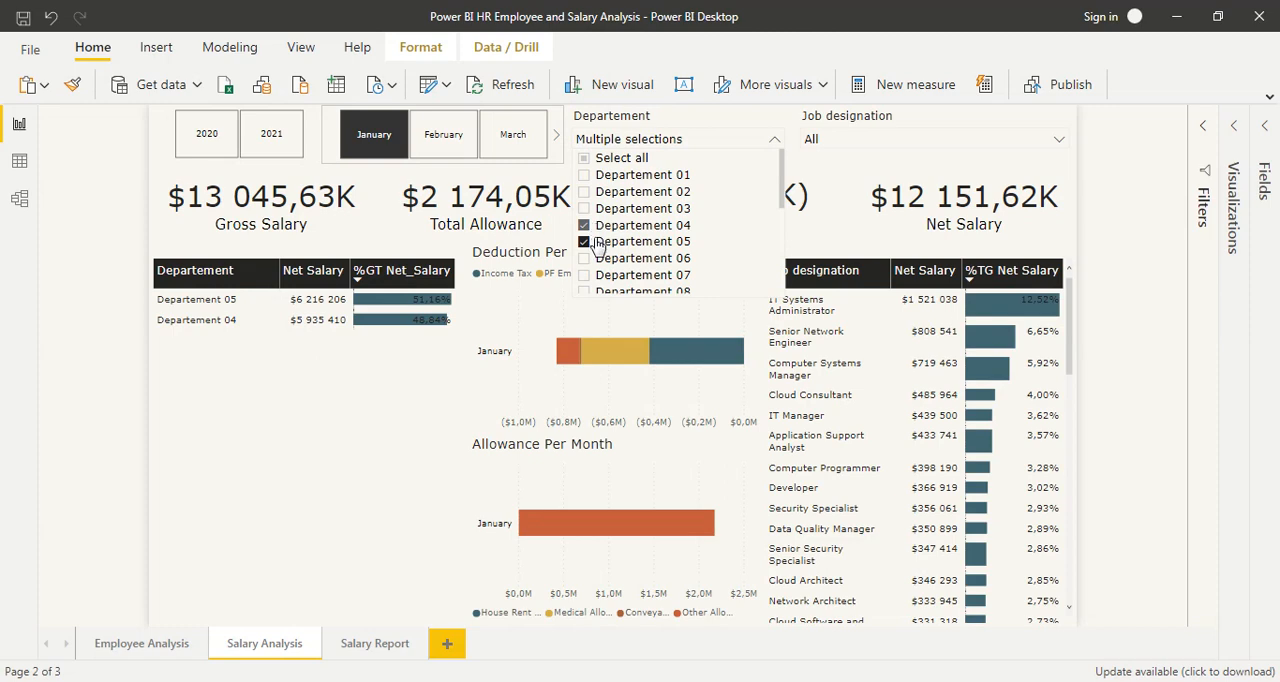
click(621, 157)
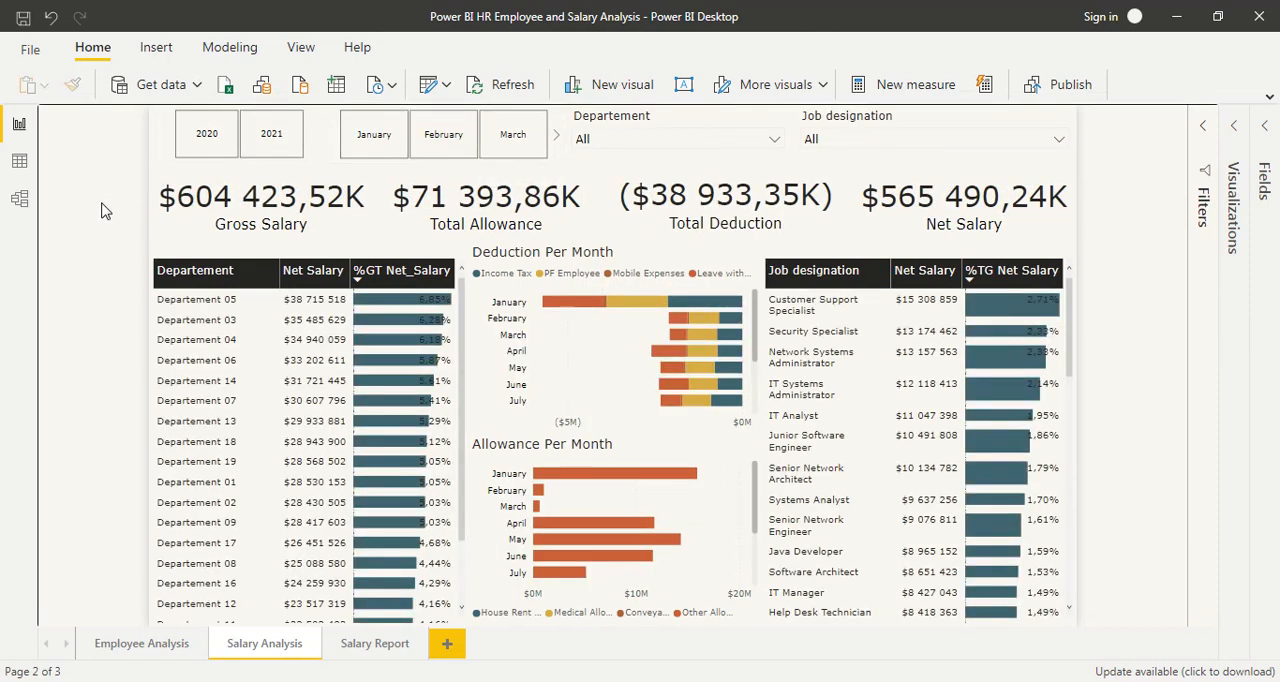
mouse_move(258, 403)
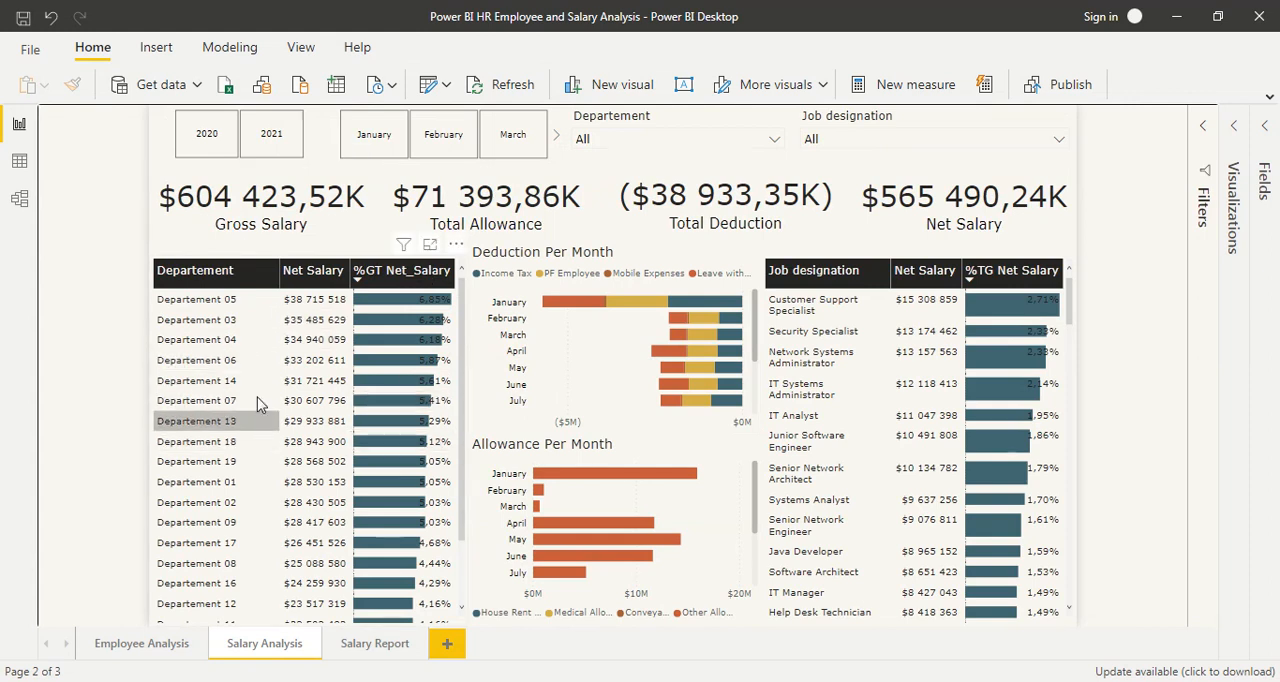
mouse_move(603, 451)
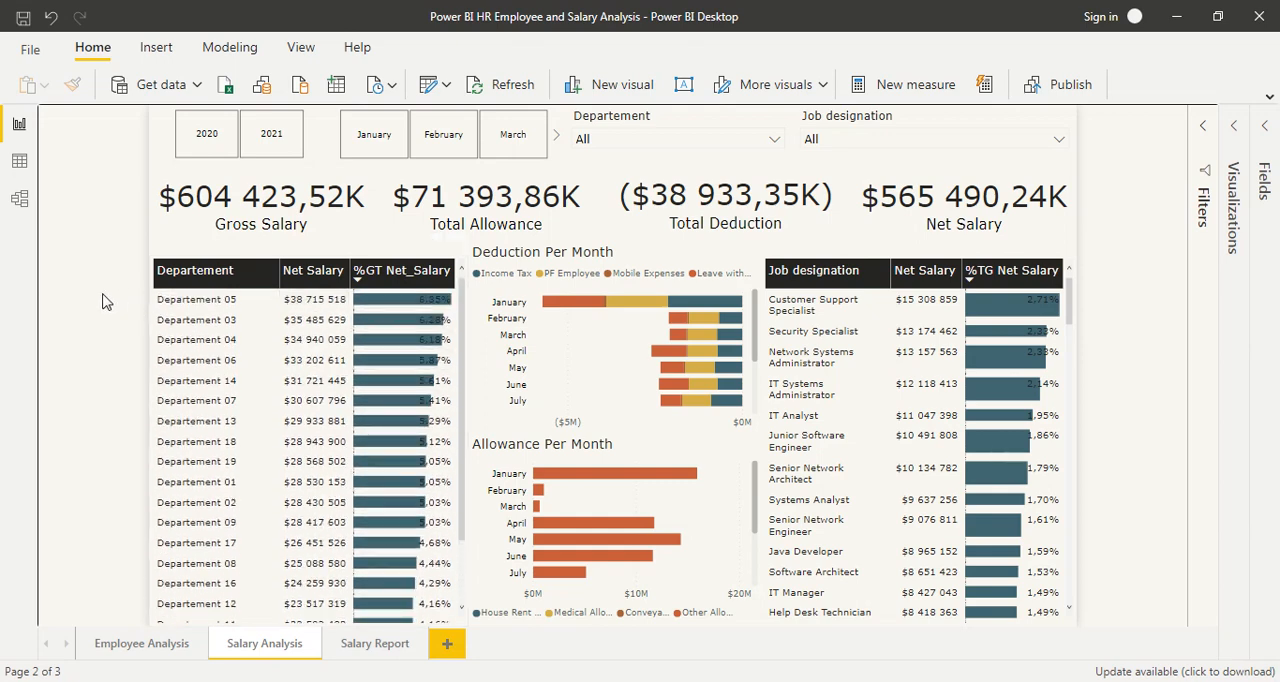
click(196, 319)
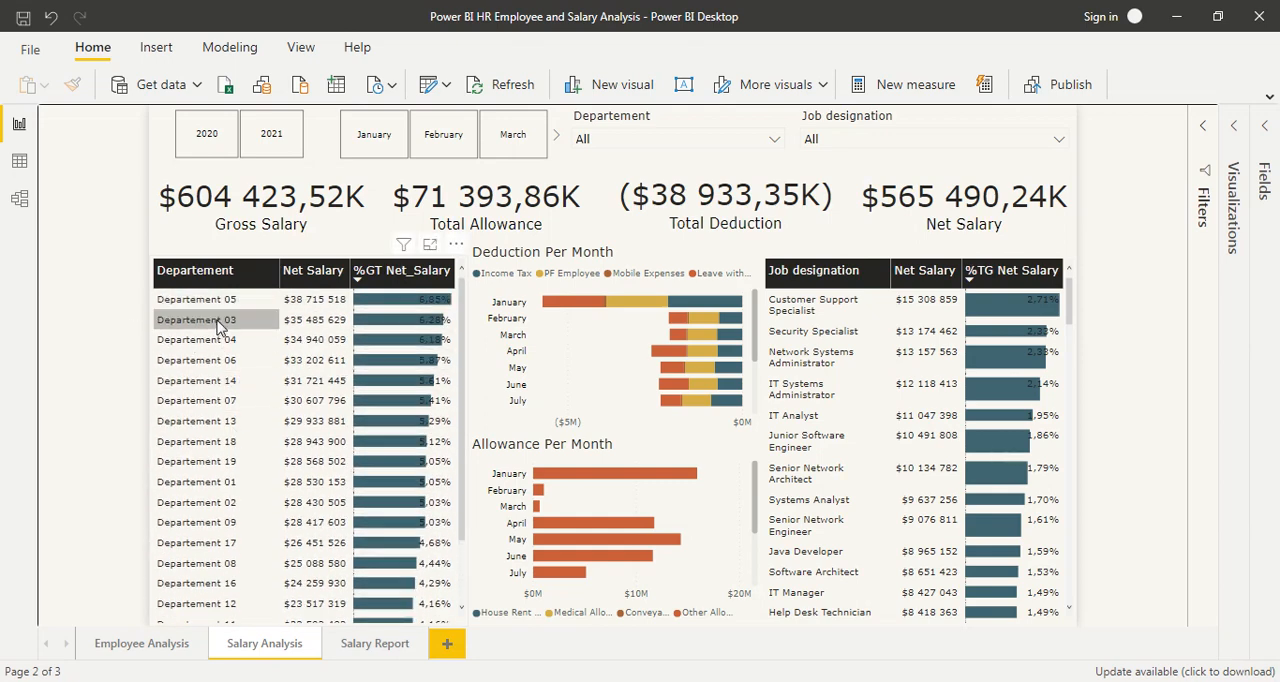
click(196, 319)
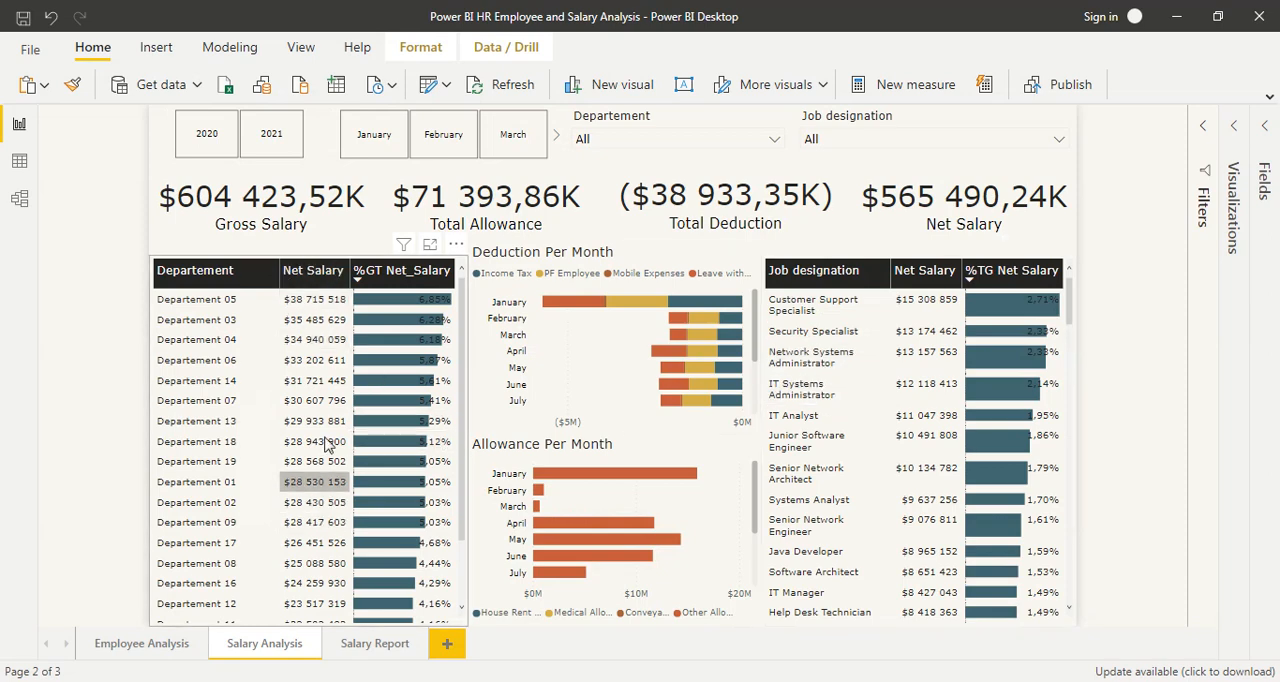
scroll(down, 3)
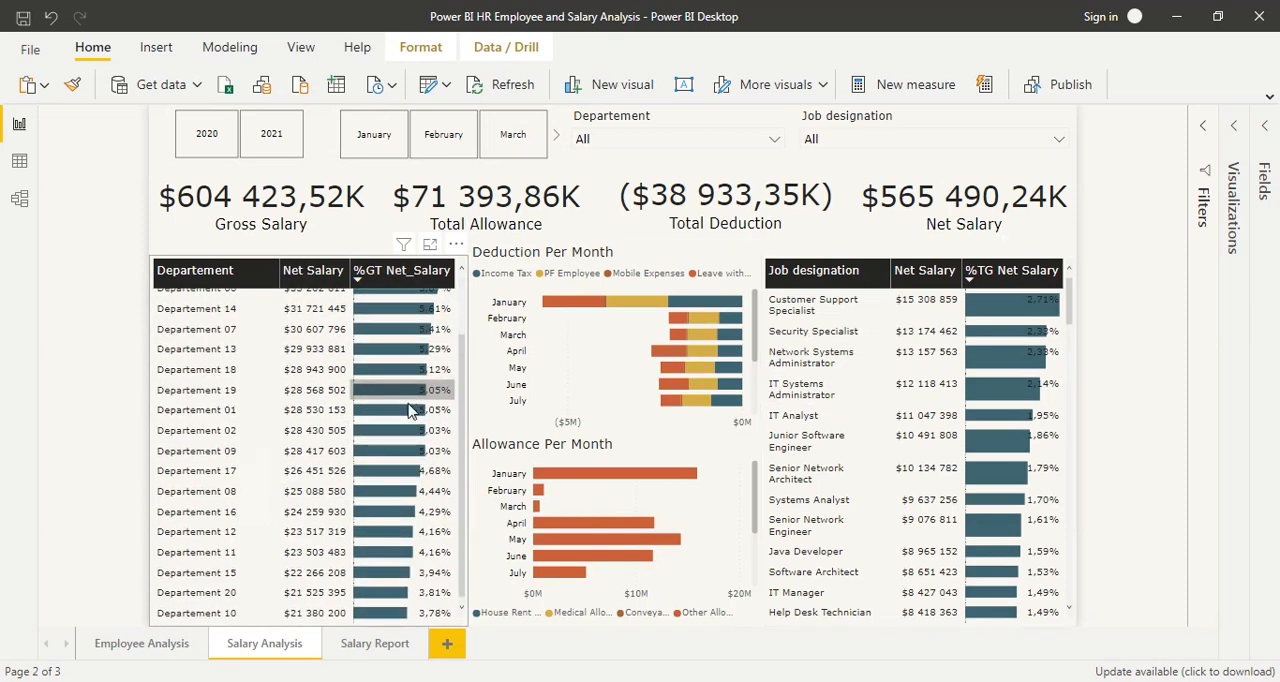
scroll(up, 3)
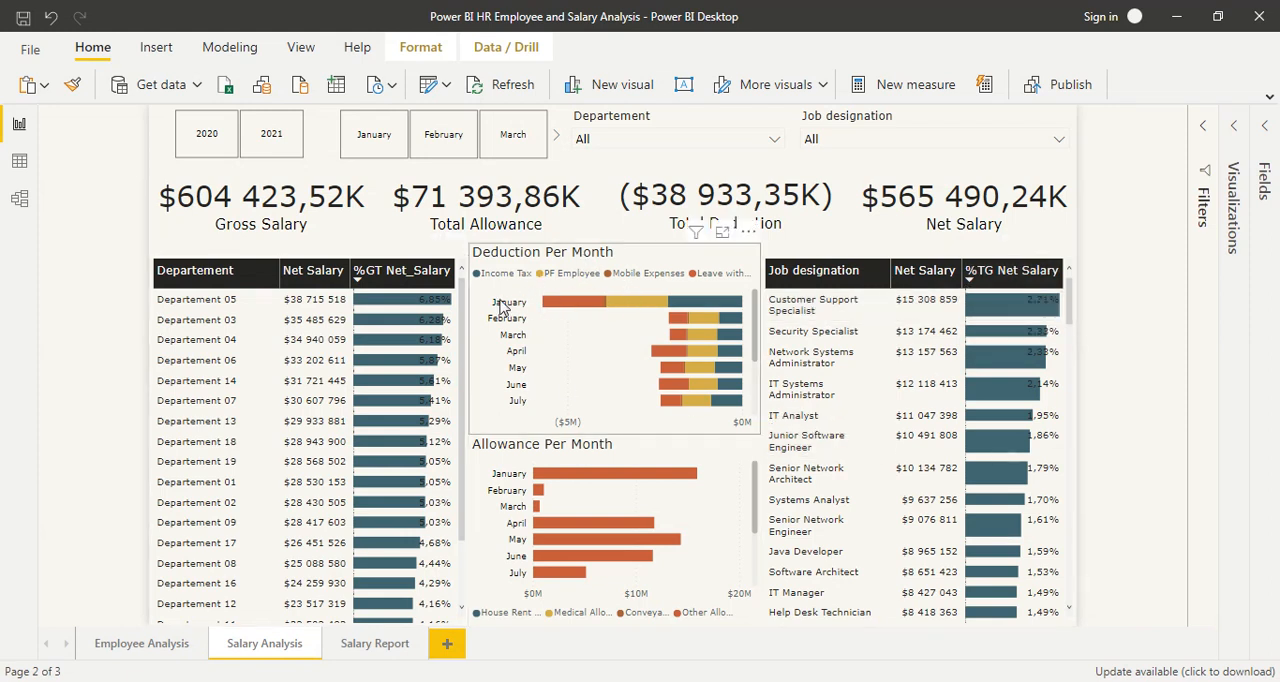
mouse_move(635, 378)
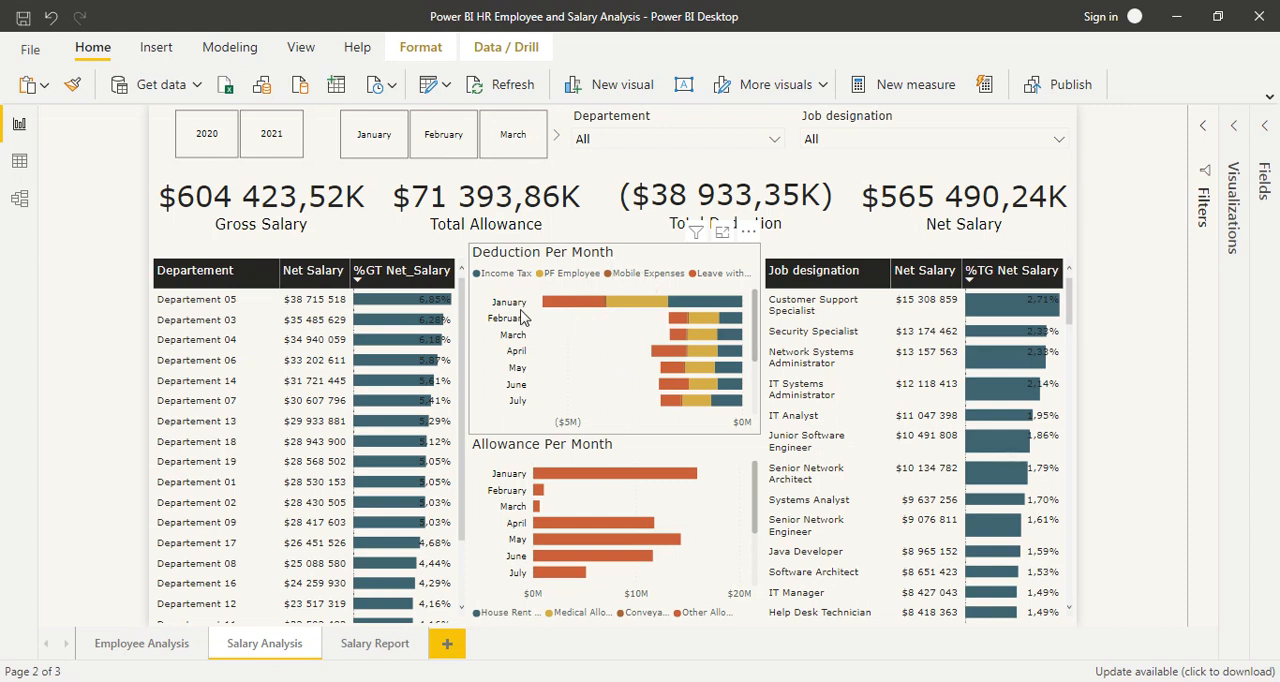
mouse_move(620, 358)
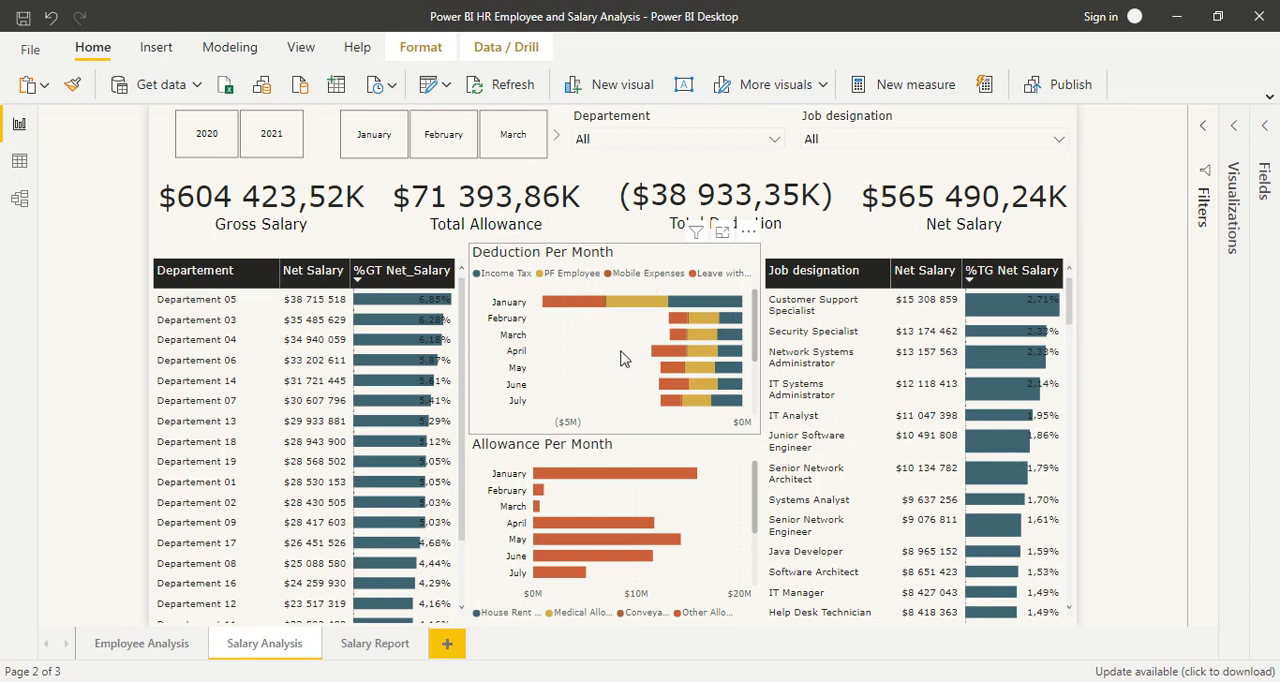
scroll(down, 3)
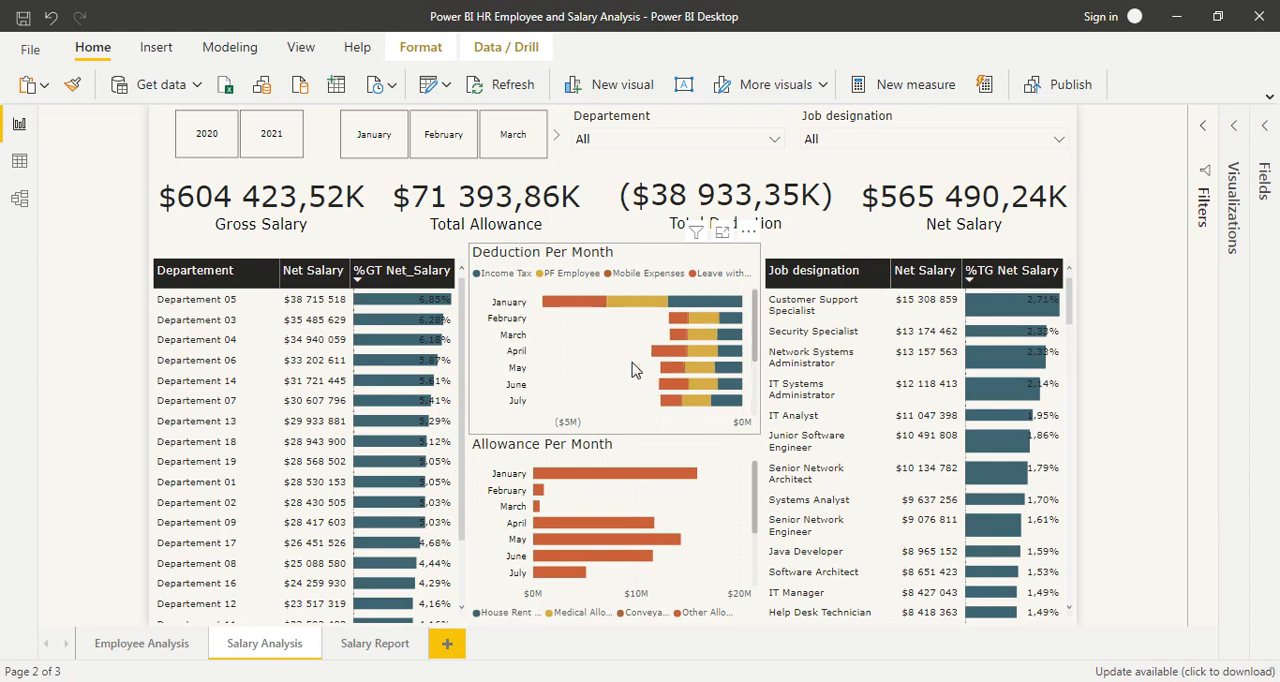
scroll(down, 3)
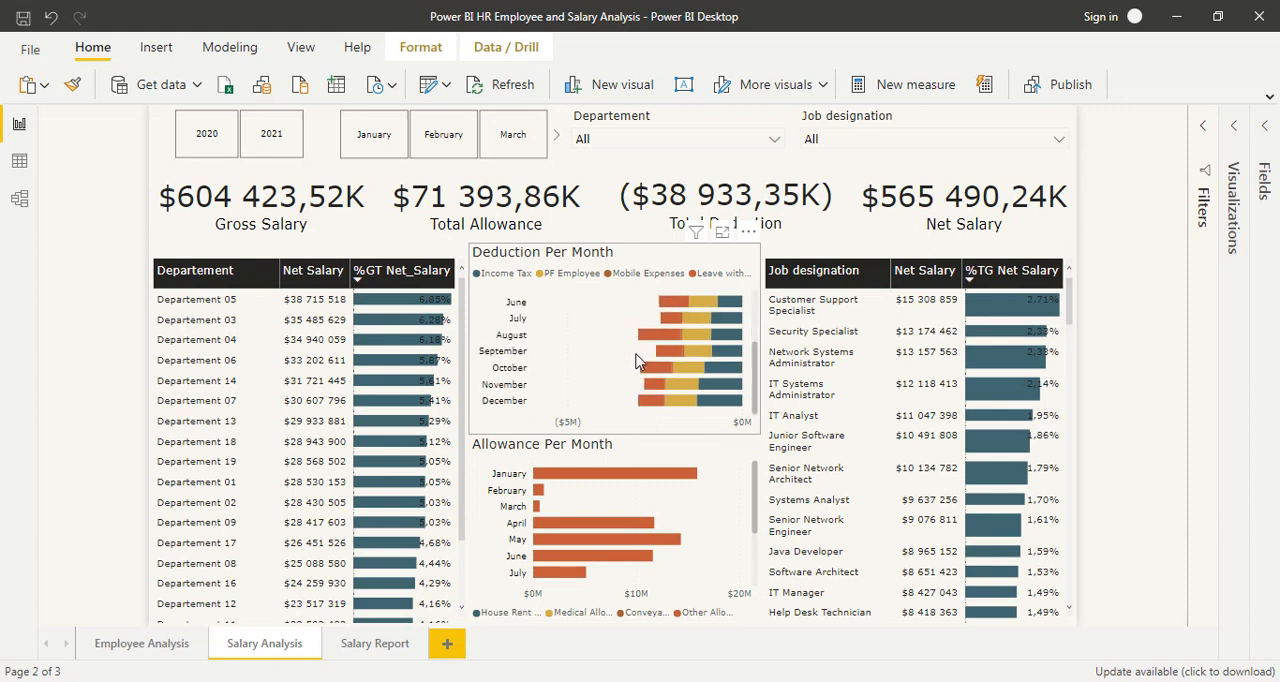
scroll(up, 3)
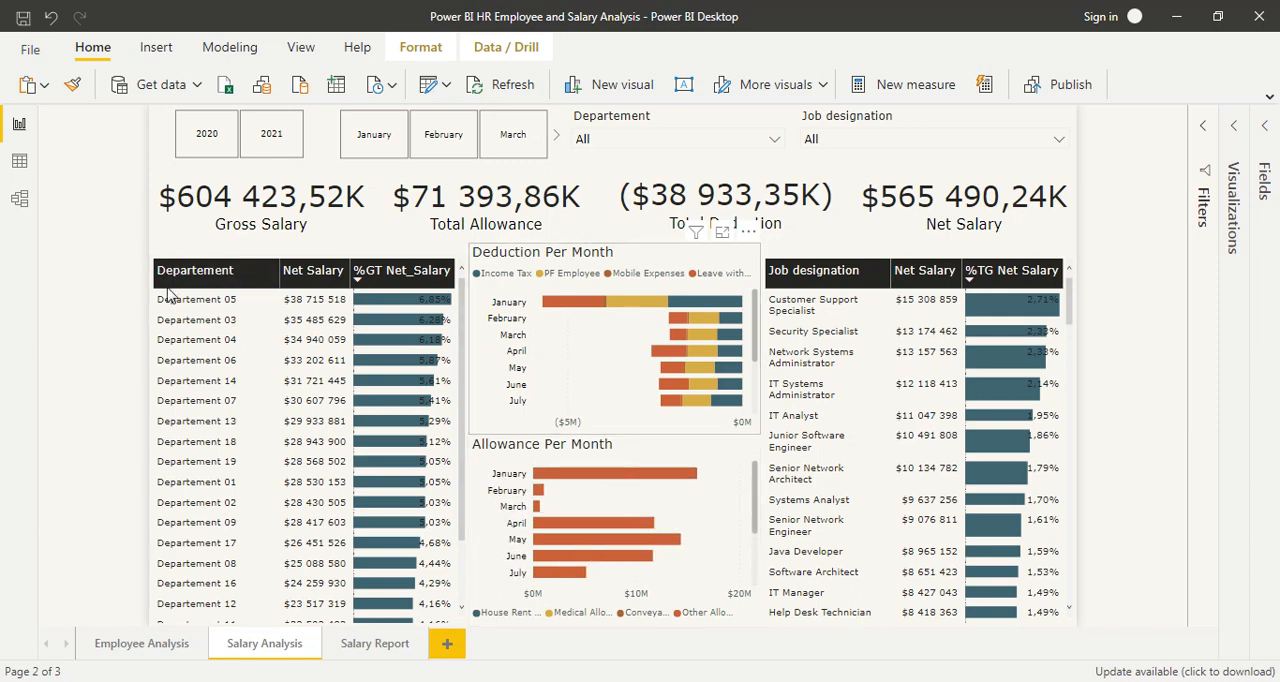
click(375, 643)
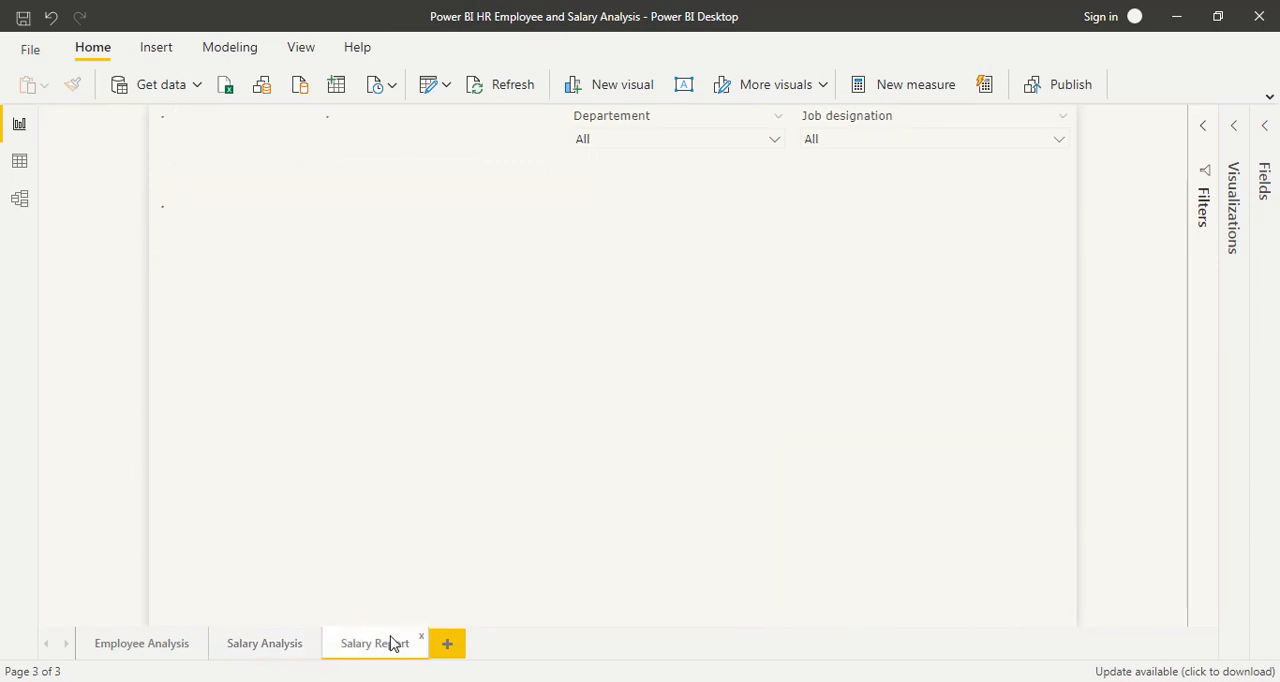
click(375, 643)
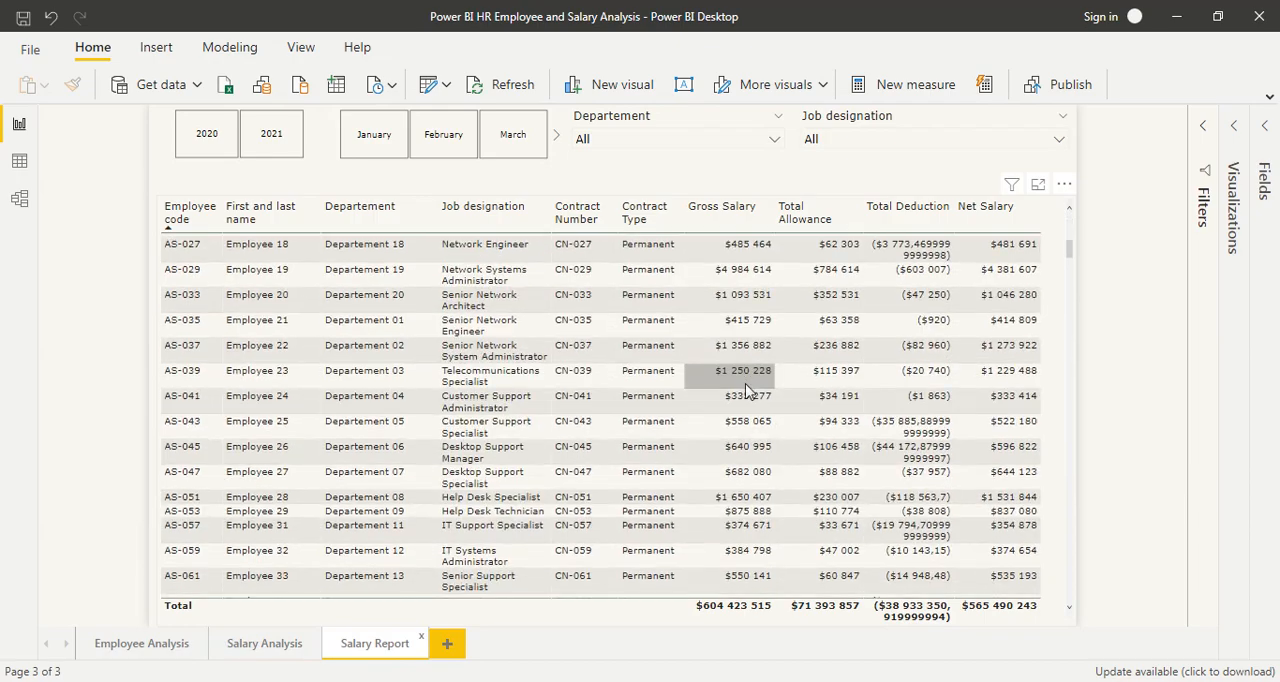
scroll(down, 3)
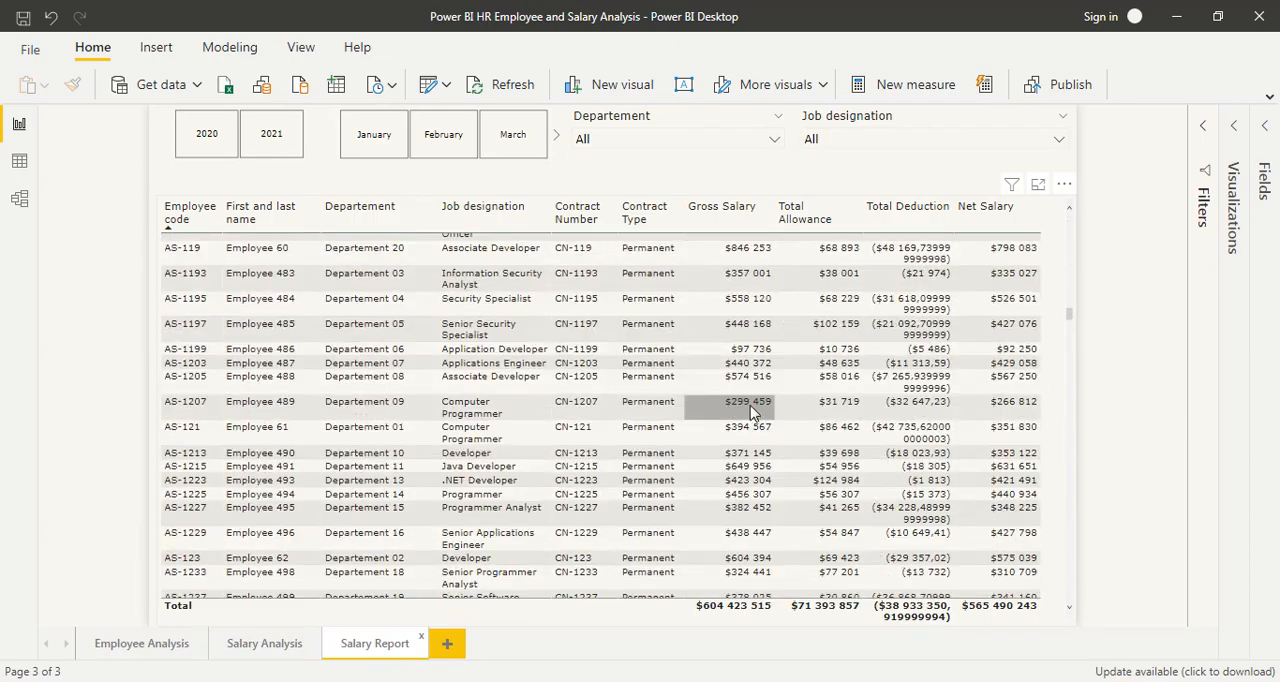
scroll(up, 3)
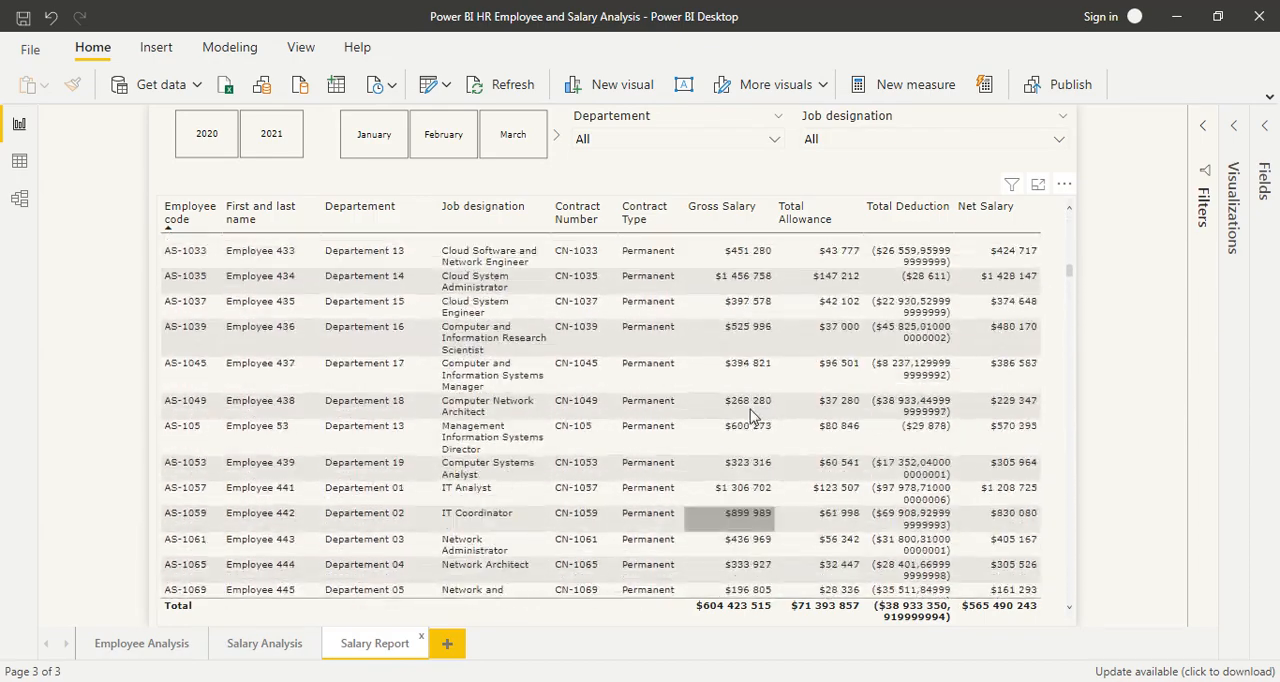
scroll(up, 3)
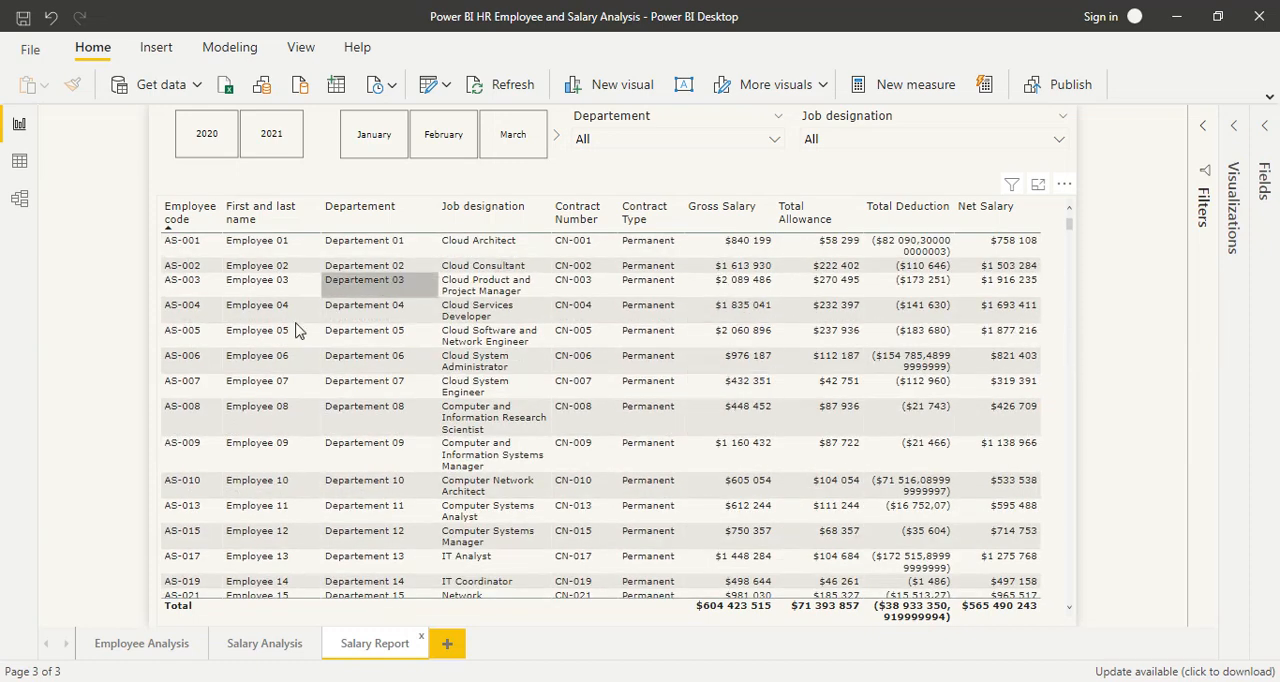
mouse_move(481, 484)
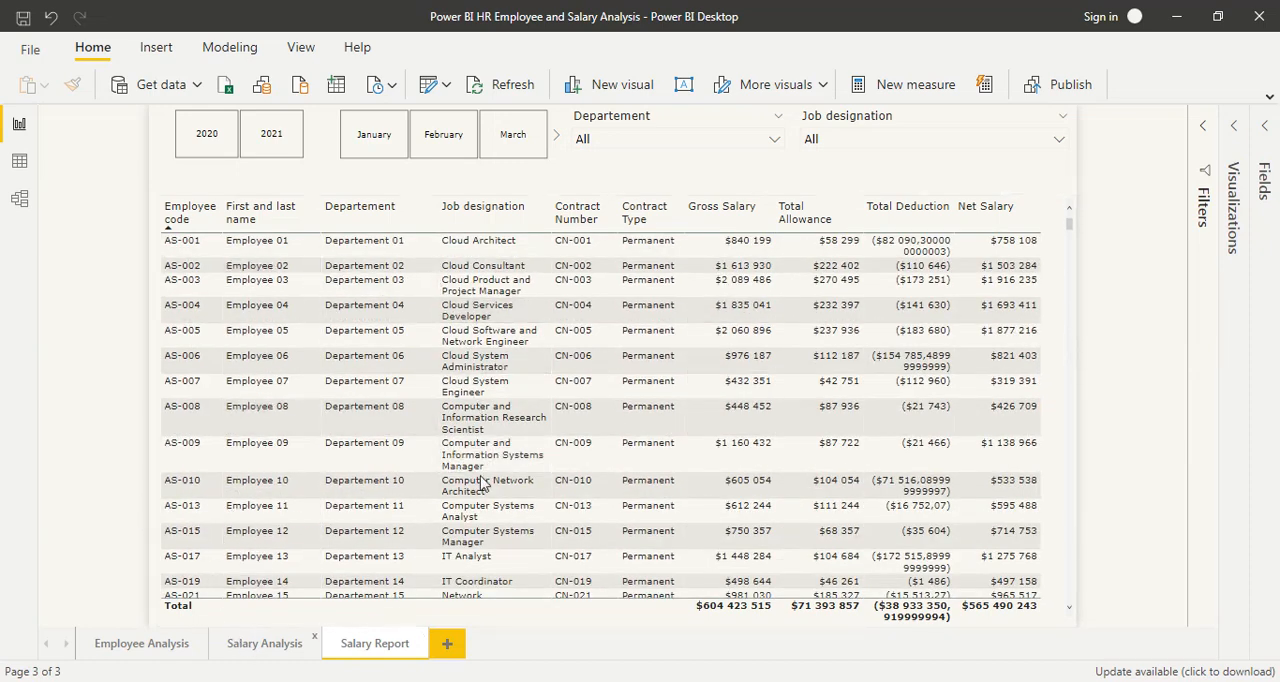
On the Salary Analysis page, filter the Departement slicer to Departement 01.
click(264, 643)
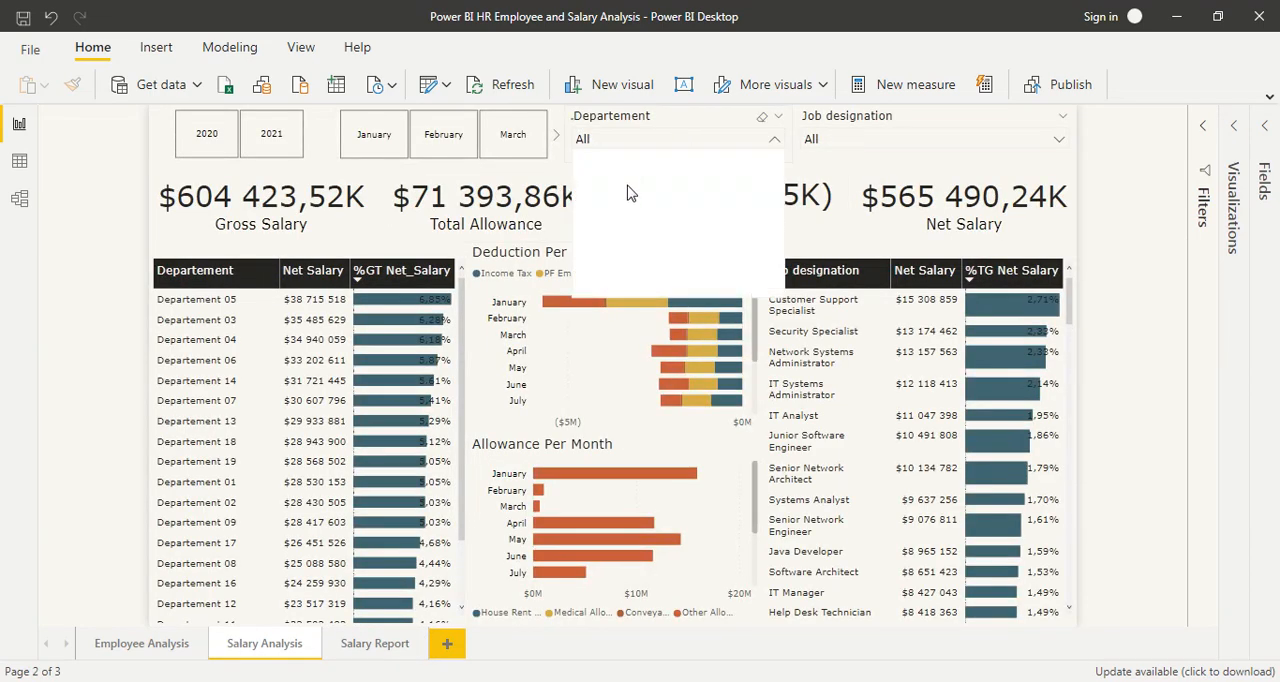
click(774, 138)
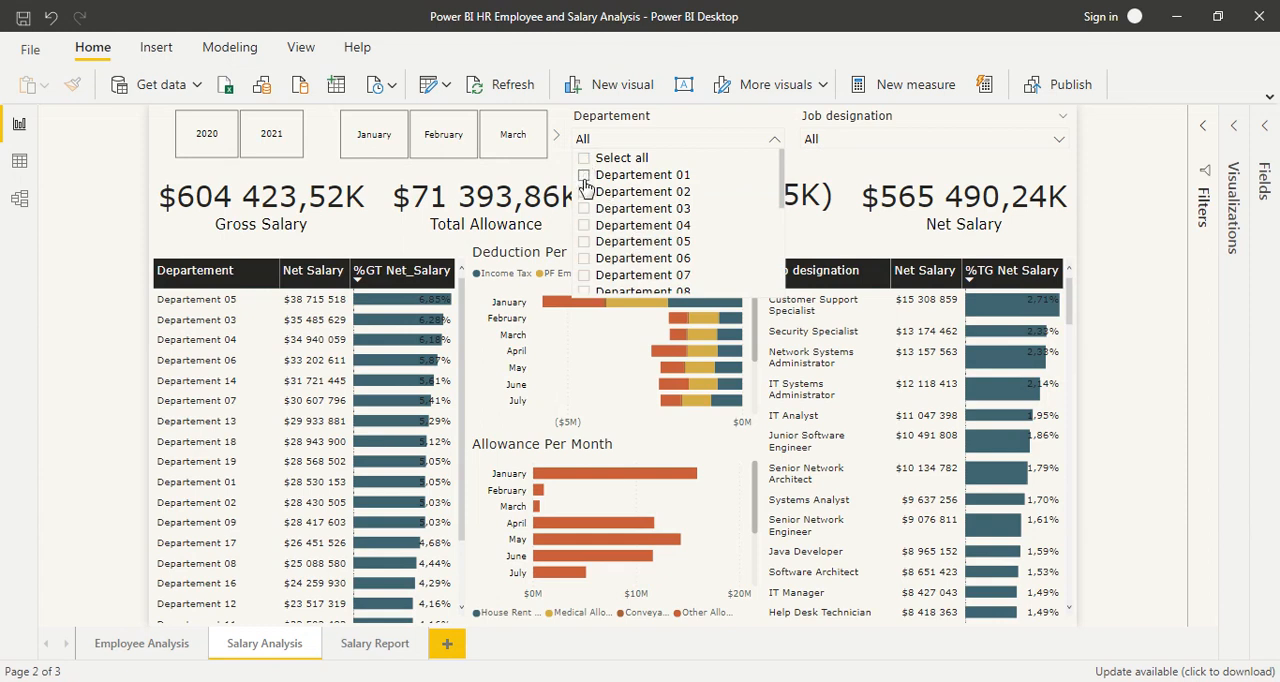
click(584, 174)
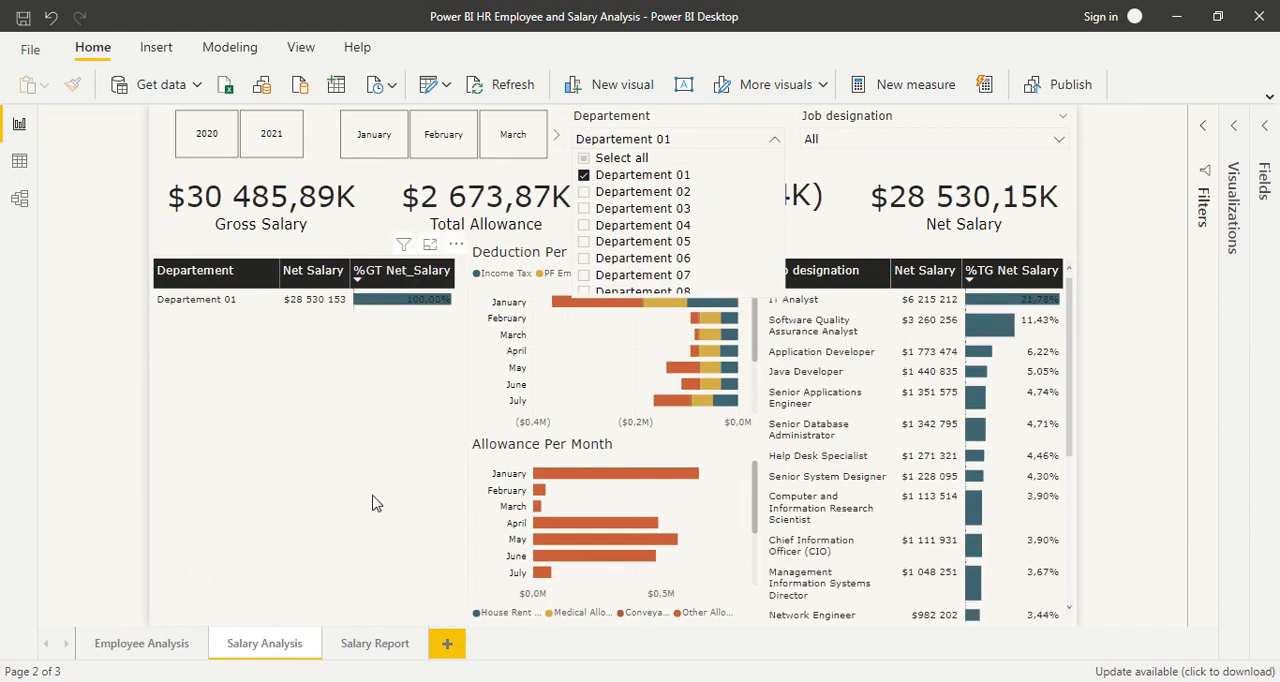
Filter the Job designation slicer to Cloud Architect and verify the selection.
click(1058, 139)
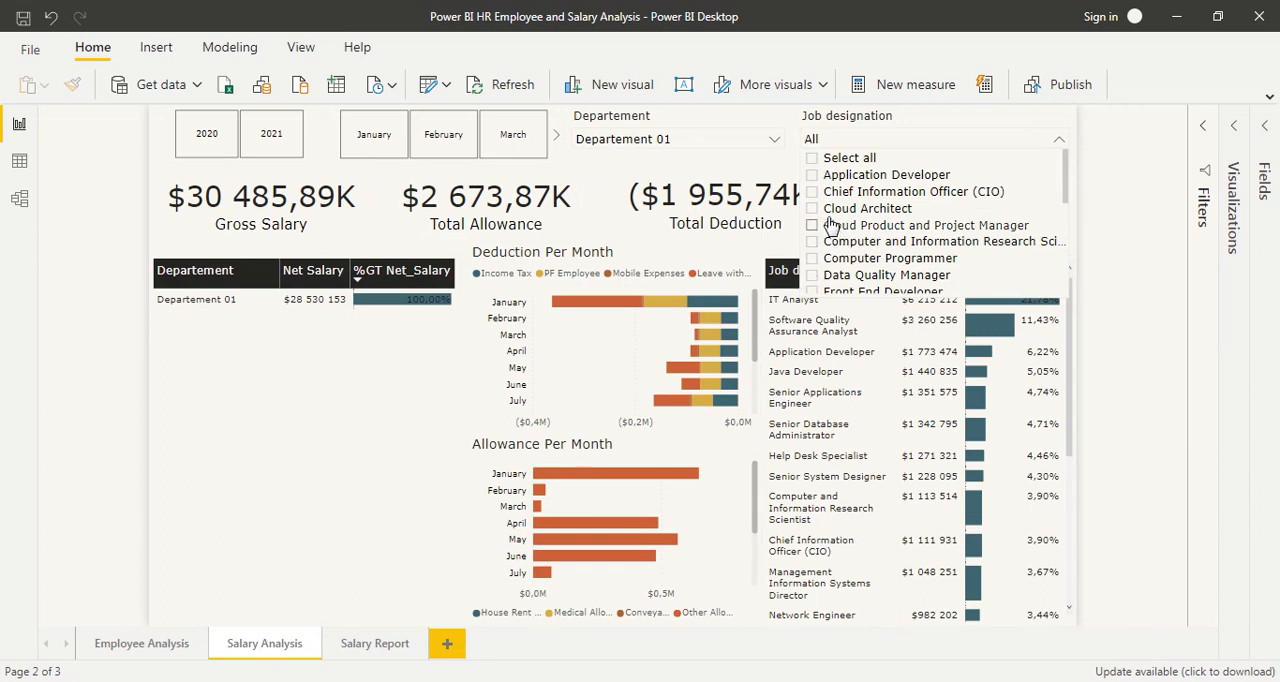
click(812, 208)
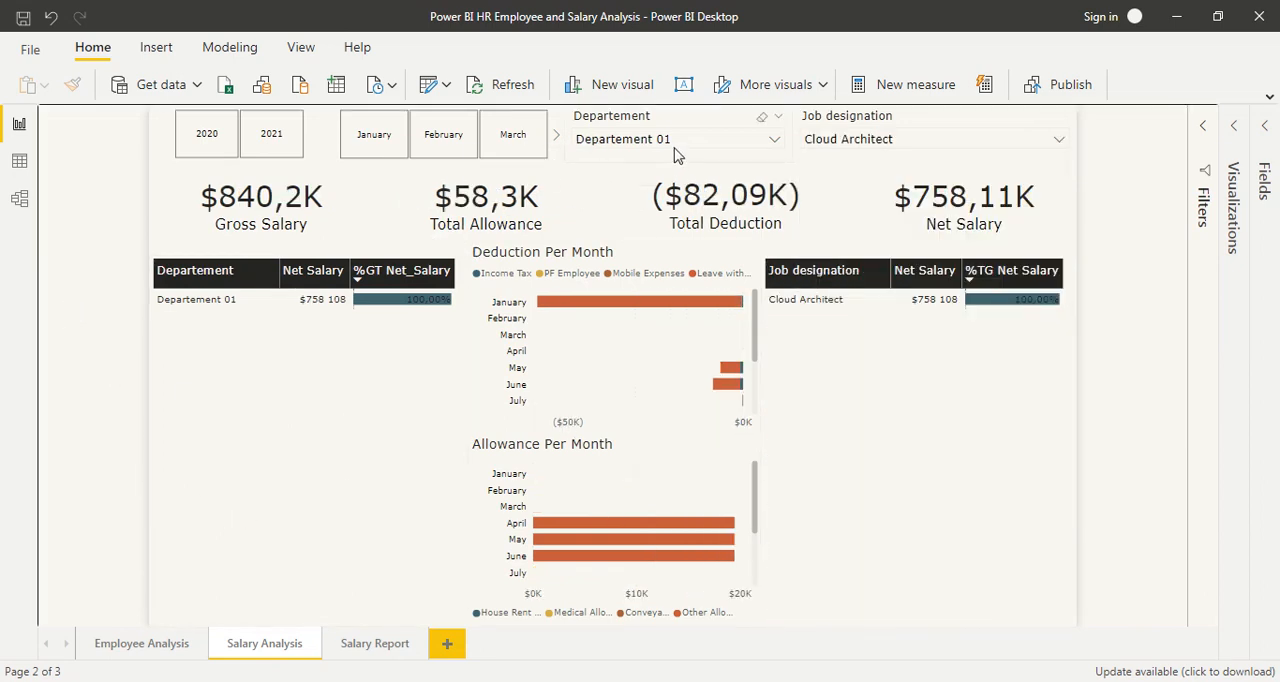
click(1057, 139)
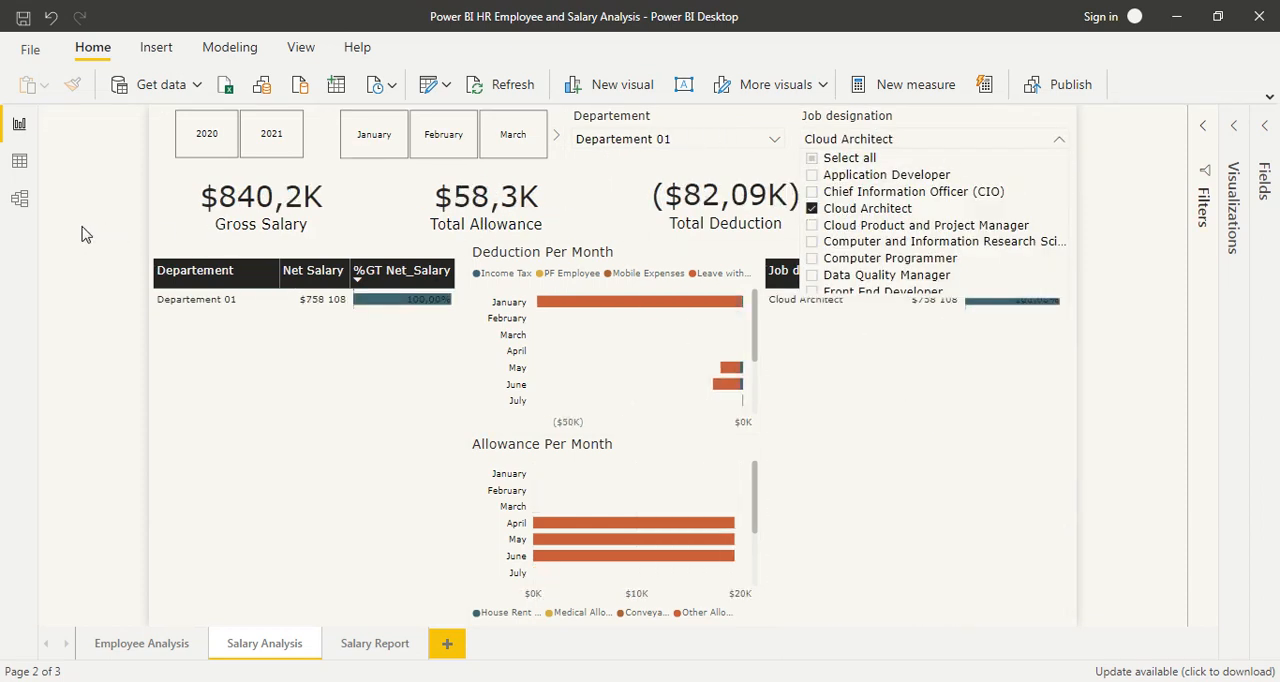
click(1058, 139)
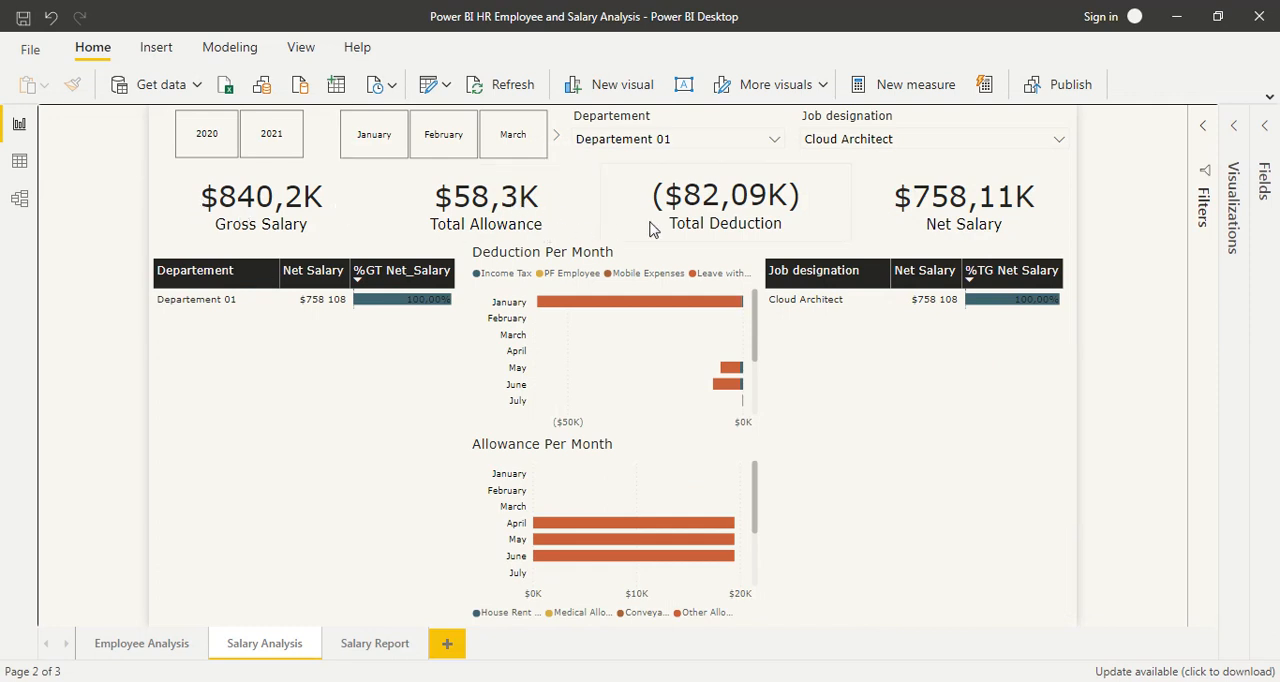
mouse_move(285, 207)
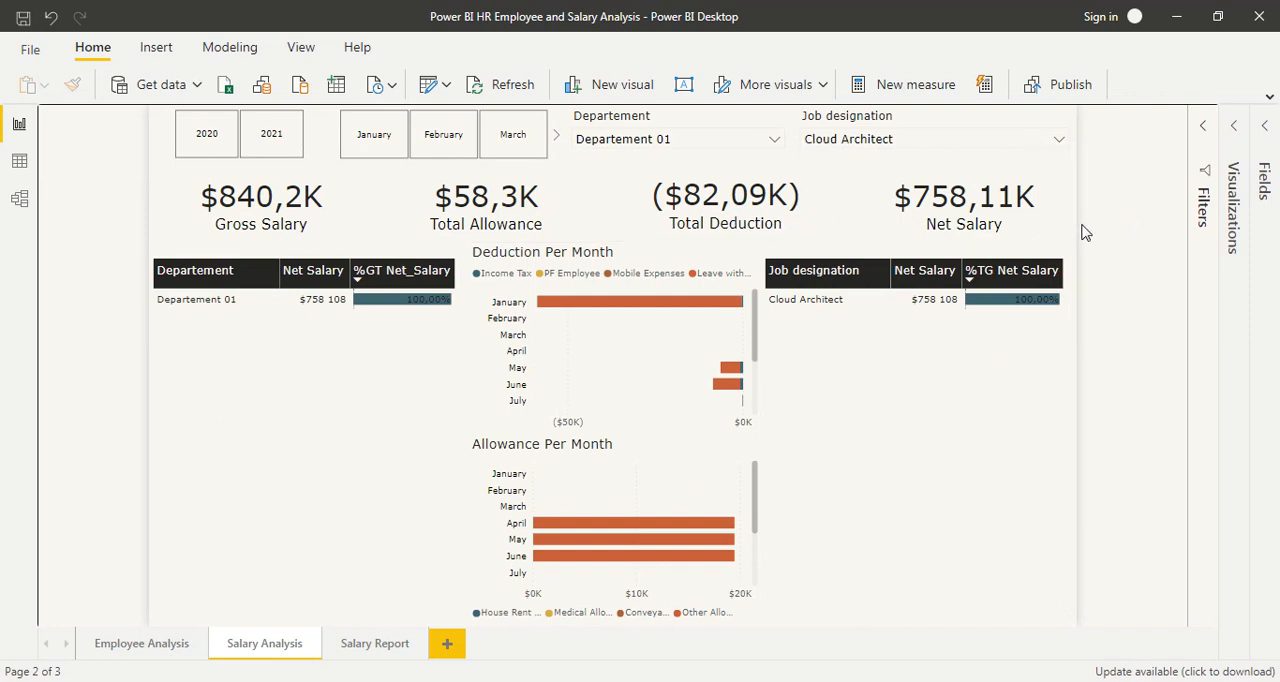
mouse_move(375, 643)
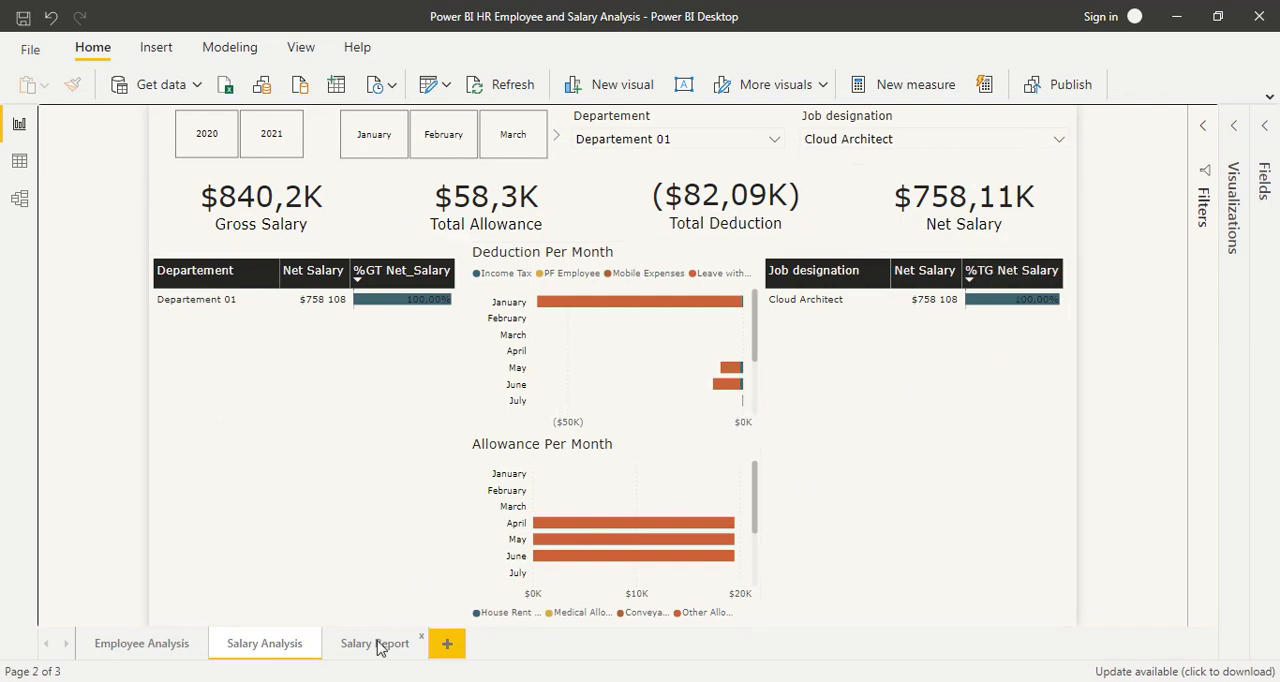
Check the Salary Report lists one Cloud Architect, then view Employee Analysis.
click(375, 643)
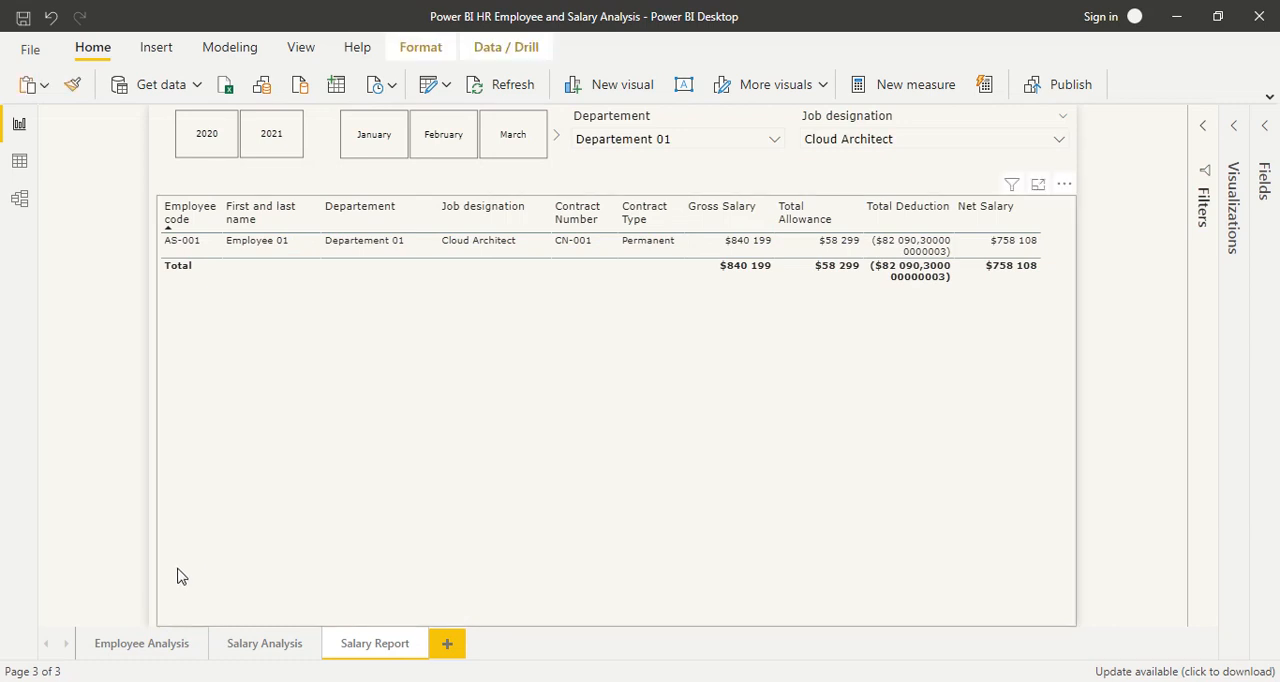
click(141, 643)
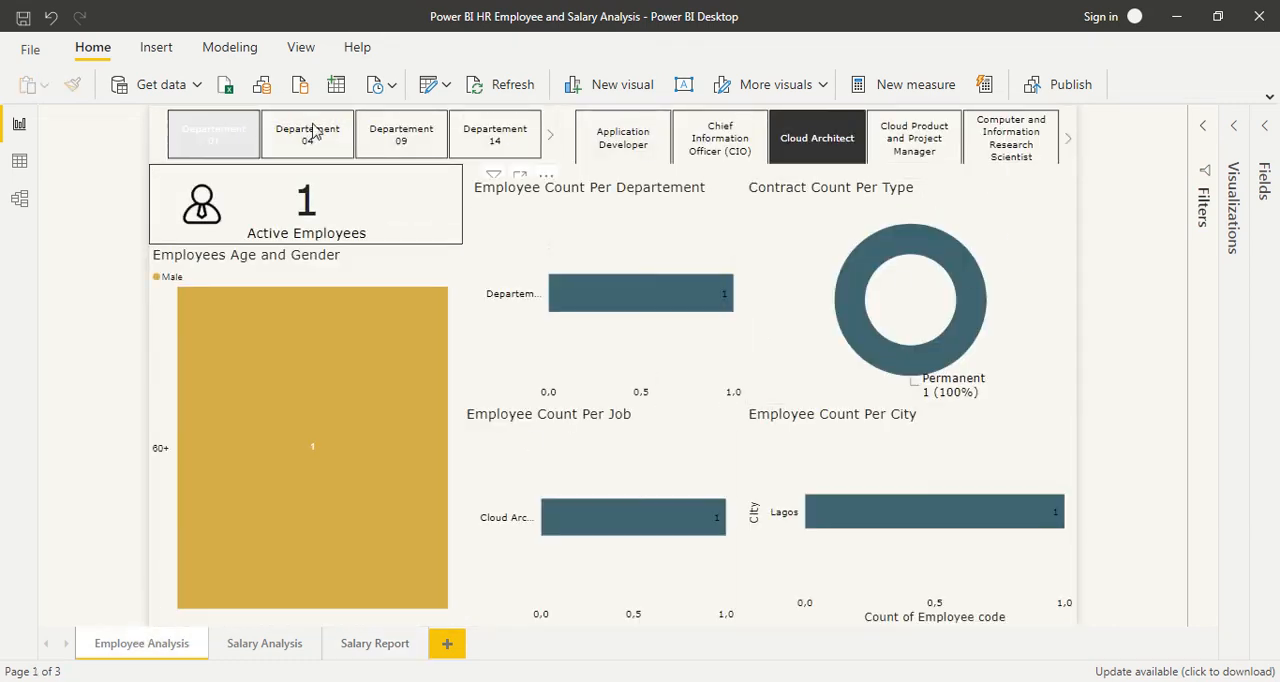
Deselect the Departement 01 tile, check the Salary Report's 12 Cloud Architects, then view Salary Analysis.
click(213, 134)
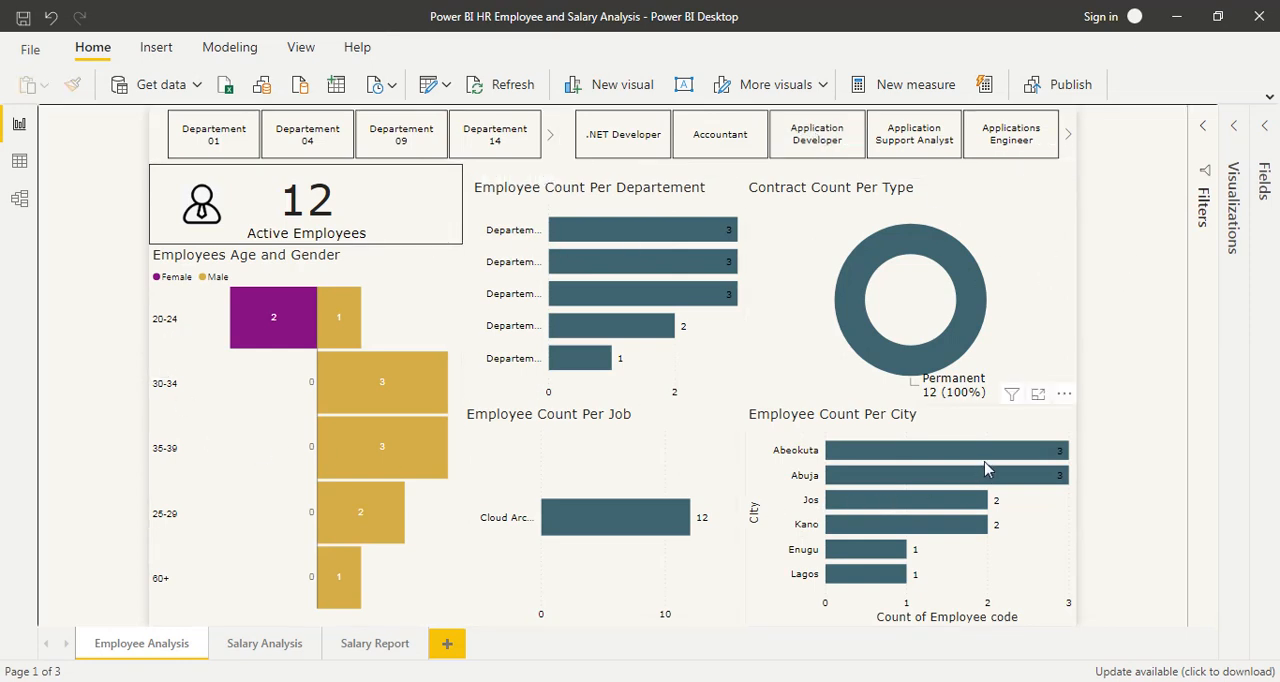
mouse_move(73, 265)
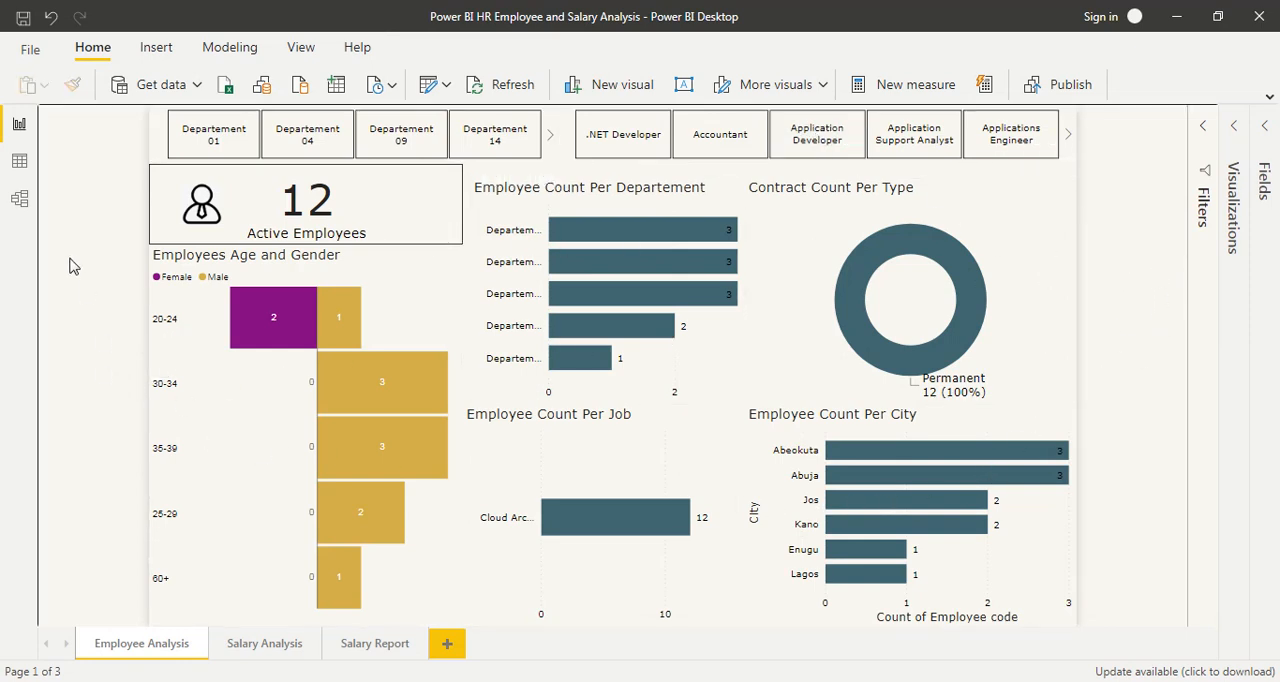
mouse_move(1137, 239)
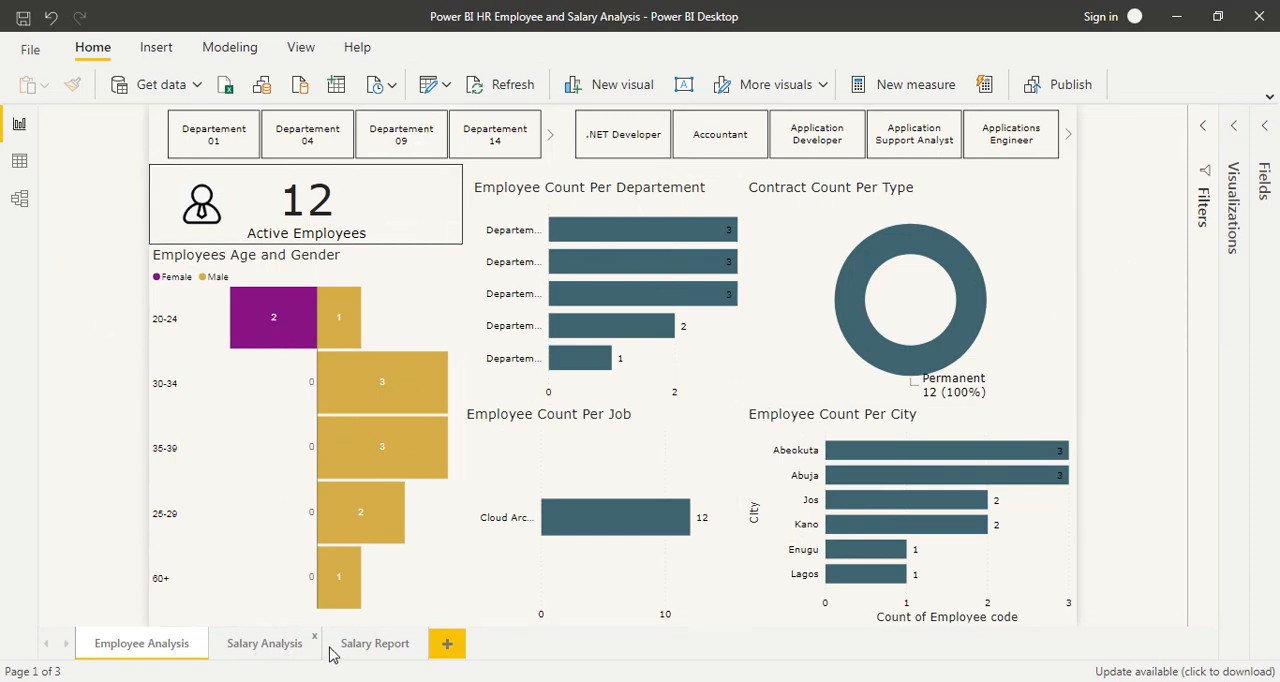
click(374, 643)
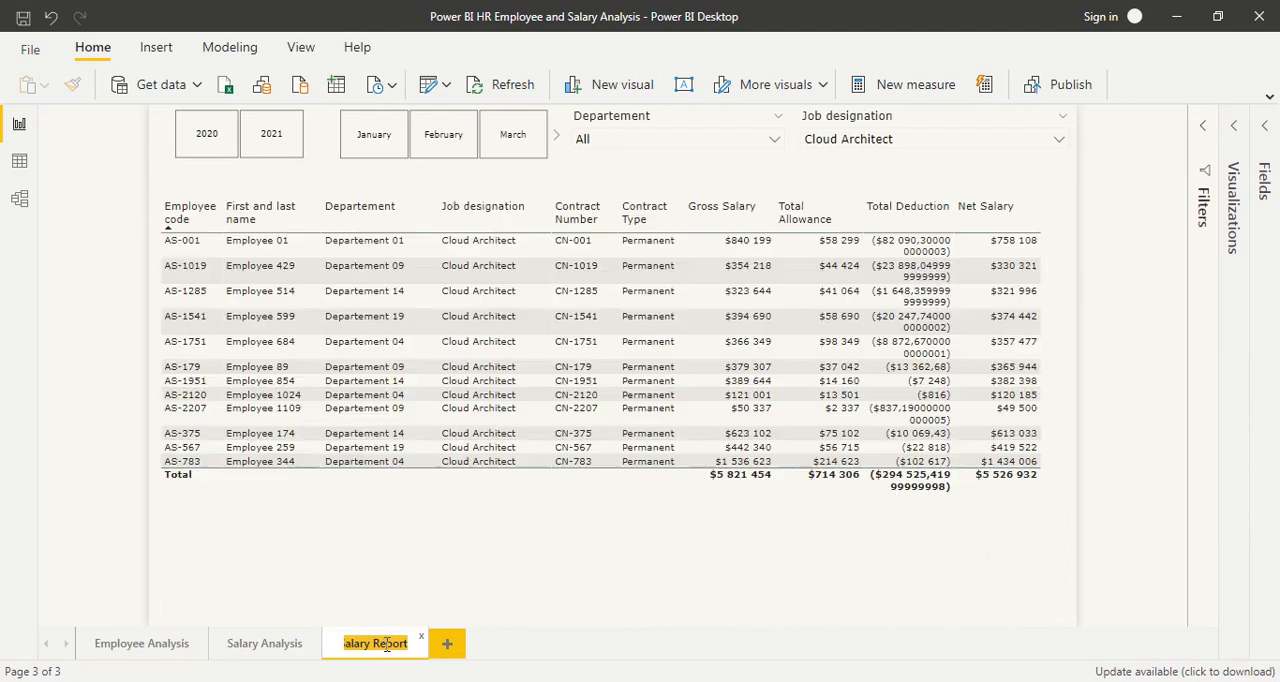
click(264, 643)
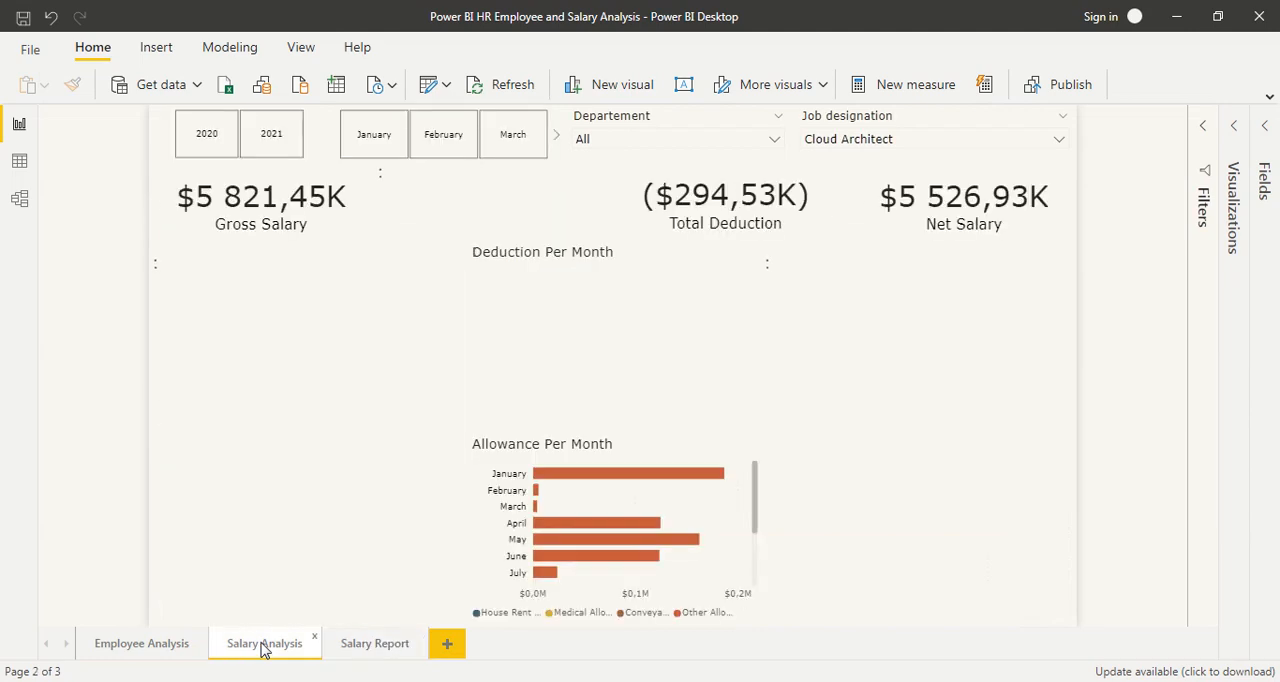